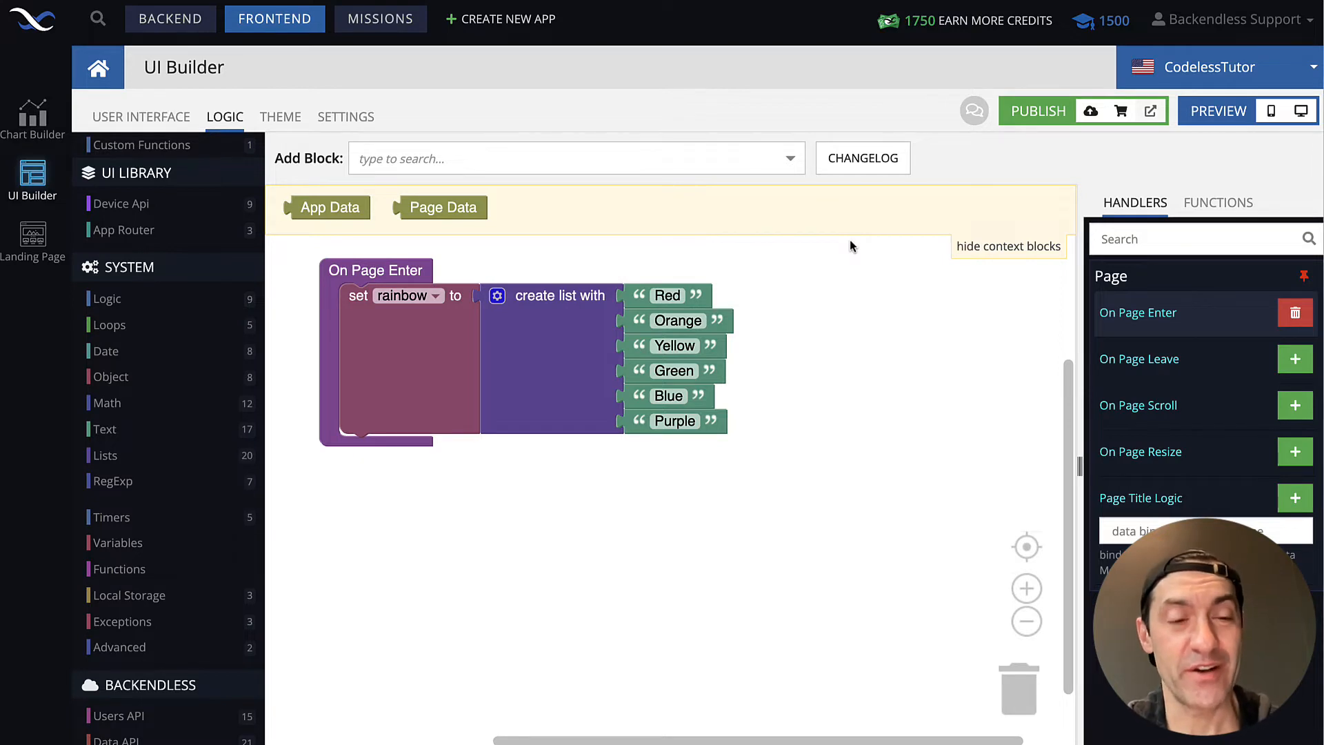
pyautogui.moveTo(689, 291)
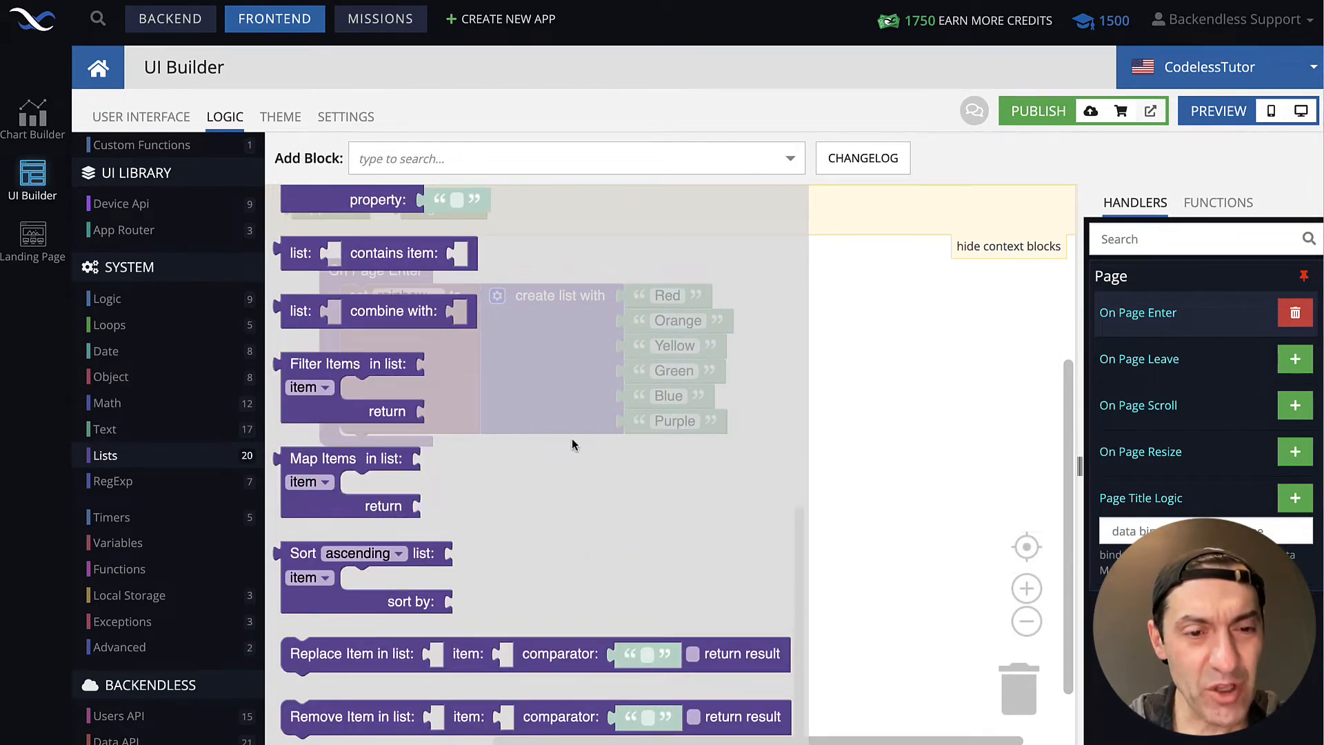
# Step: Add a Filter Items block from Lists into the print under the rainbow list
pyautogui.click(346, 389)
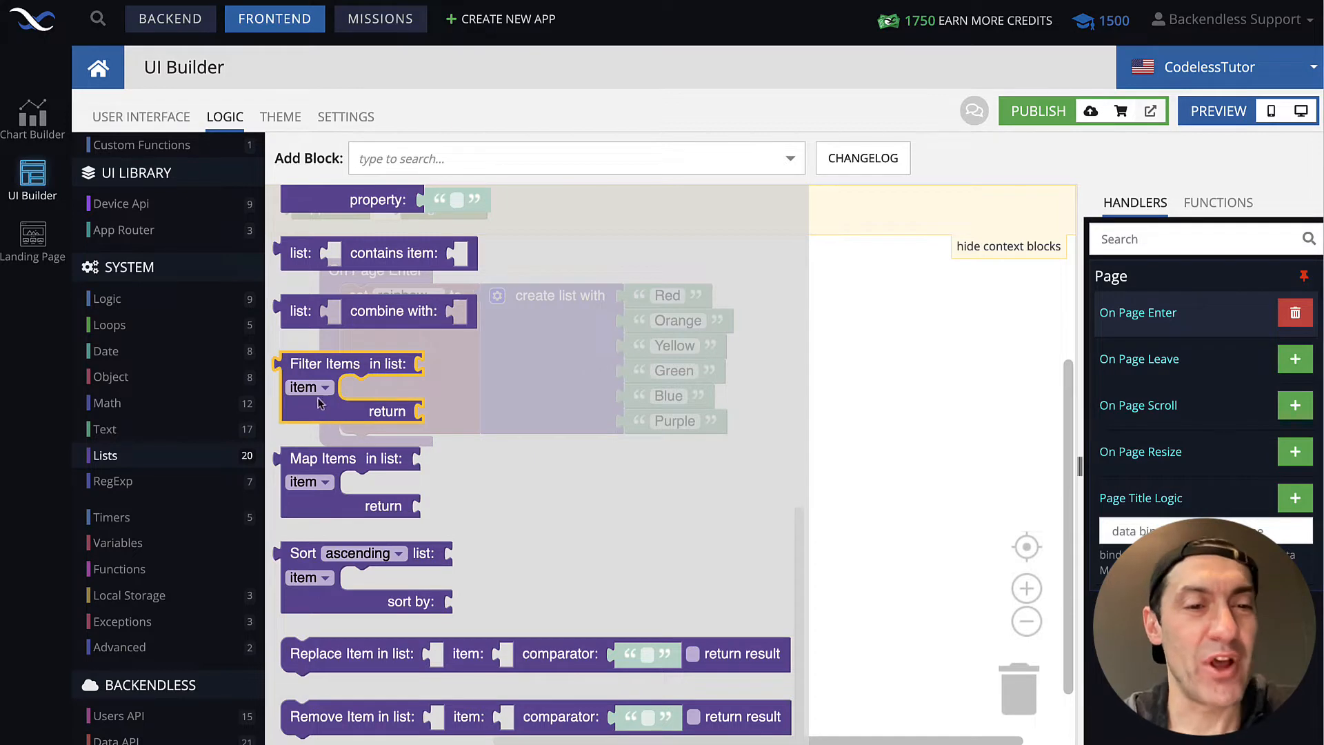
pyautogui.moveTo(317, 406)
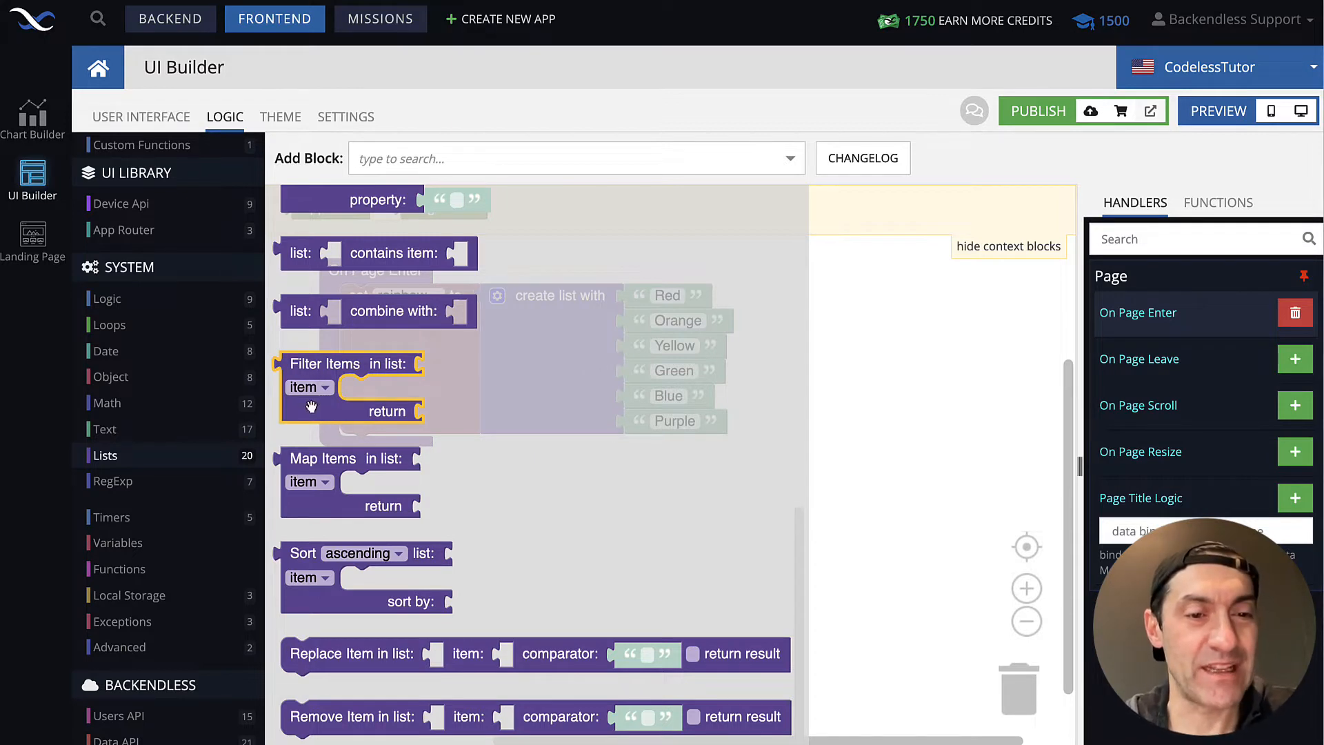
pyautogui.click(576, 157)
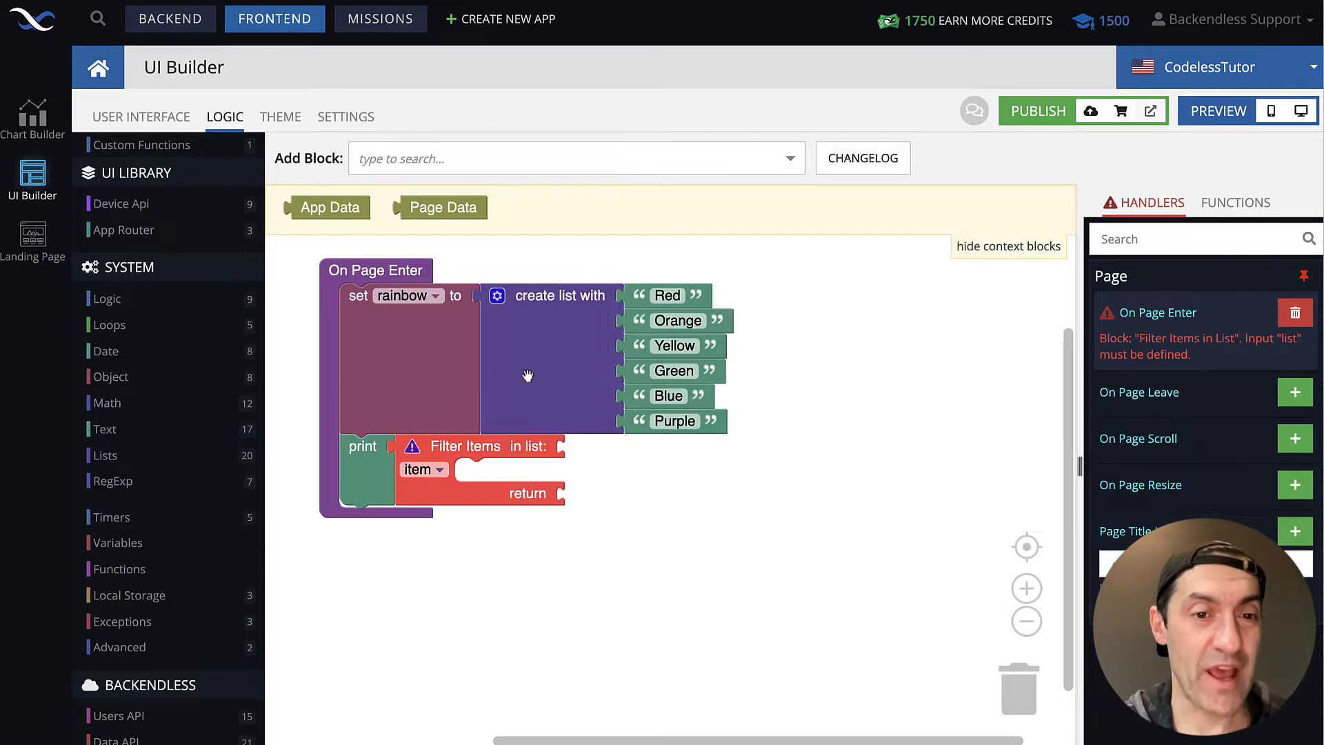
pyautogui.moveTo(247, 510)
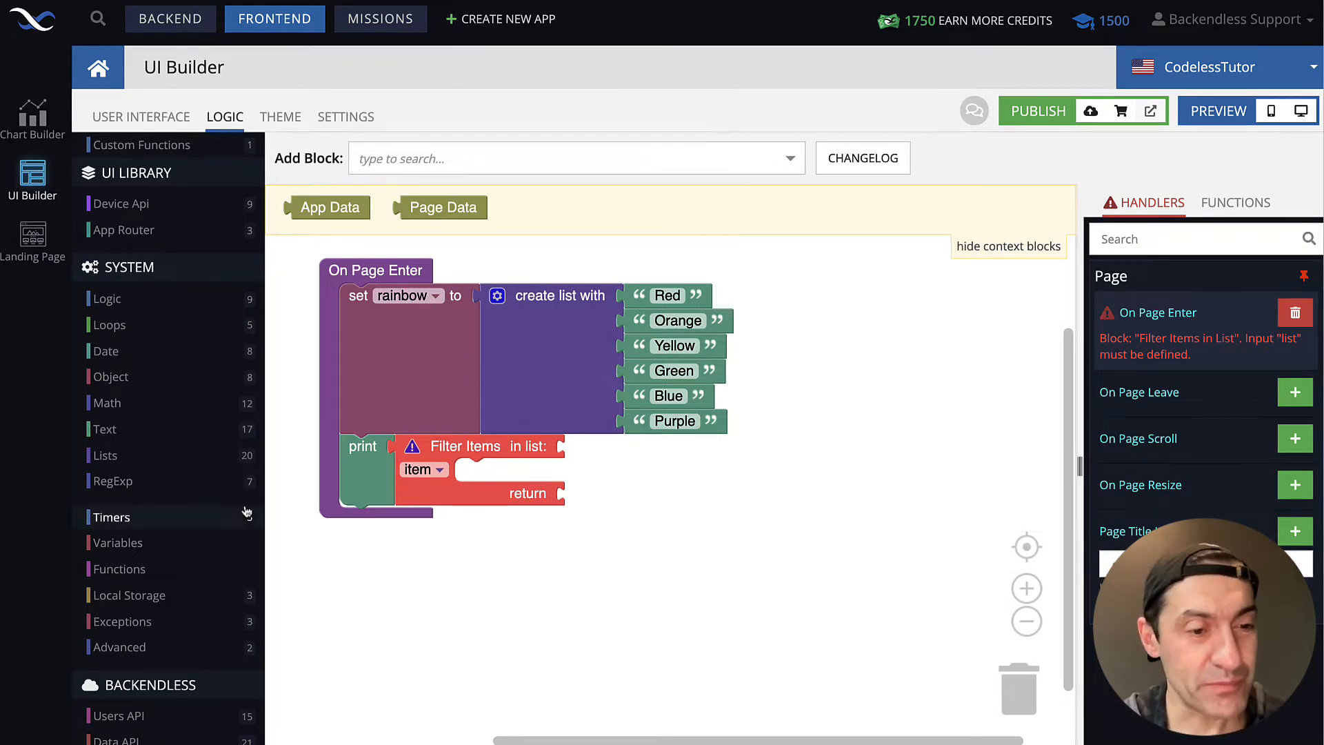
# Step: Feed the rainbow variable into the Filter Items 'in list' input
pyautogui.click(117, 542)
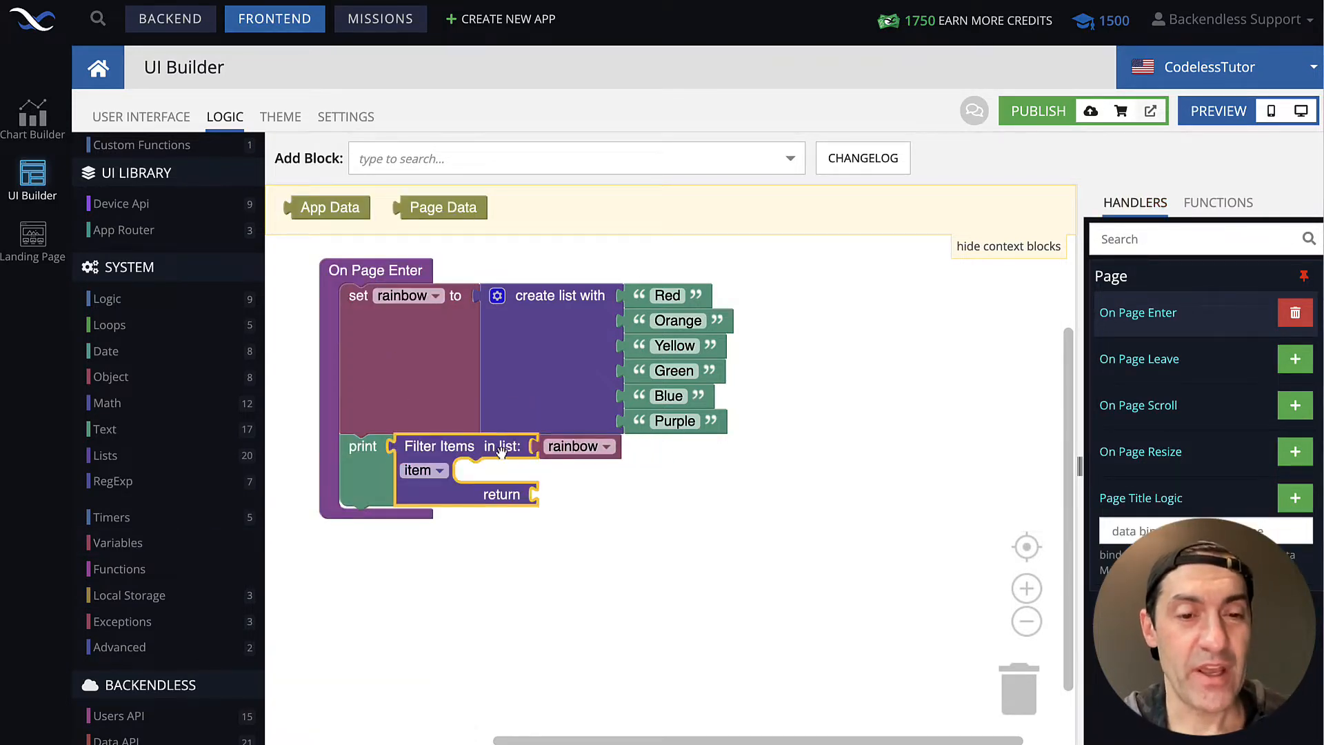
pyautogui.moveTo(494, 447)
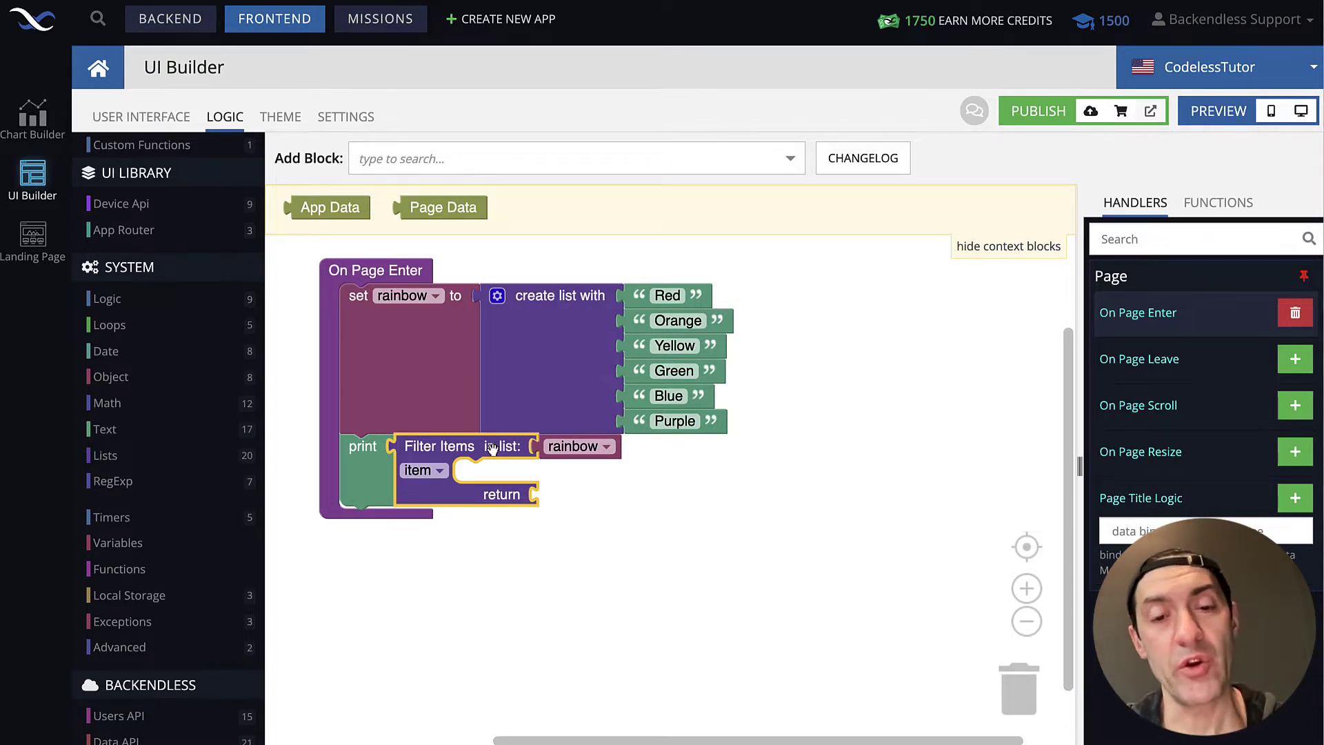
pyautogui.moveTo(464, 475)
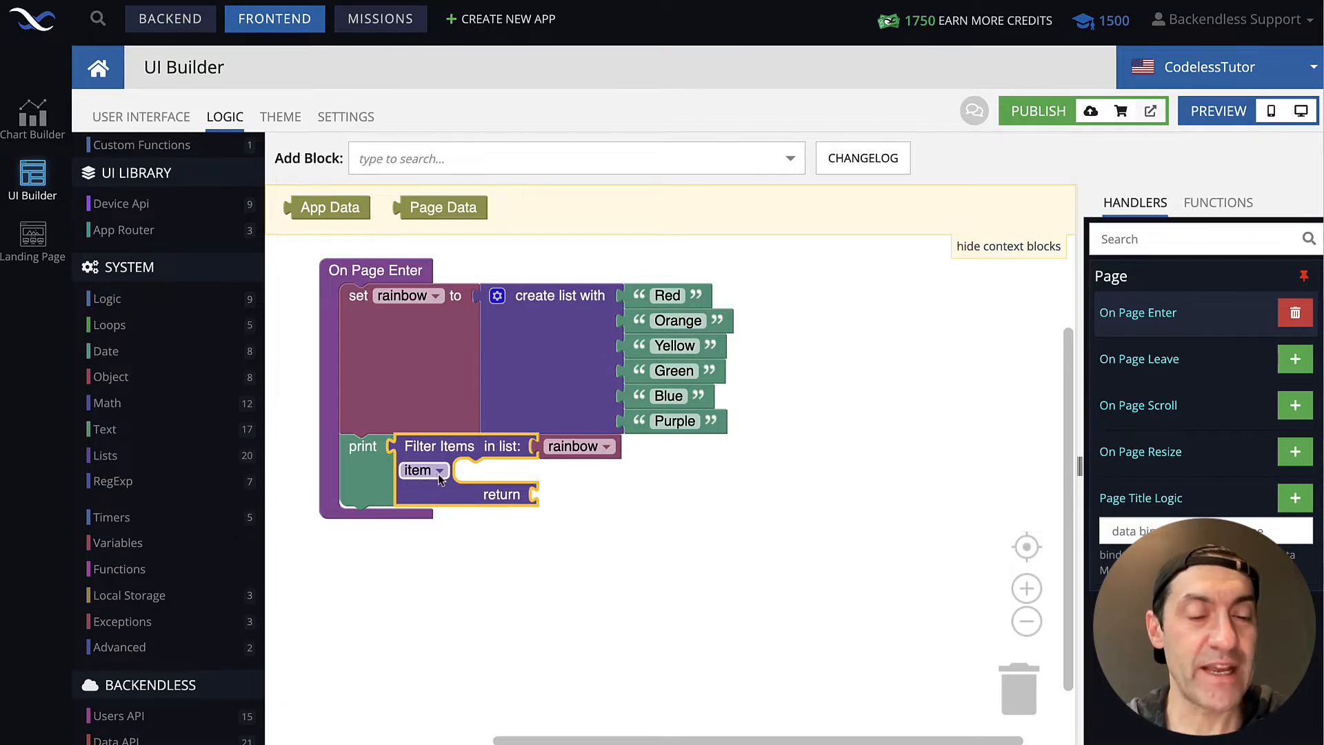
pyautogui.moveTo(425, 480)
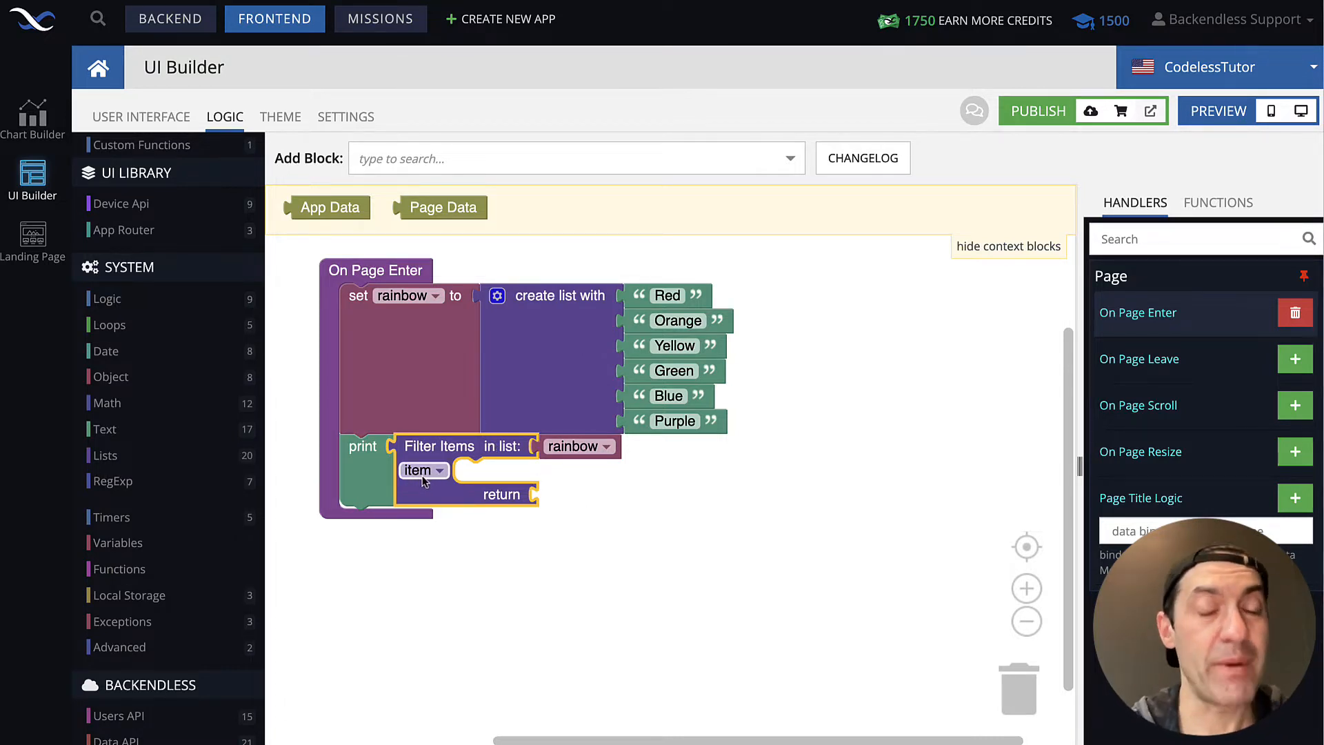
pyautogui.click(117, 542)
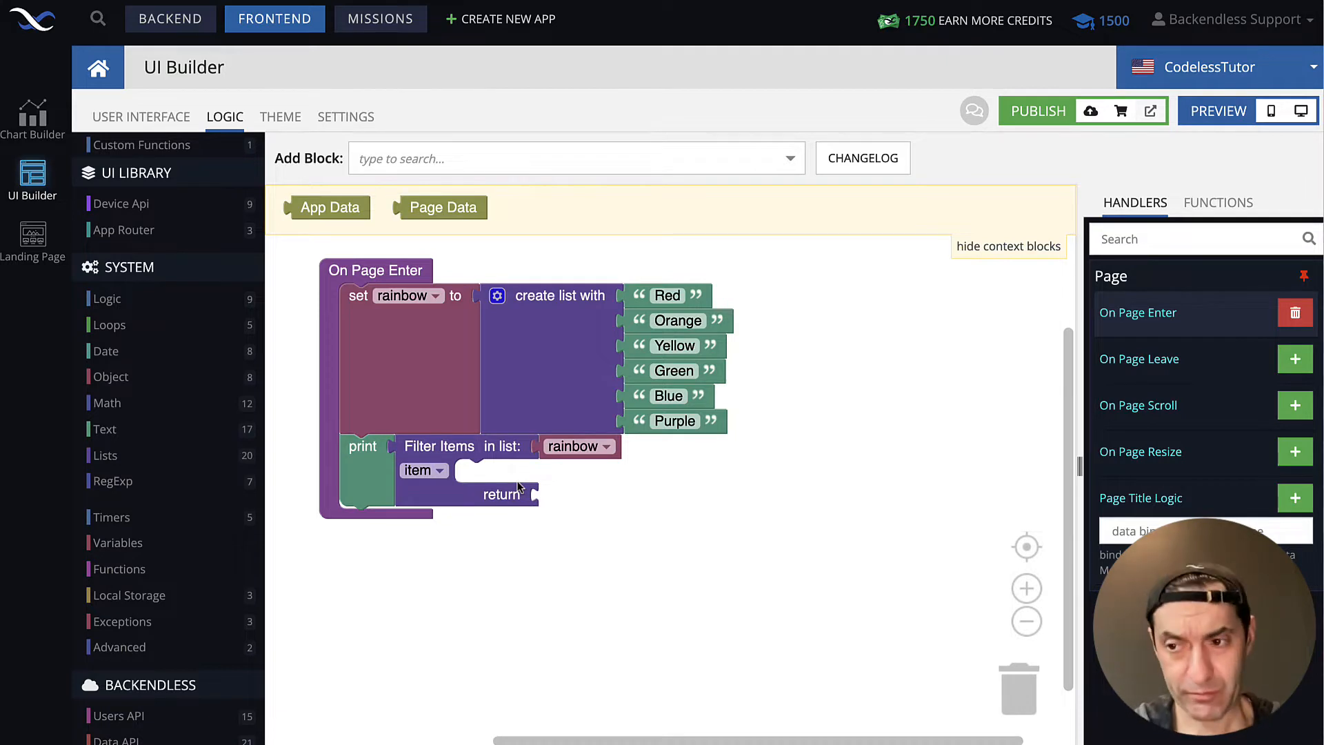
pyautogui.moveTo(596, 501)
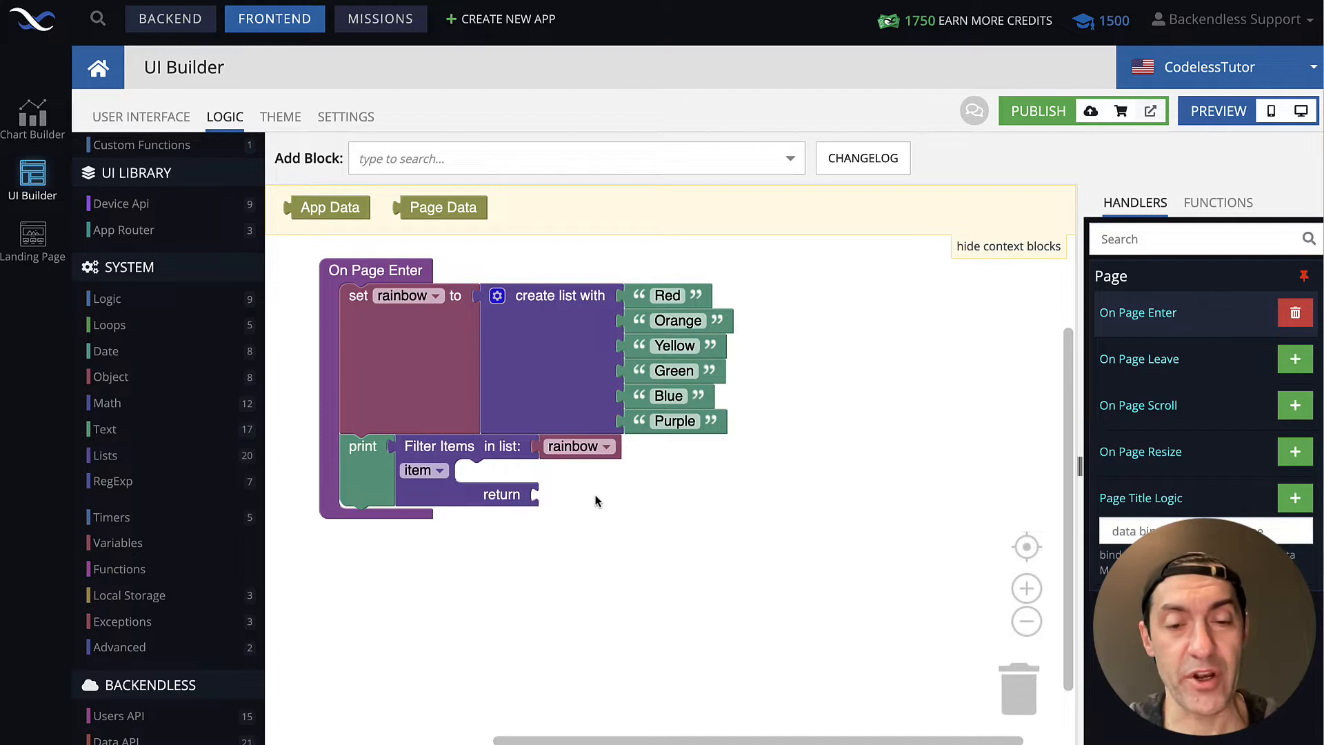
pyautogui.moveTo(814, 544)
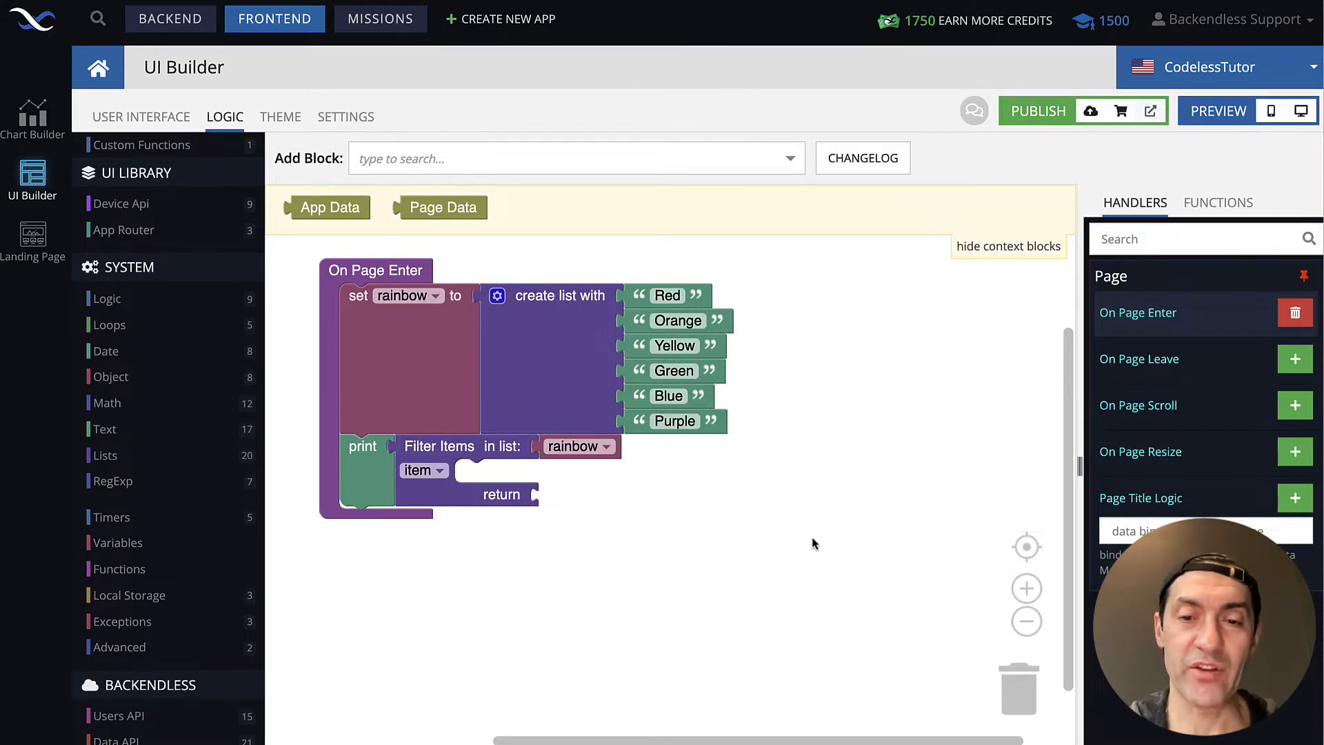
pyautogui.moveTo(557, 513)
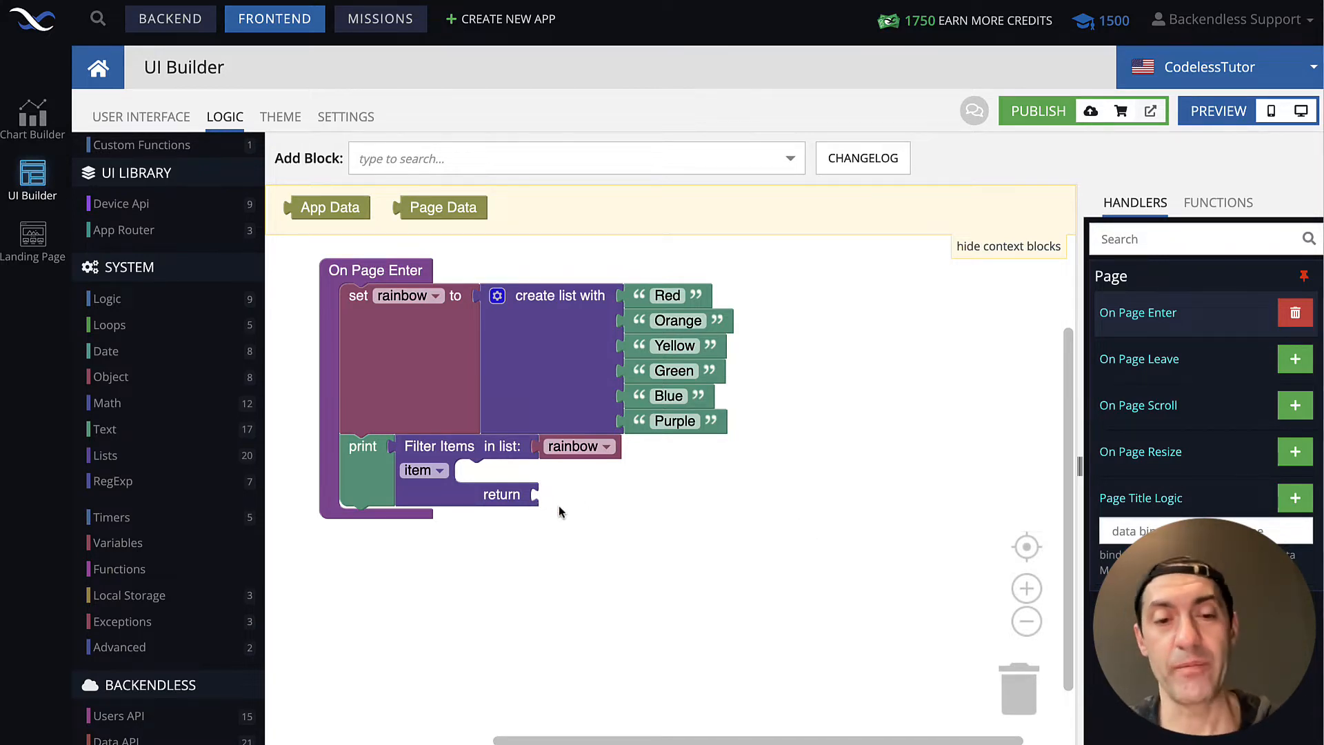
pyautogui.moveTo(457, 502)
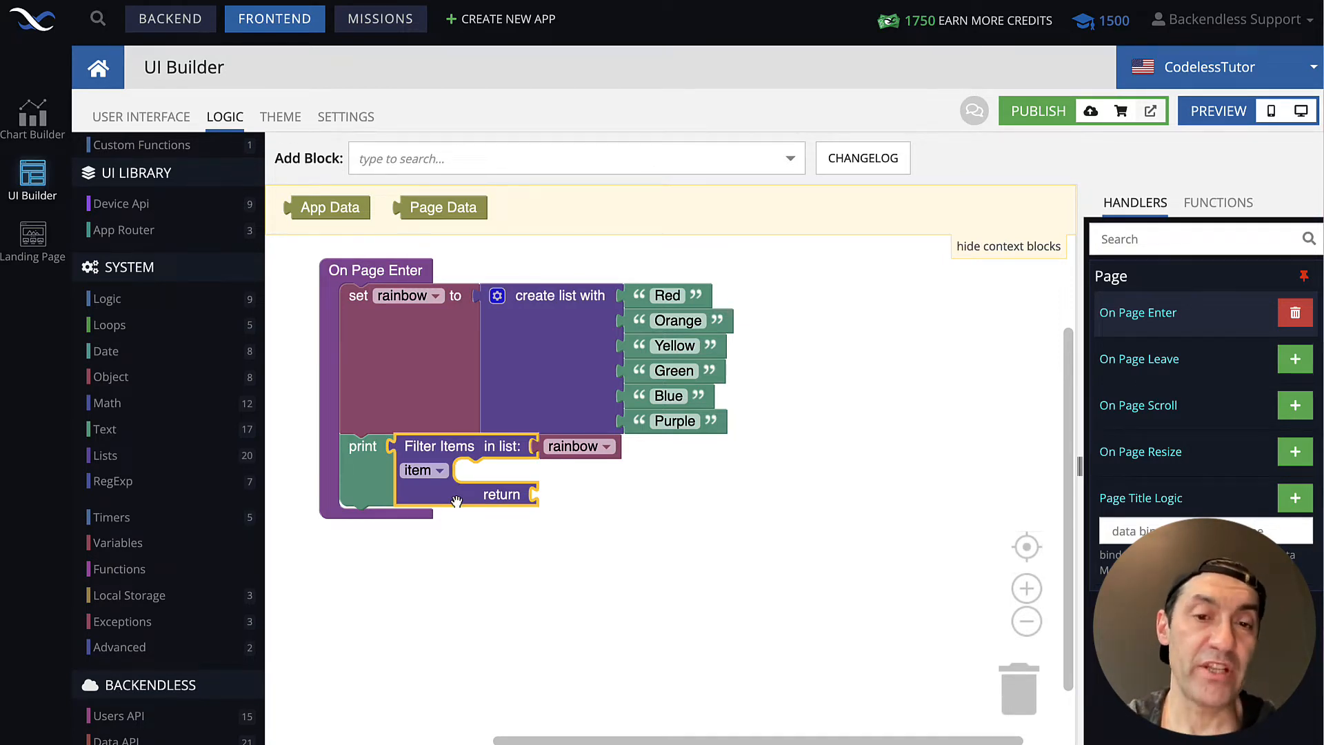
pyautogui.moveTo(545, 499)
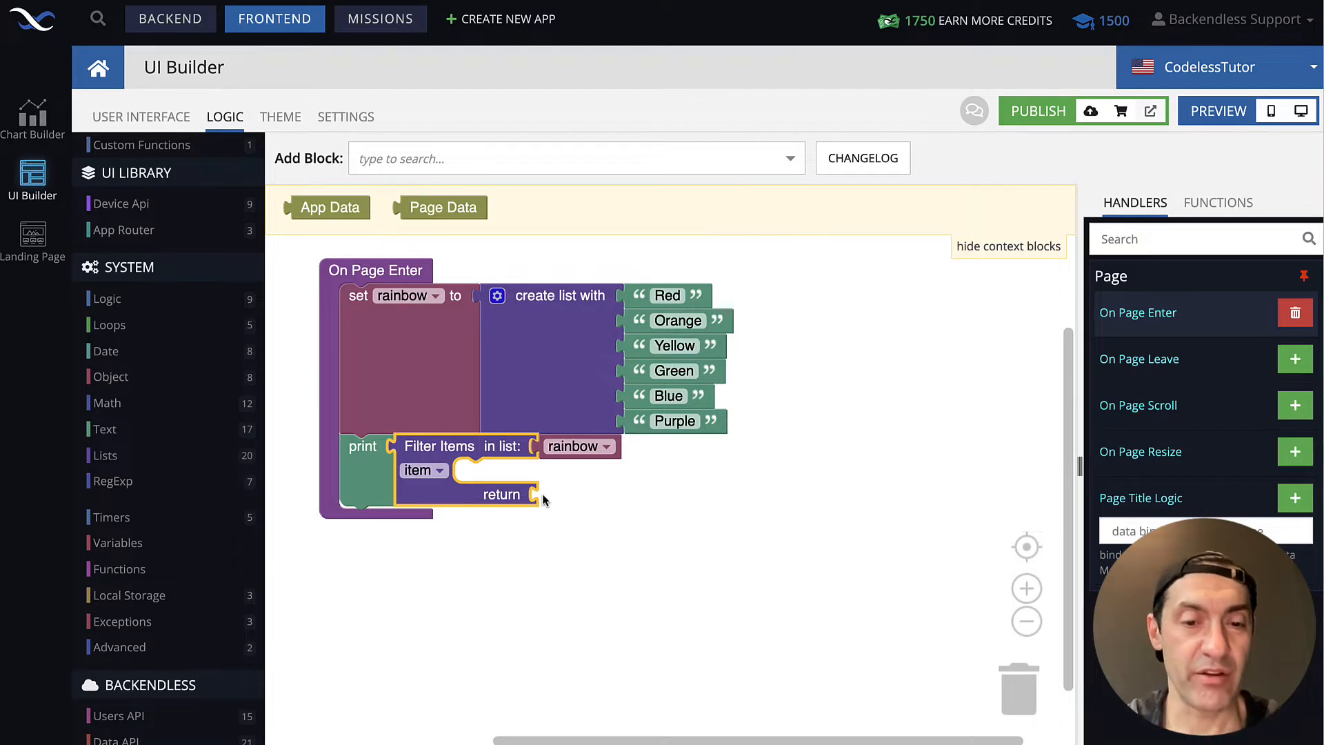
pyautogui.moveTo(569, 509)
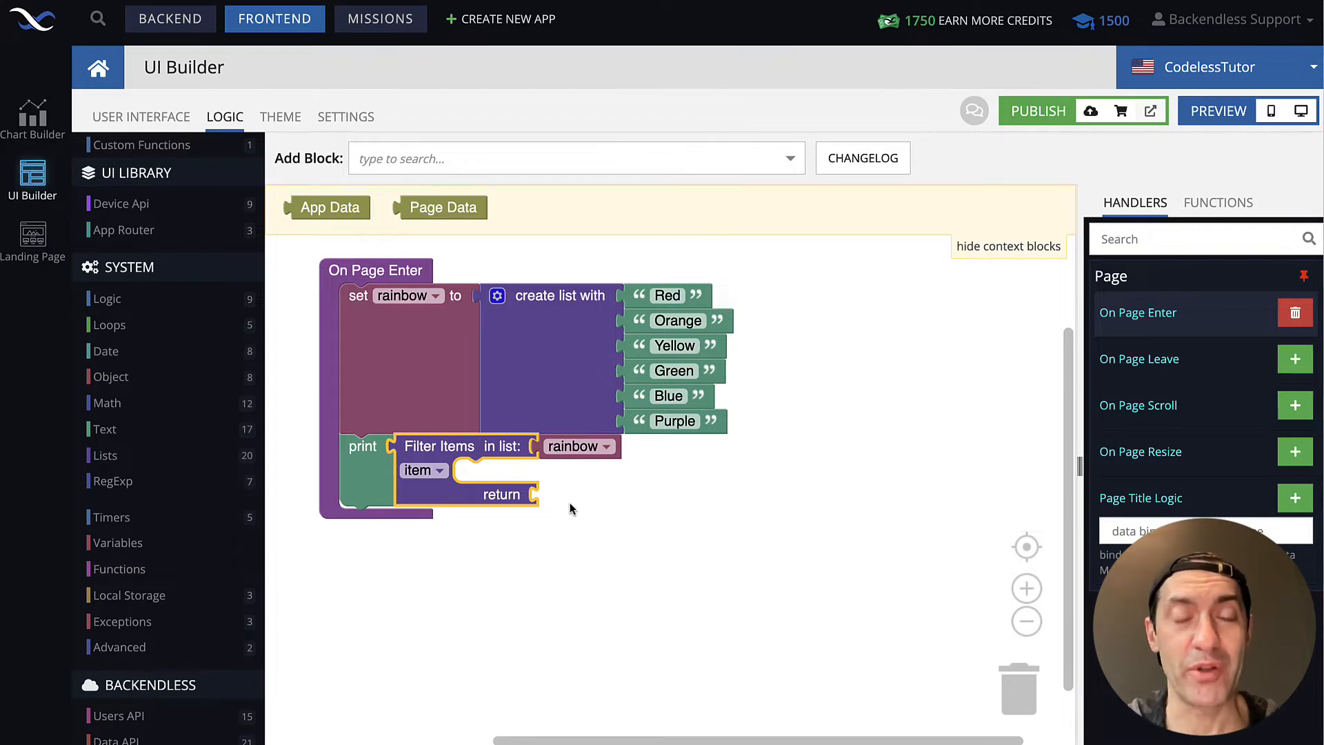
pyautogui.moveTo(540, 505)
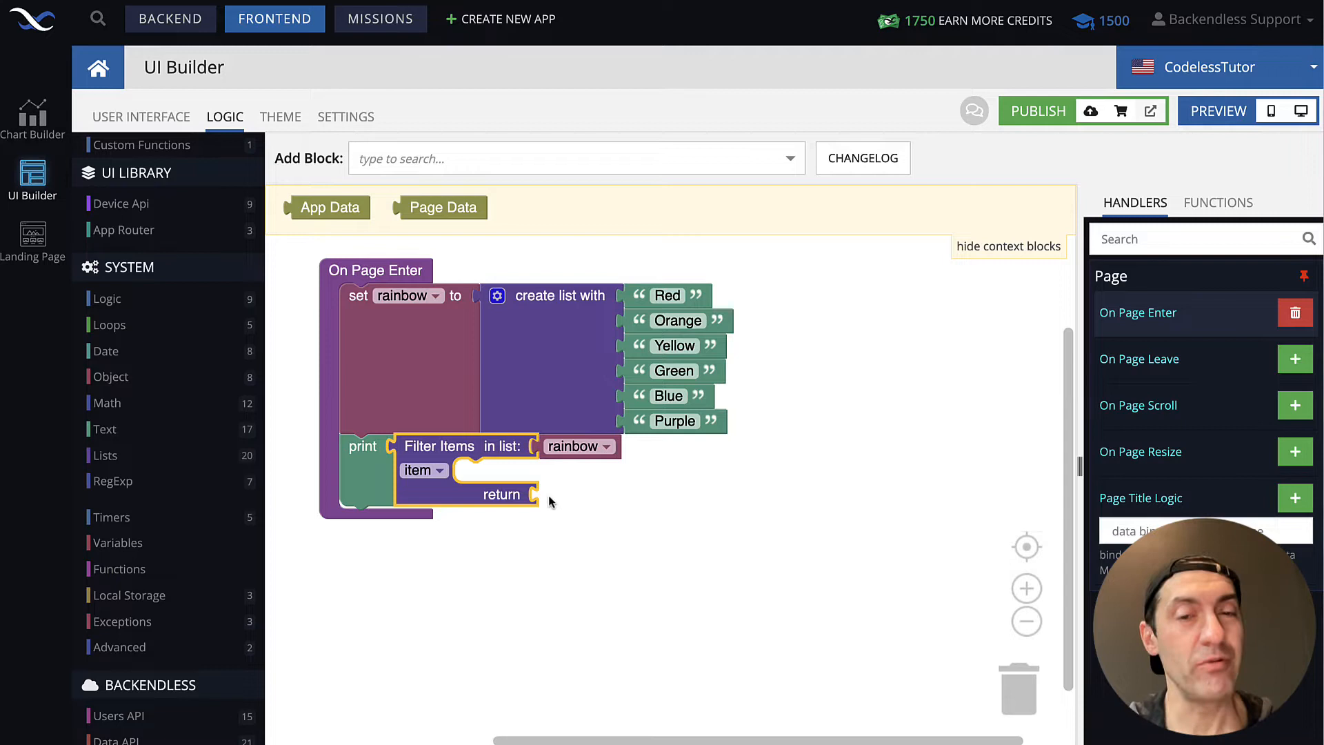
pyautogui.moveTo(605, 509)
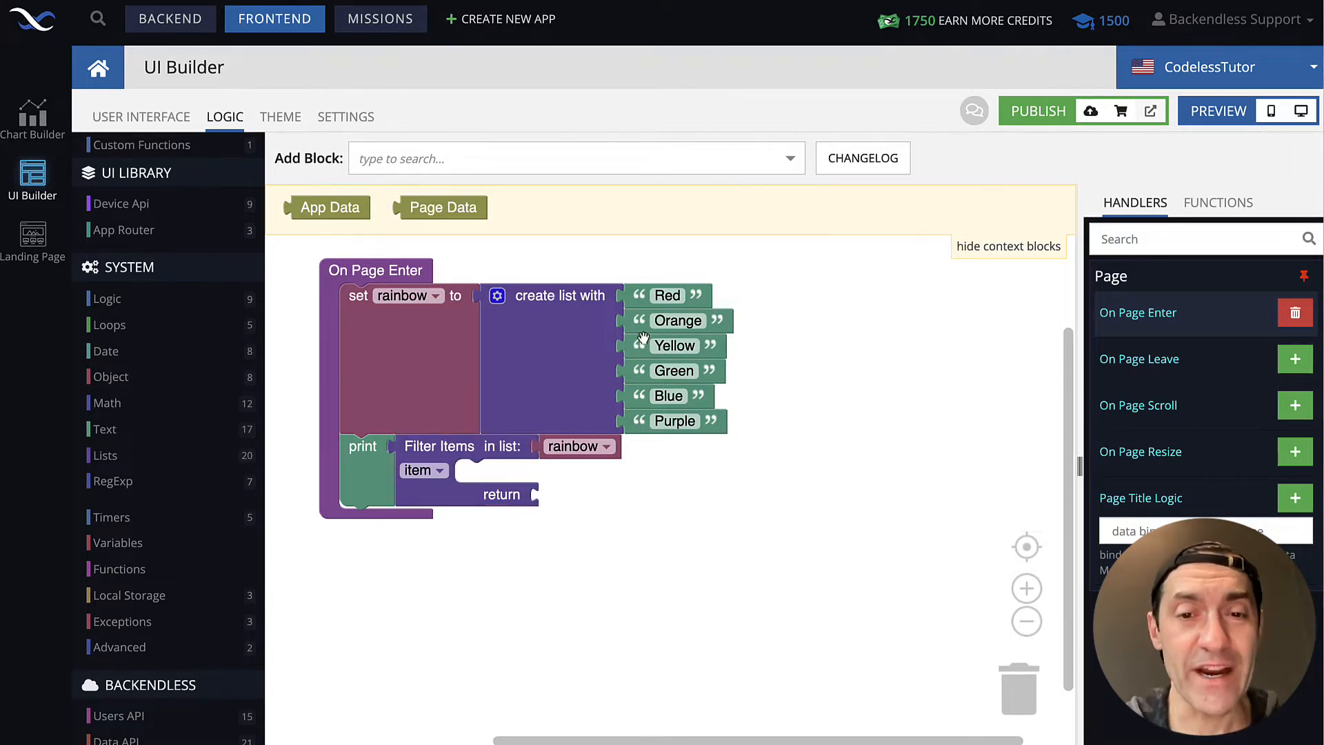
pyautogui.moveTo(692, 461)
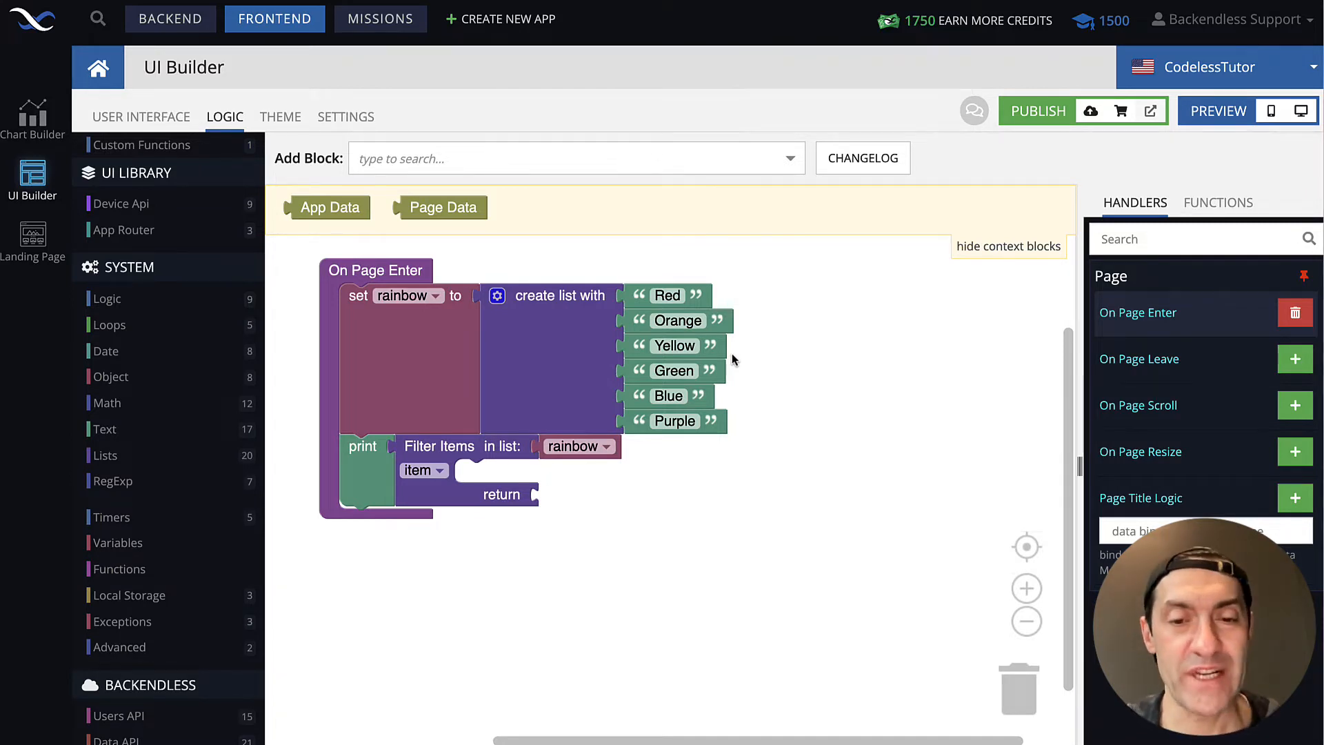
pyautogui.moveTo(659, 447)
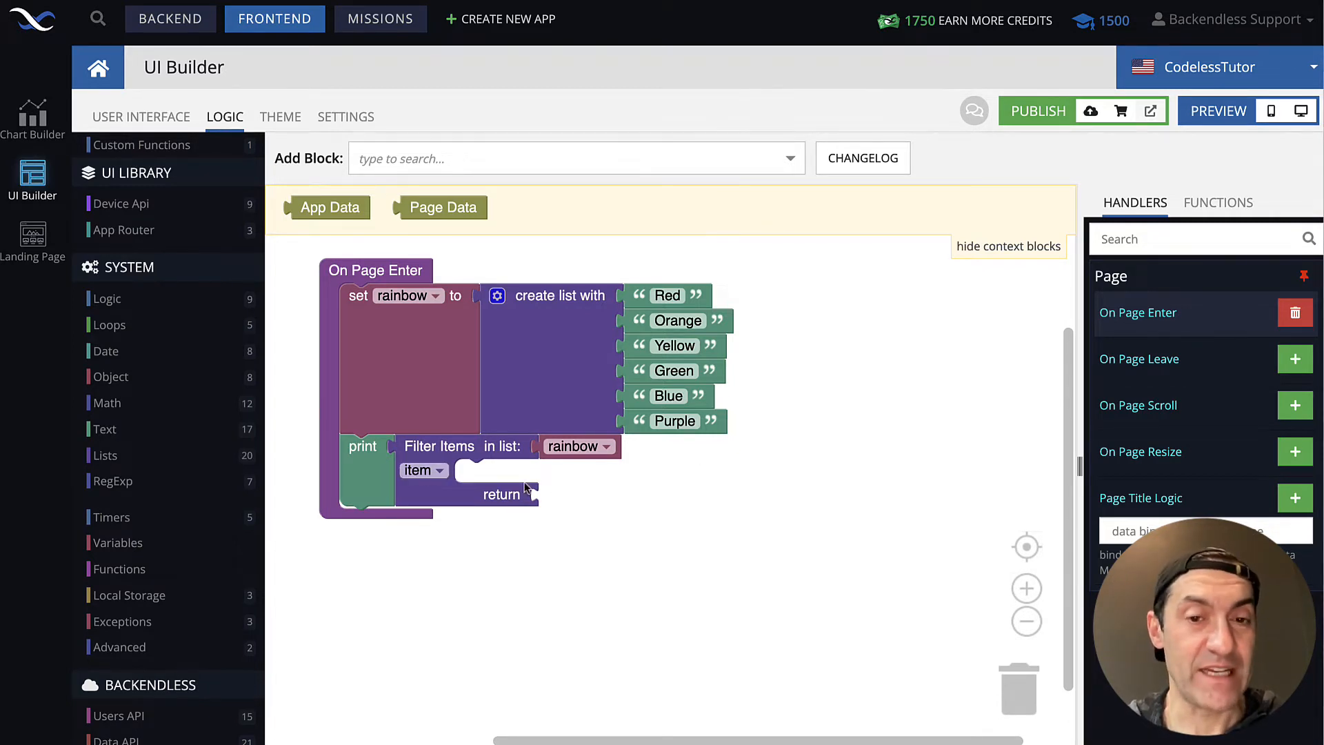
pyautogui.moveTo(687, 482)
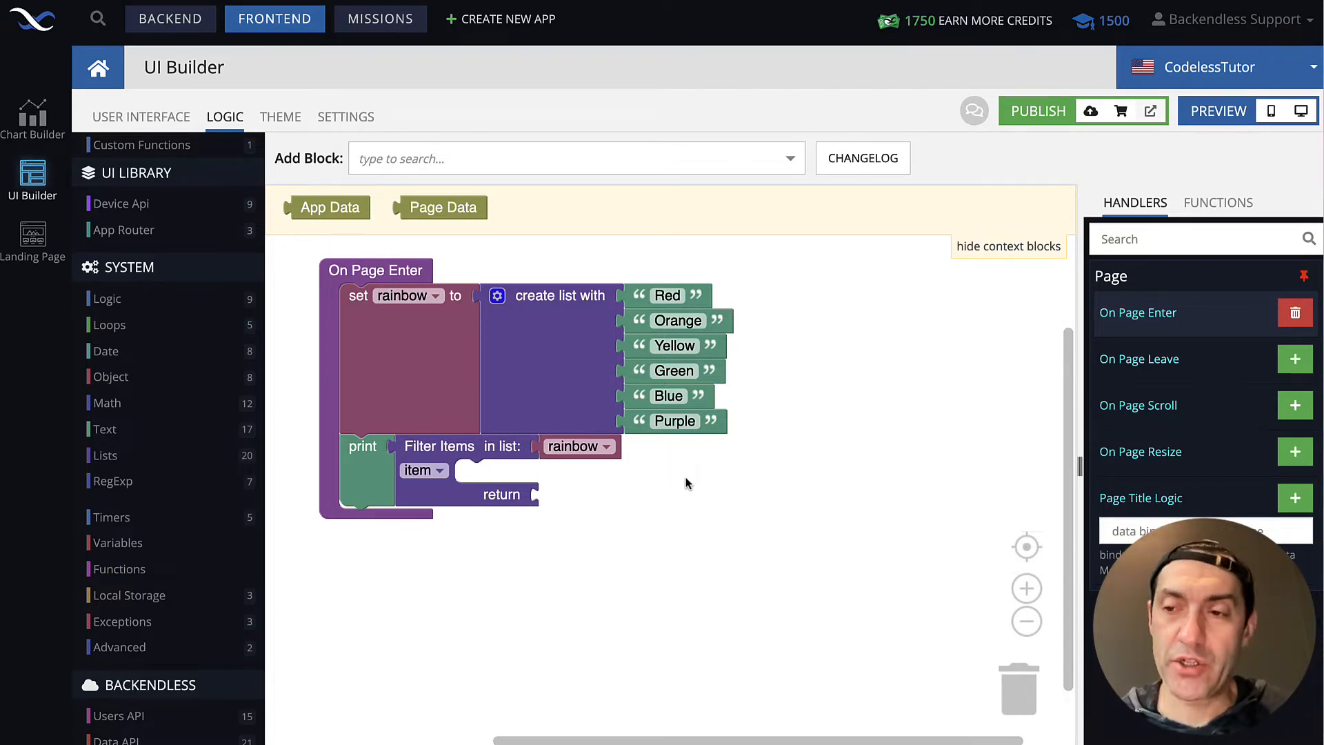
pyautogui.moveTo(693, 531)
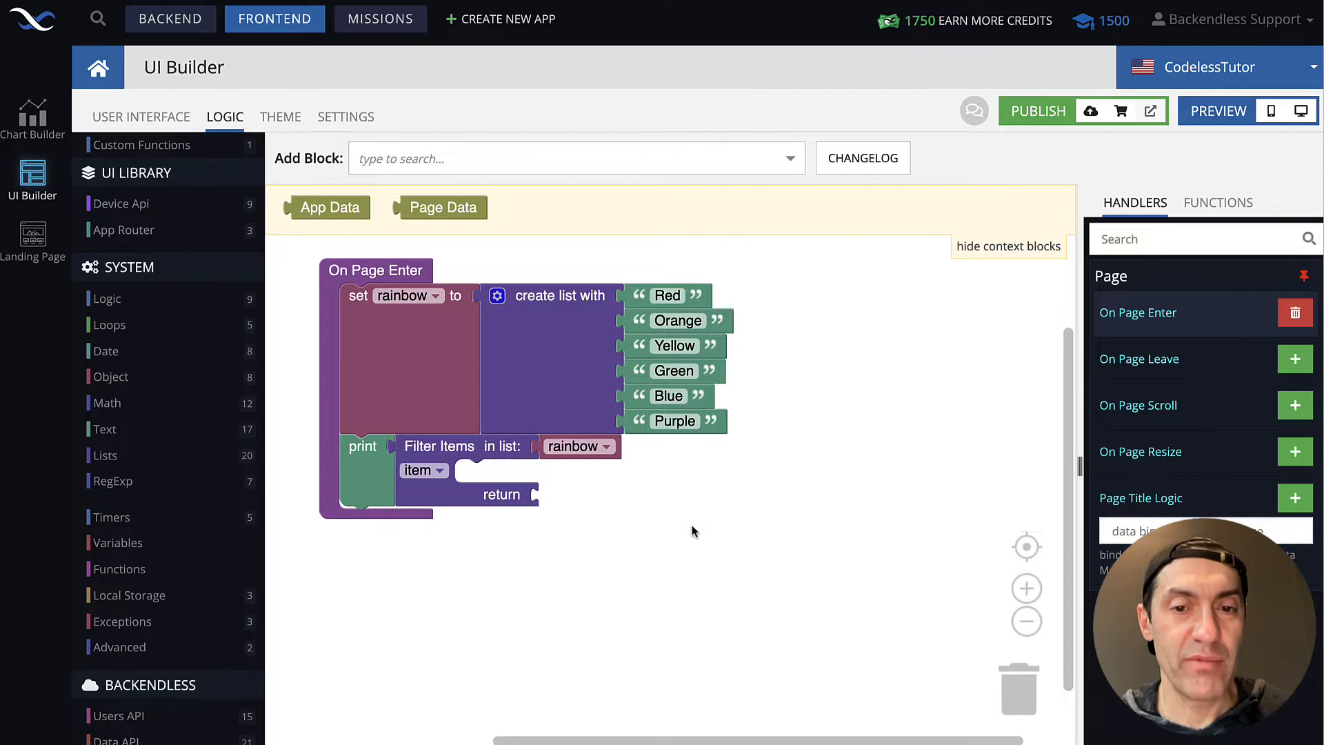
pyautogui.moveTo(424, 430)
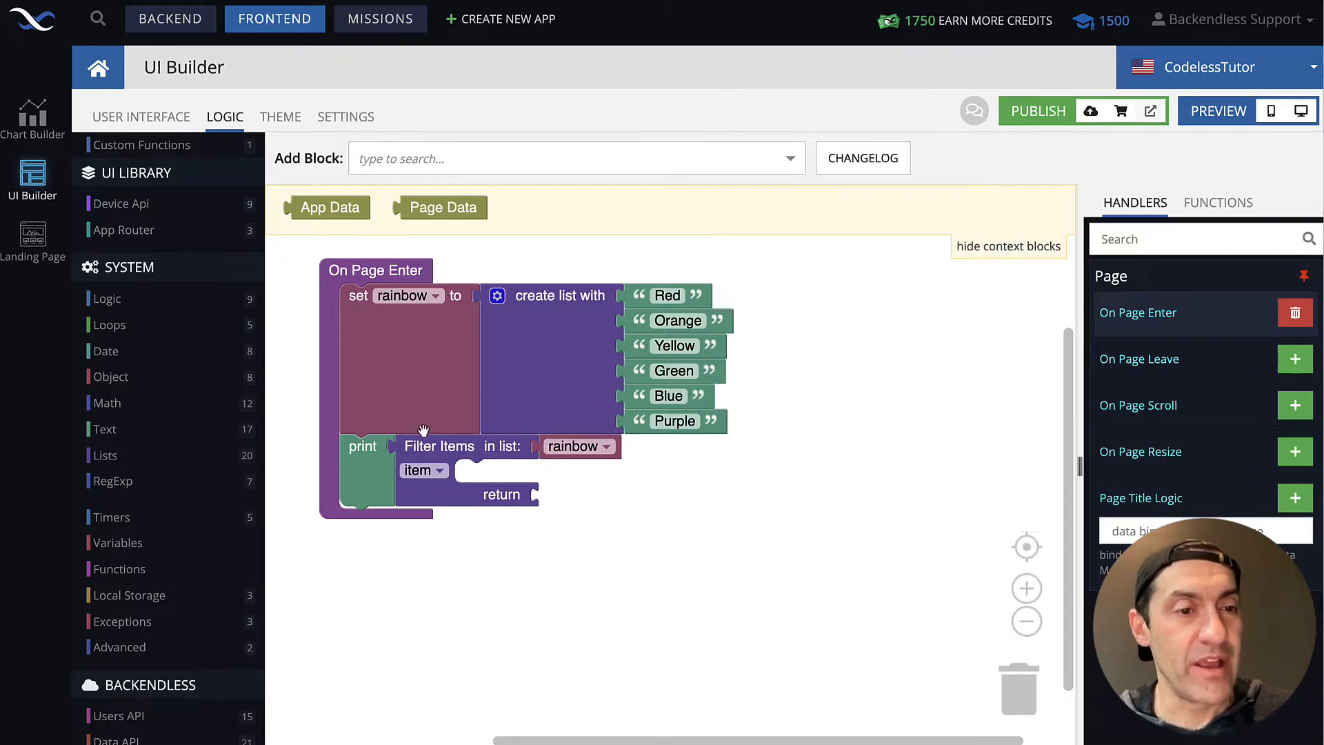
pyautogui.moveTo(341, 397)
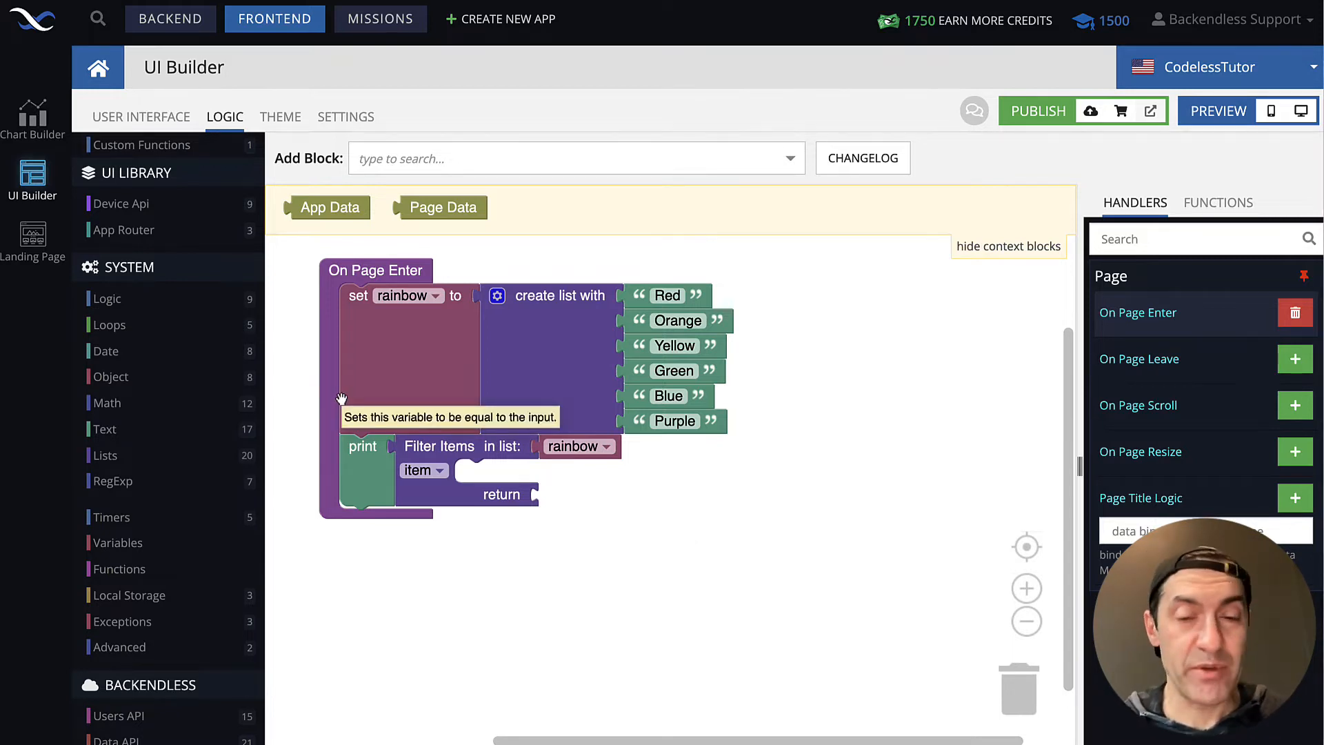
# Step: Build a find-first-occurrence block searching for 'o' in the item variable
pyautogui.click(103, 429)
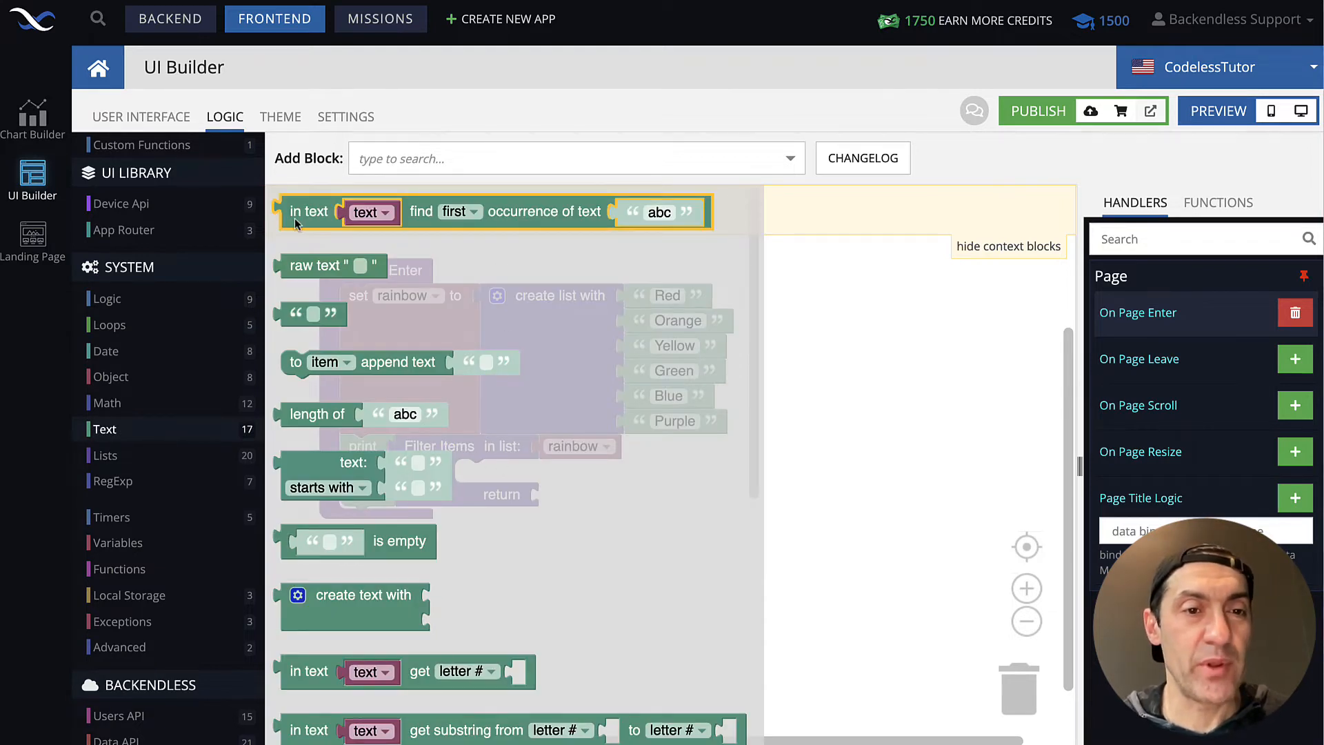
pyautogui.moveTo(553, 223)
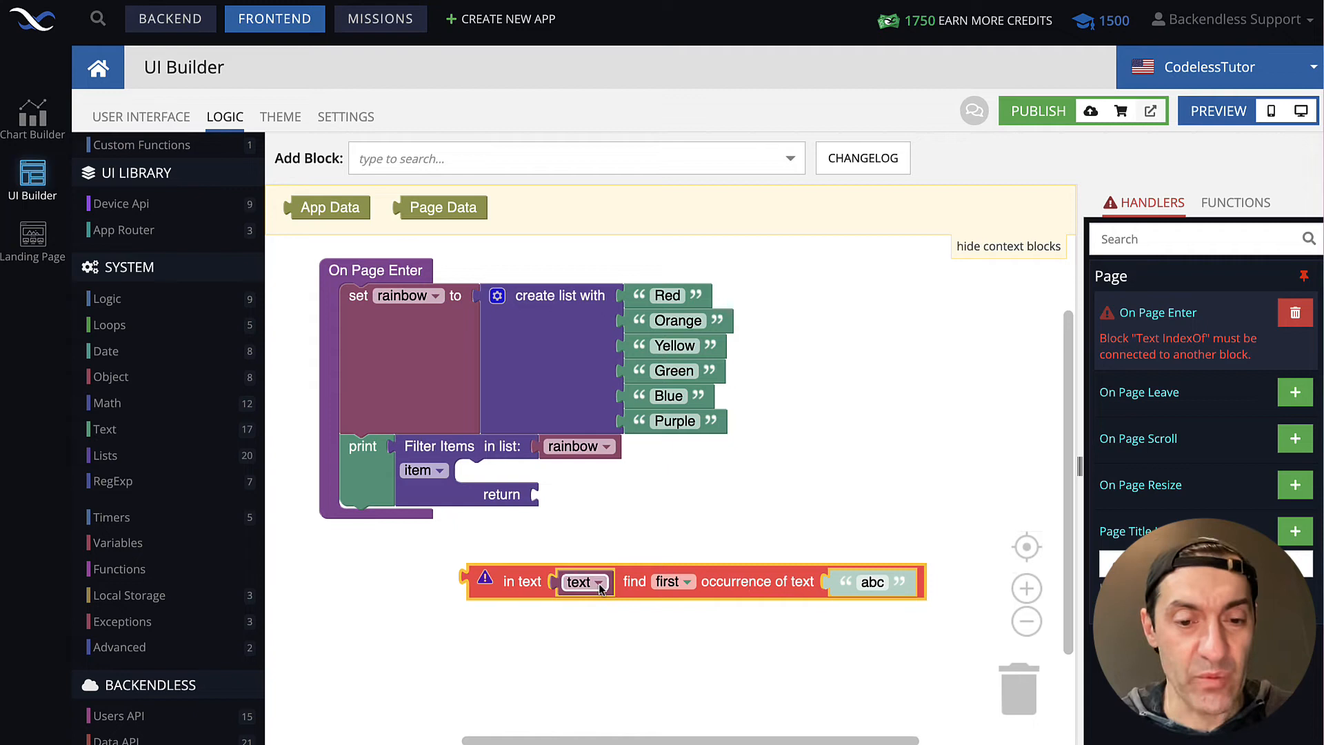
pyautogui.click(583, 582)
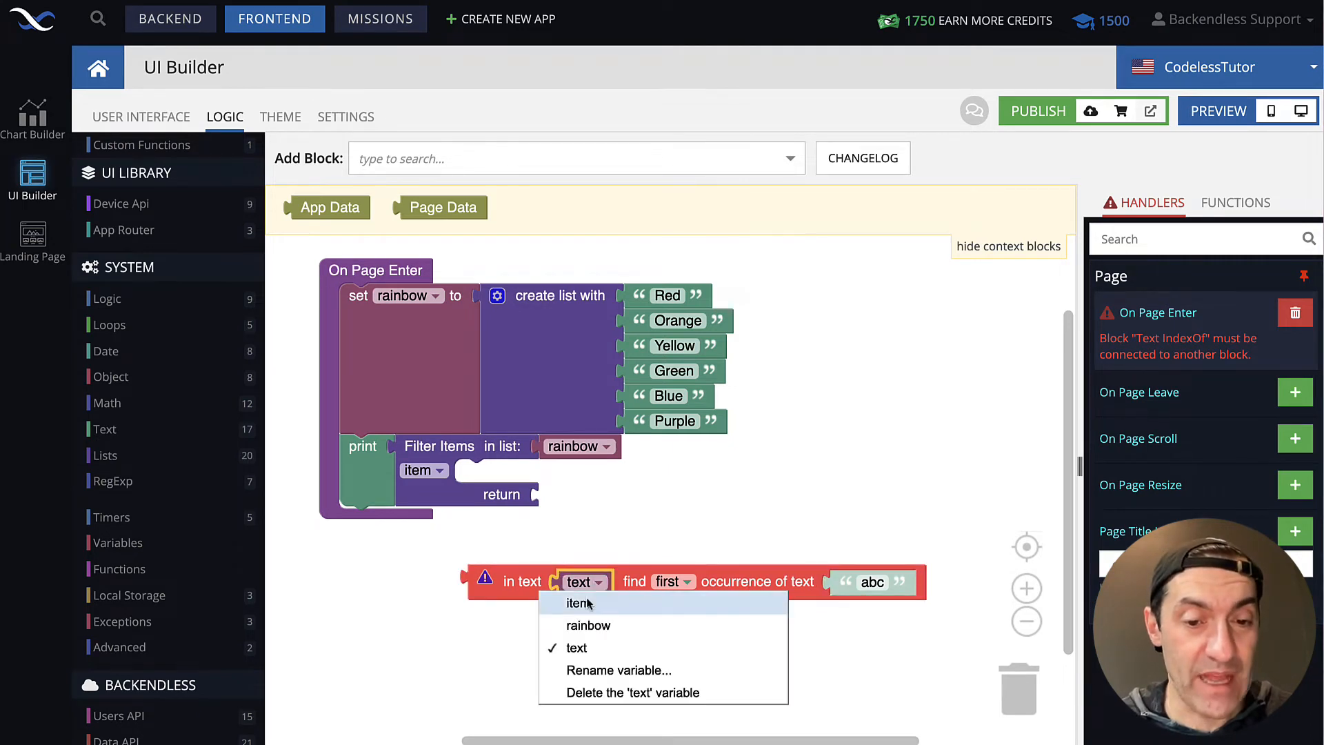
pyautogui.click(577, 603)
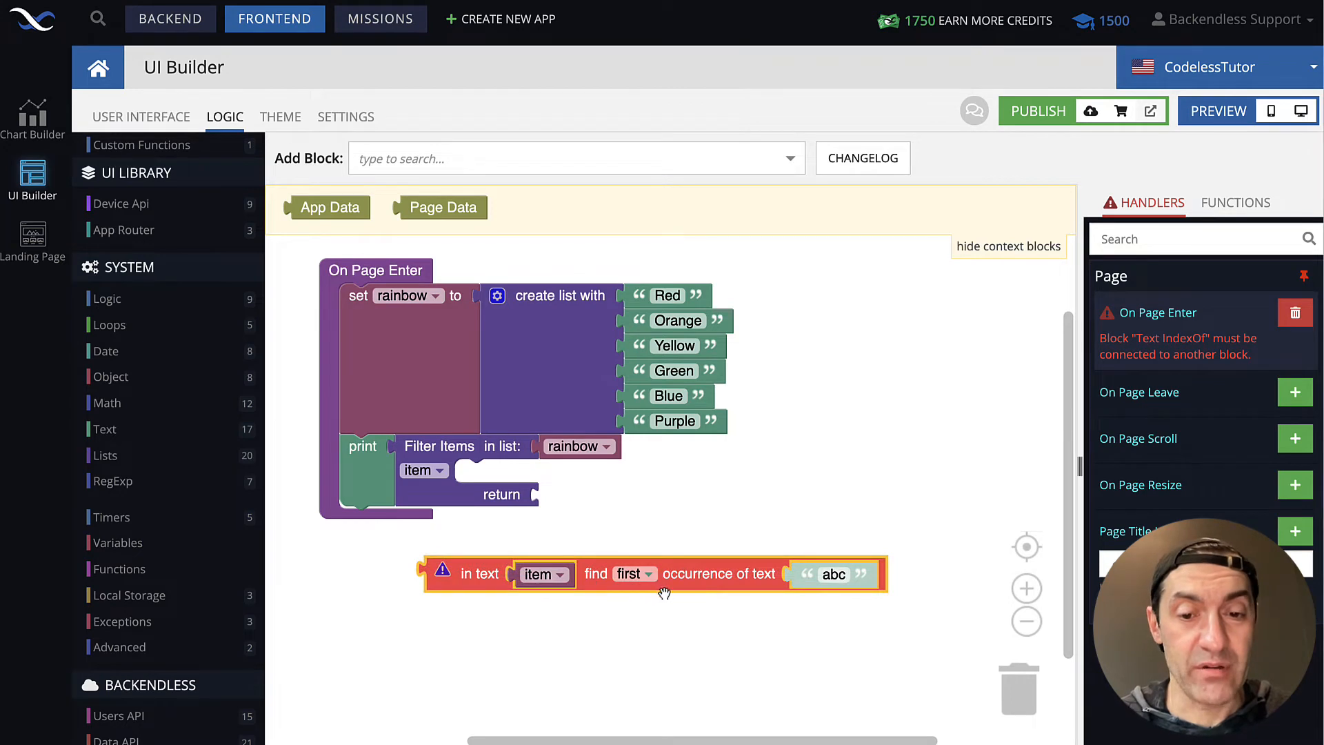
pyautogui.click(834, 573)
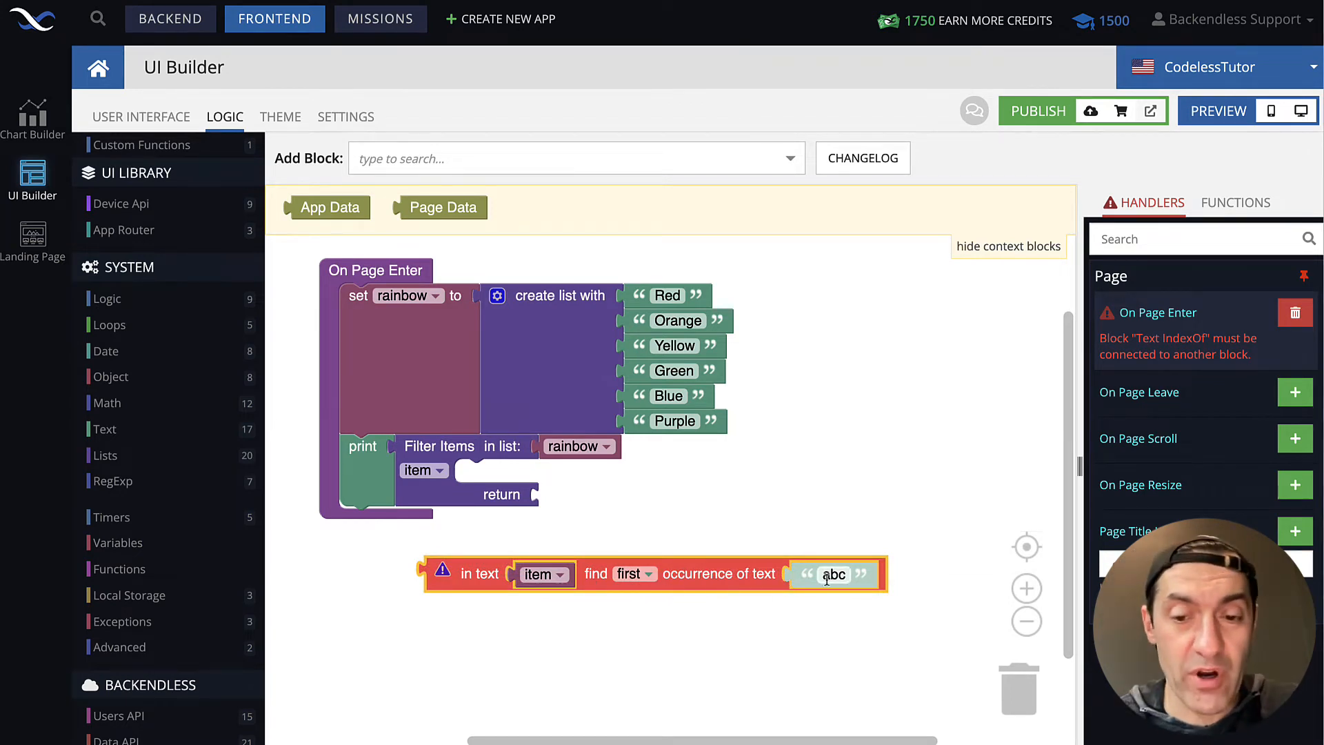
pyautogui.write('o')
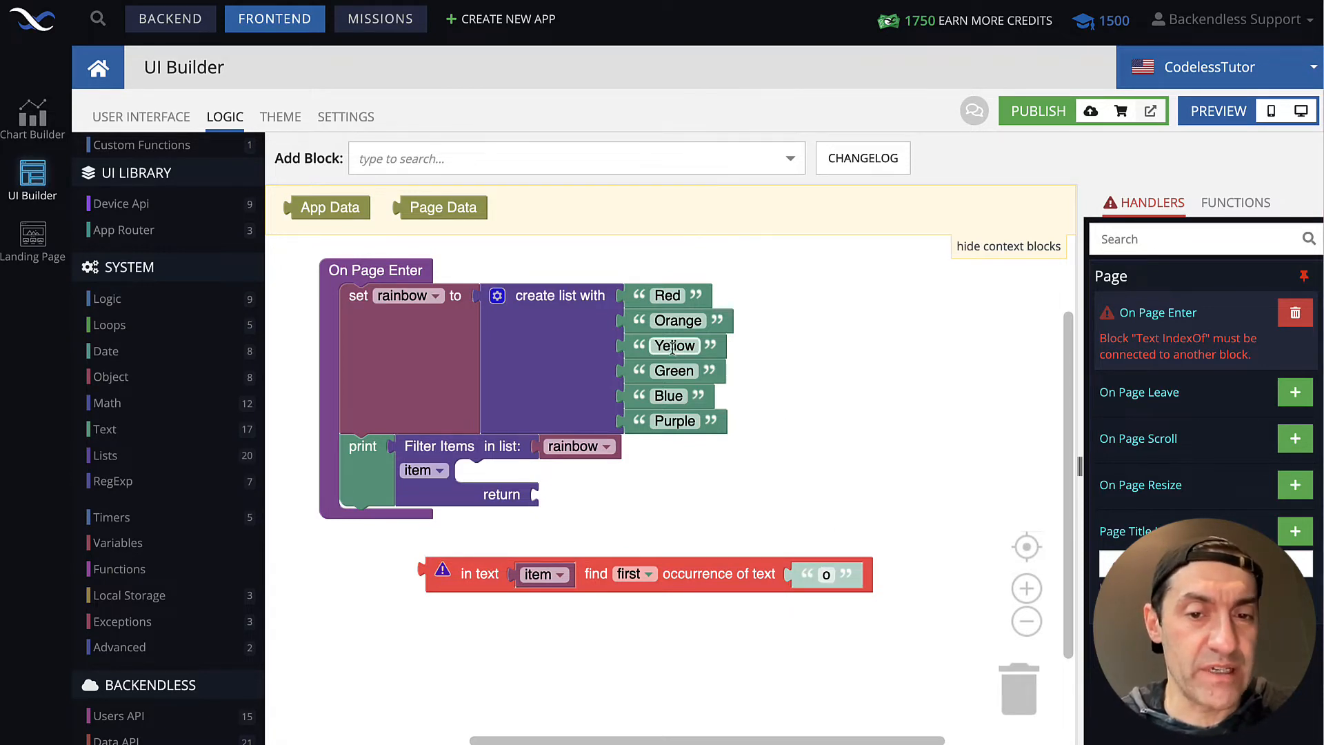
pyautogui.moveTo(746, 493)
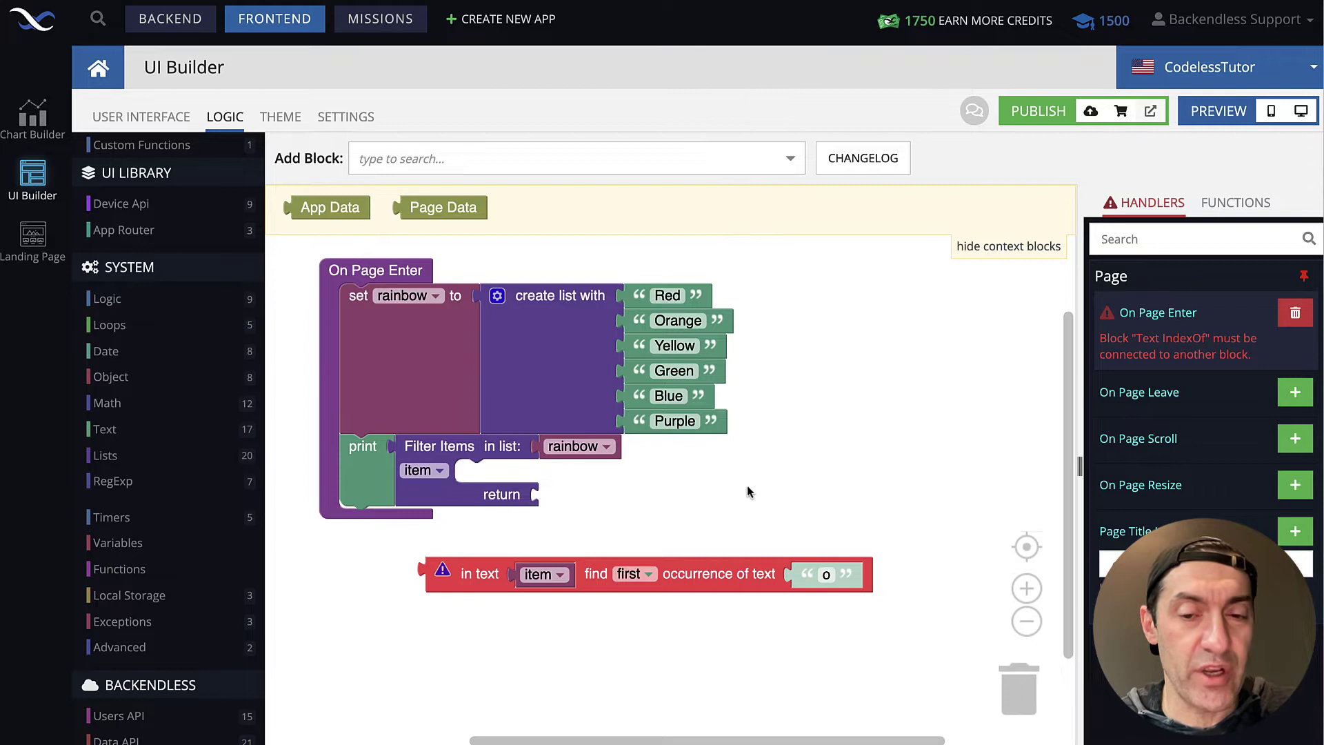
pyautogui.click(634, 574)
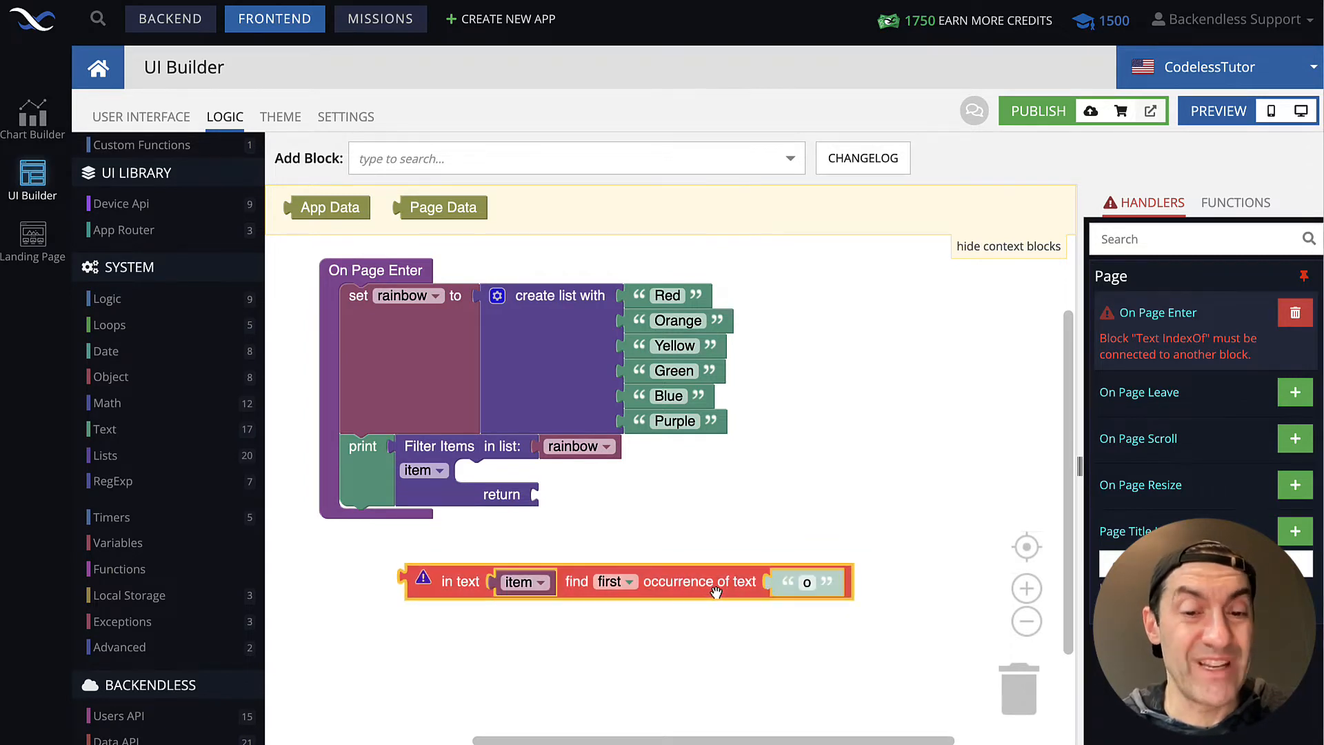
pyautogui.moveTo(713, 592)
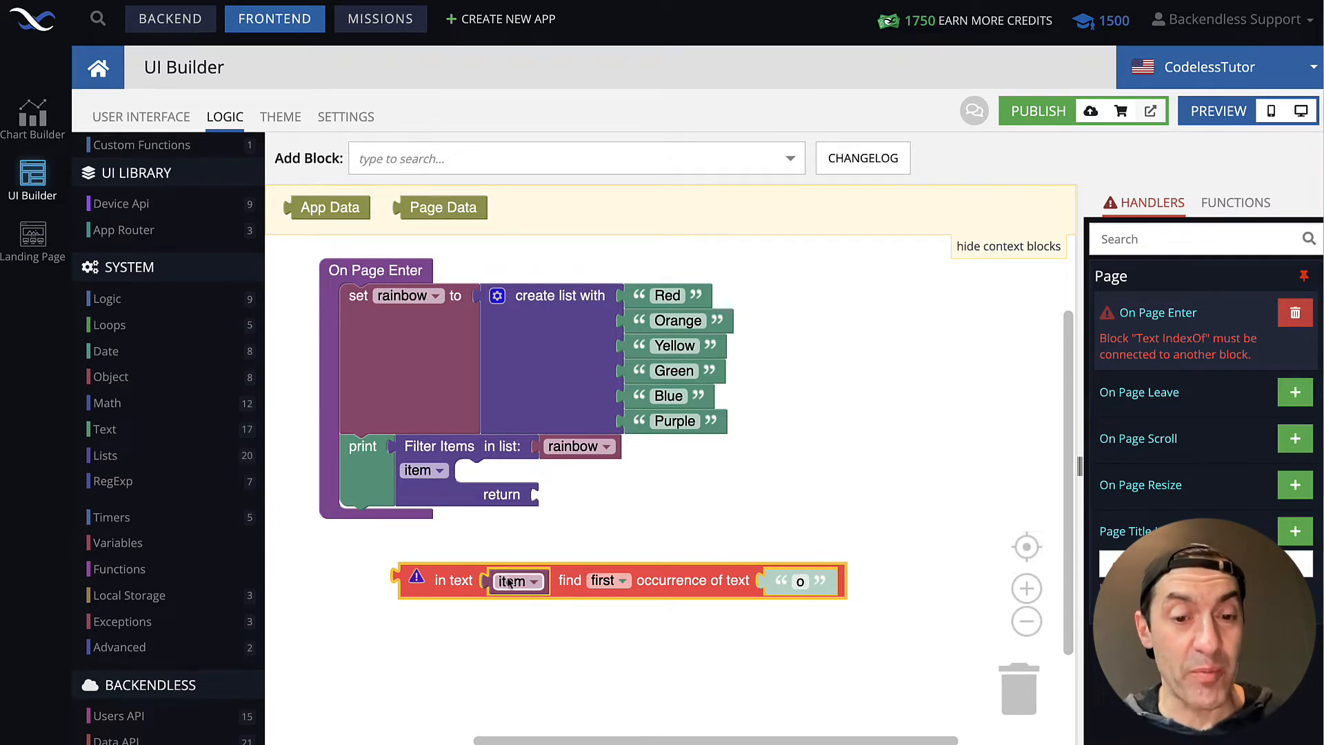
# Step: Wrap item in a case conversion block switched to lower case before the search
pyautogui.click(103, 429)
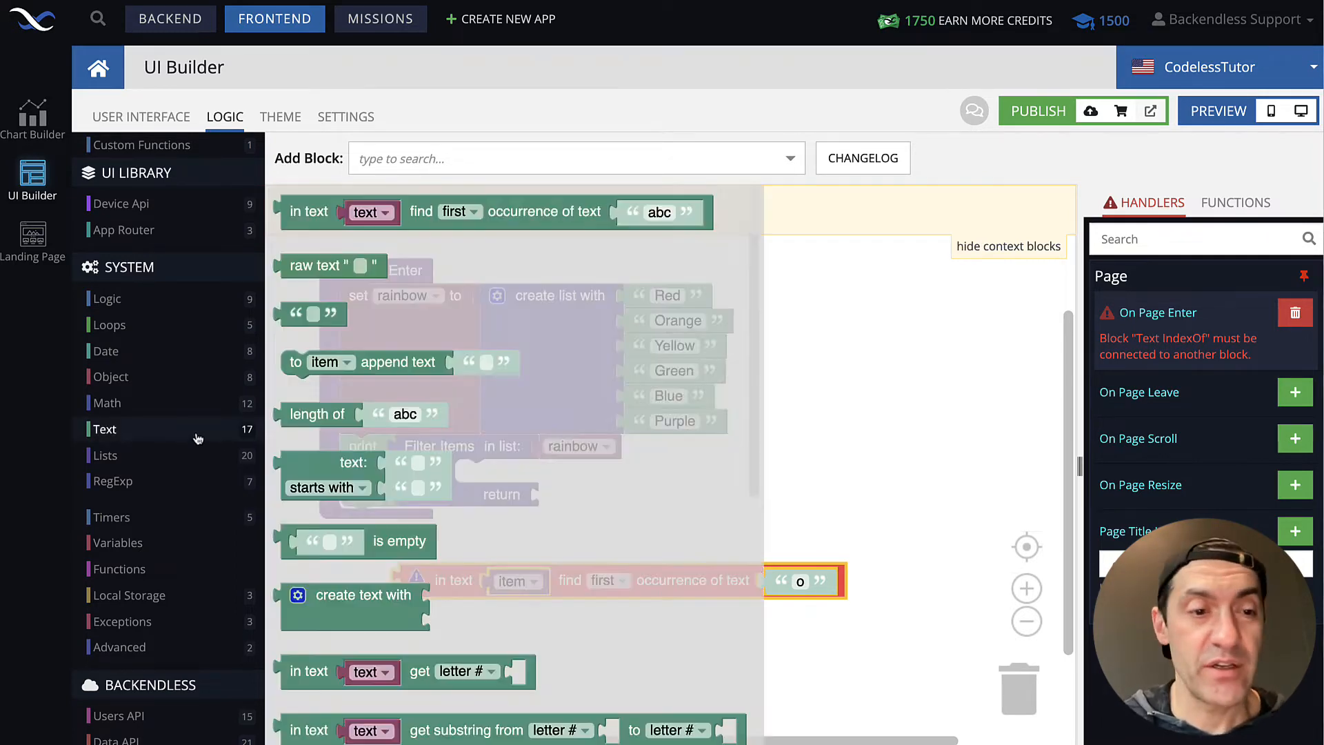
pyautogui.scroll(-3)
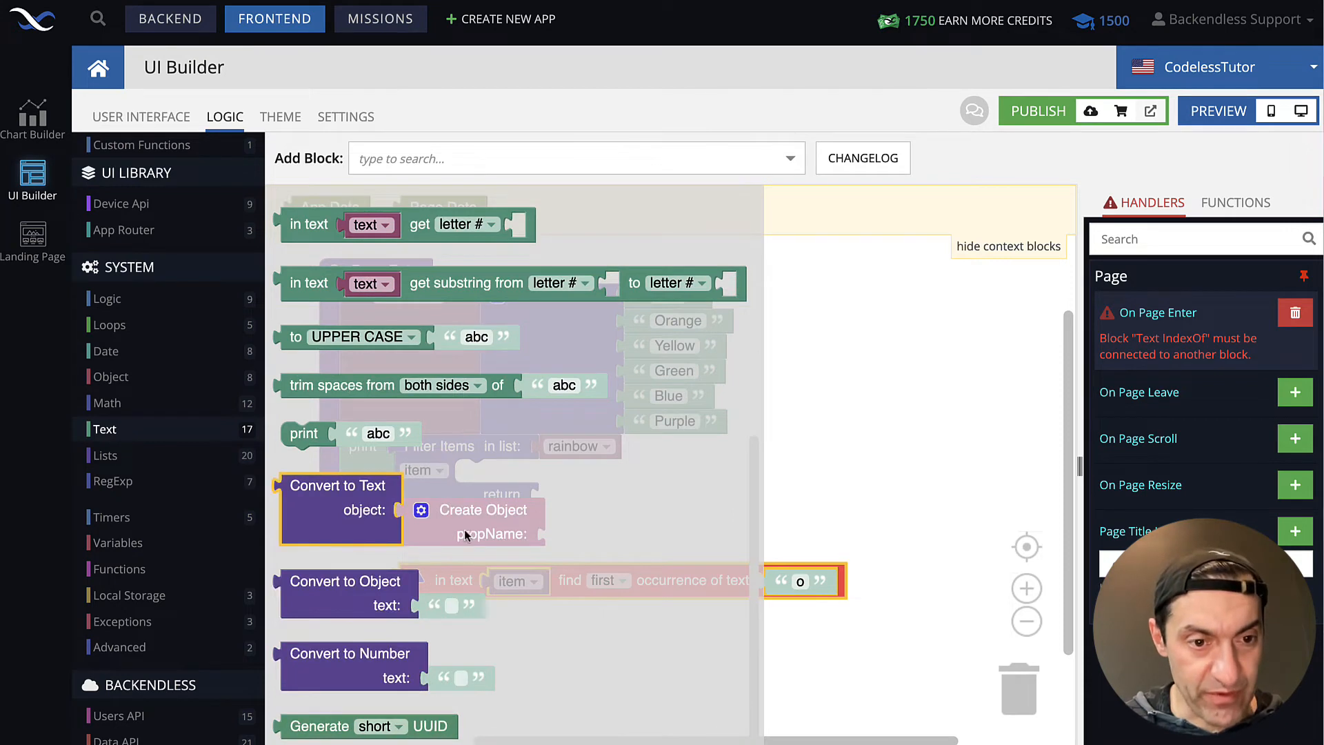
pyautogui.click(359, 336)
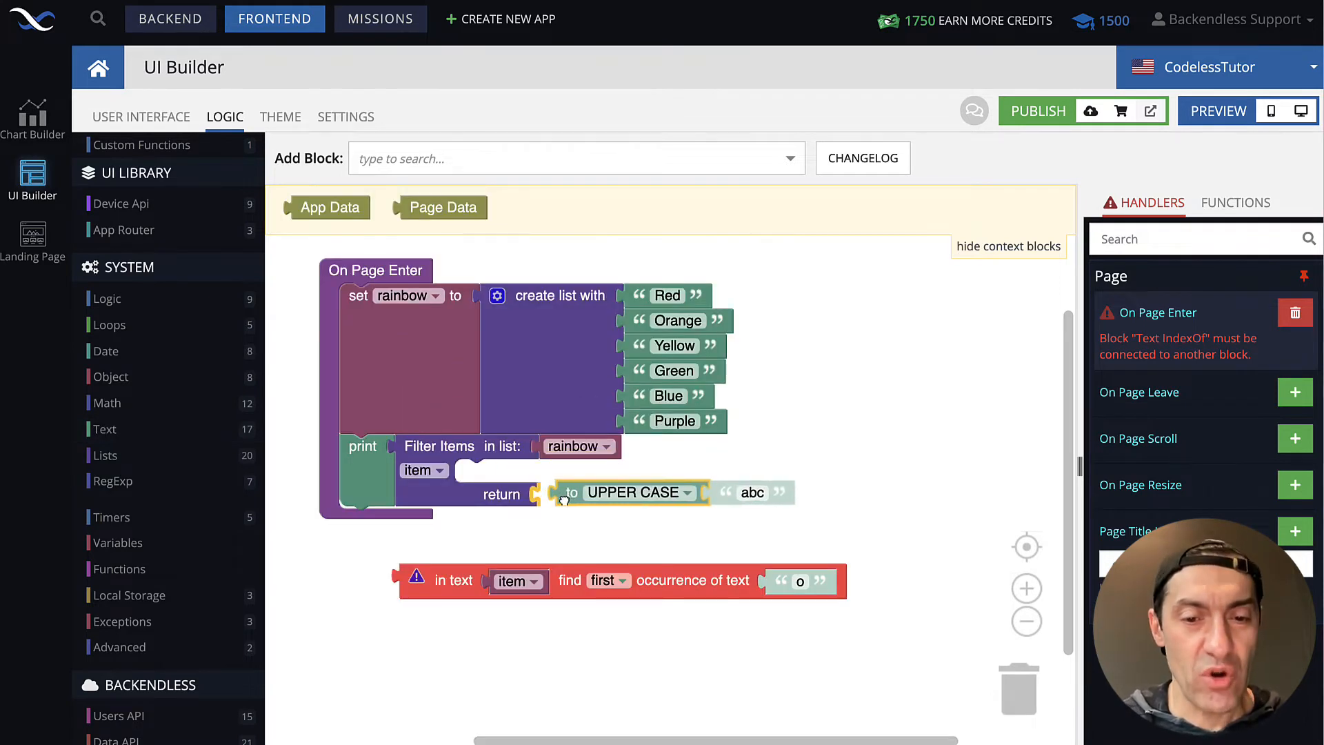
pyautogui.click(681, 492)
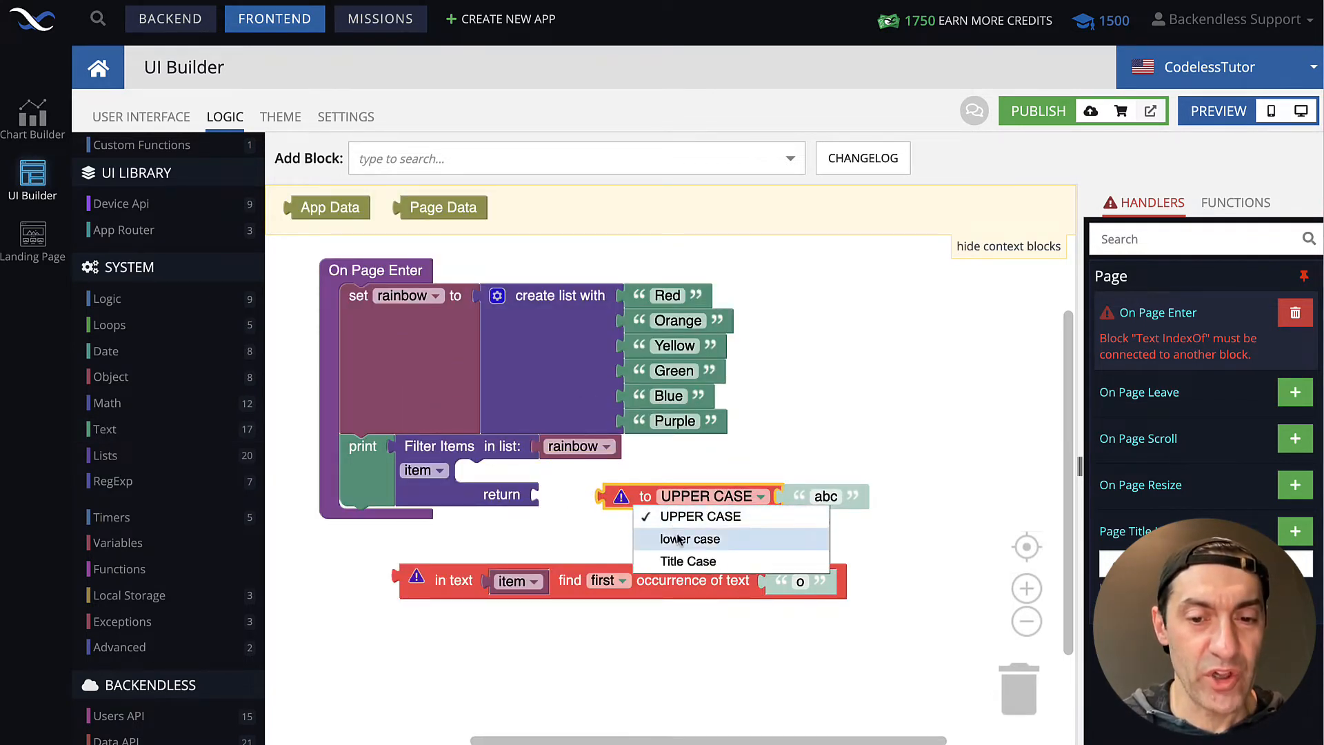
pyautogui.click(692, 539)
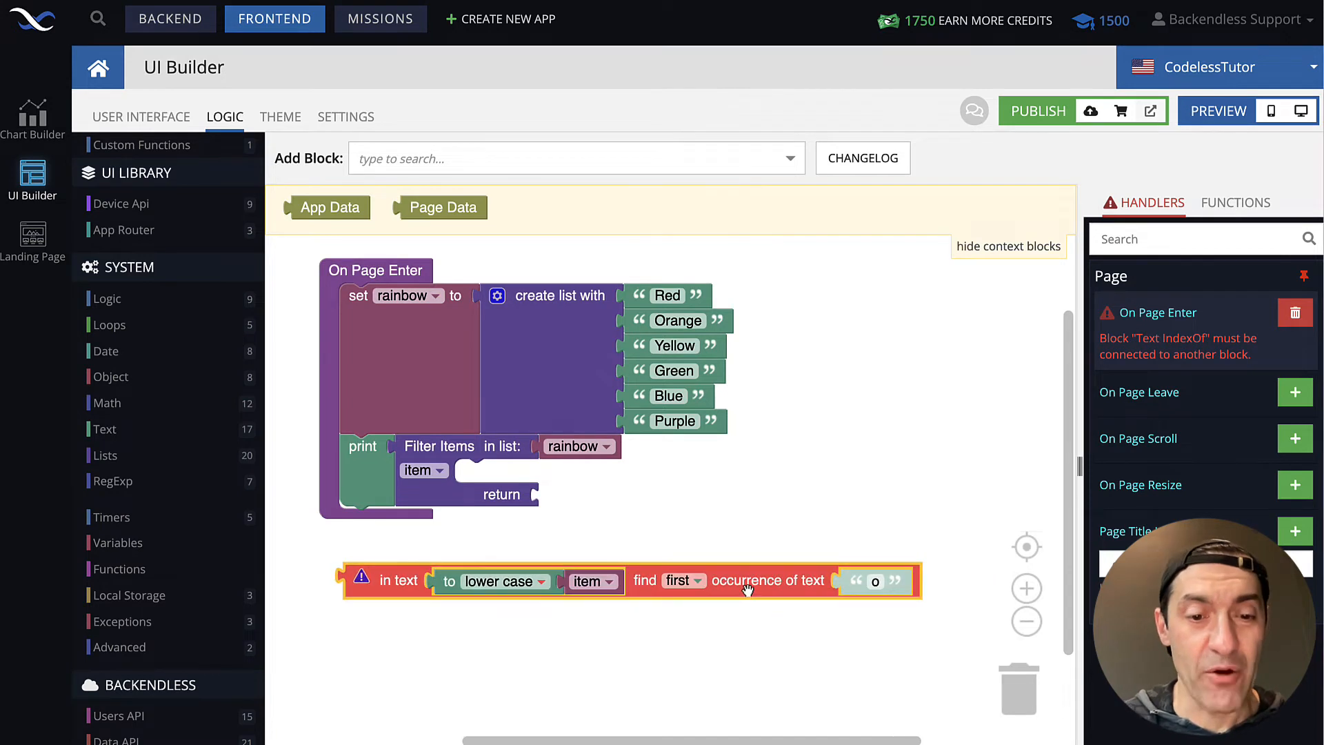
pyautogui.moveTo(842, 660)
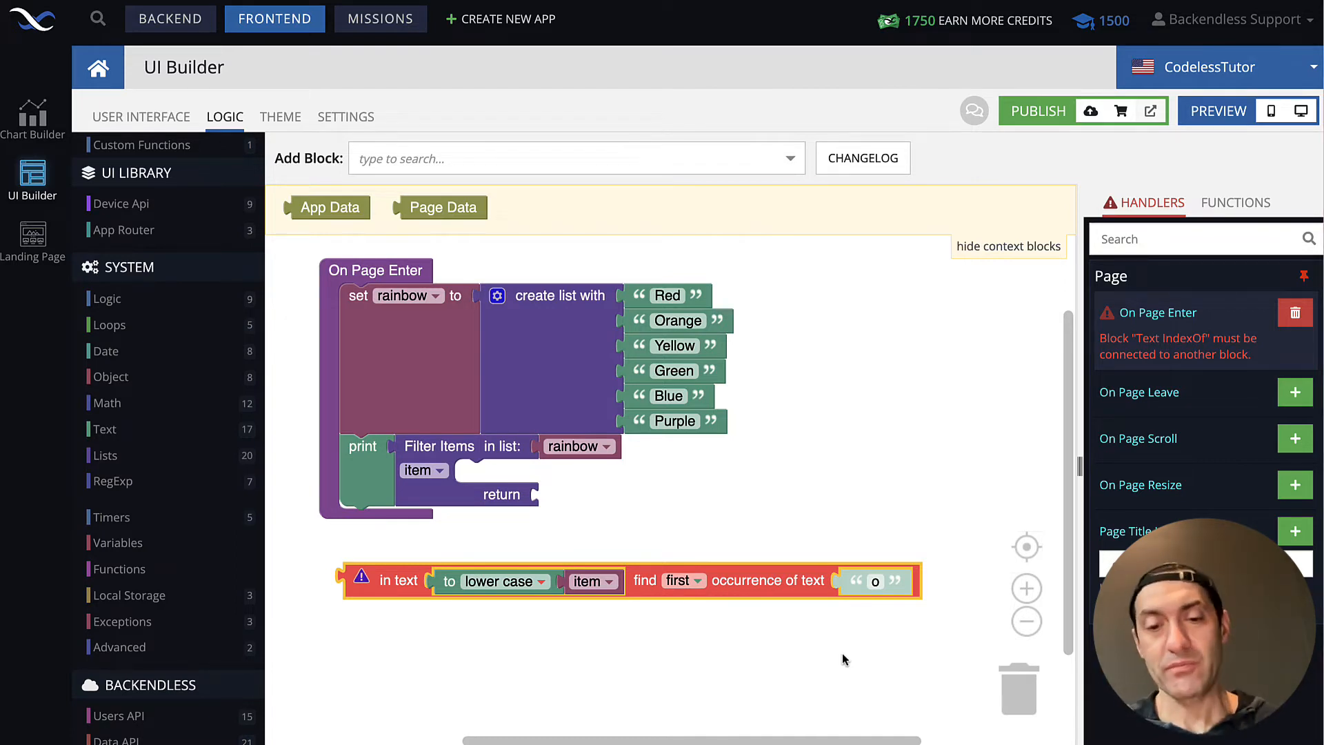
pyautogui.moveTo(772, 581)
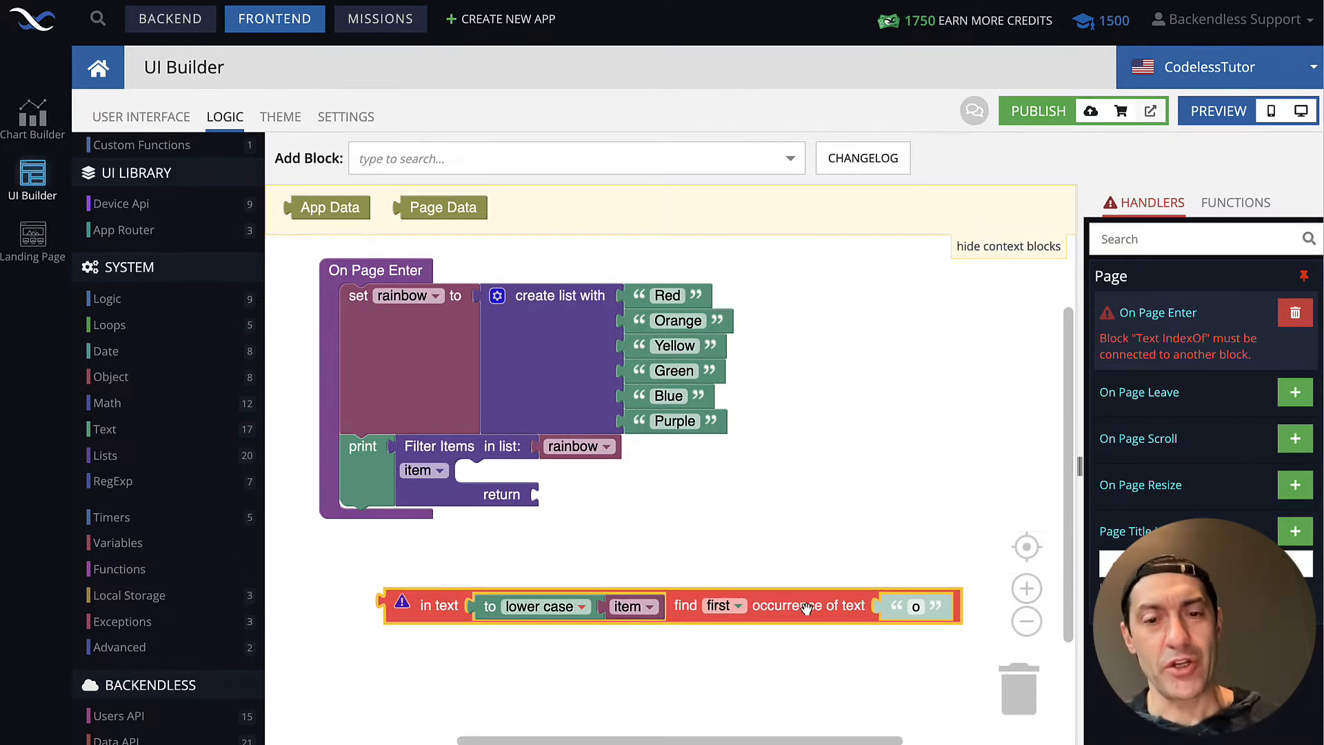
pyautogui.moveTo(182, 324)
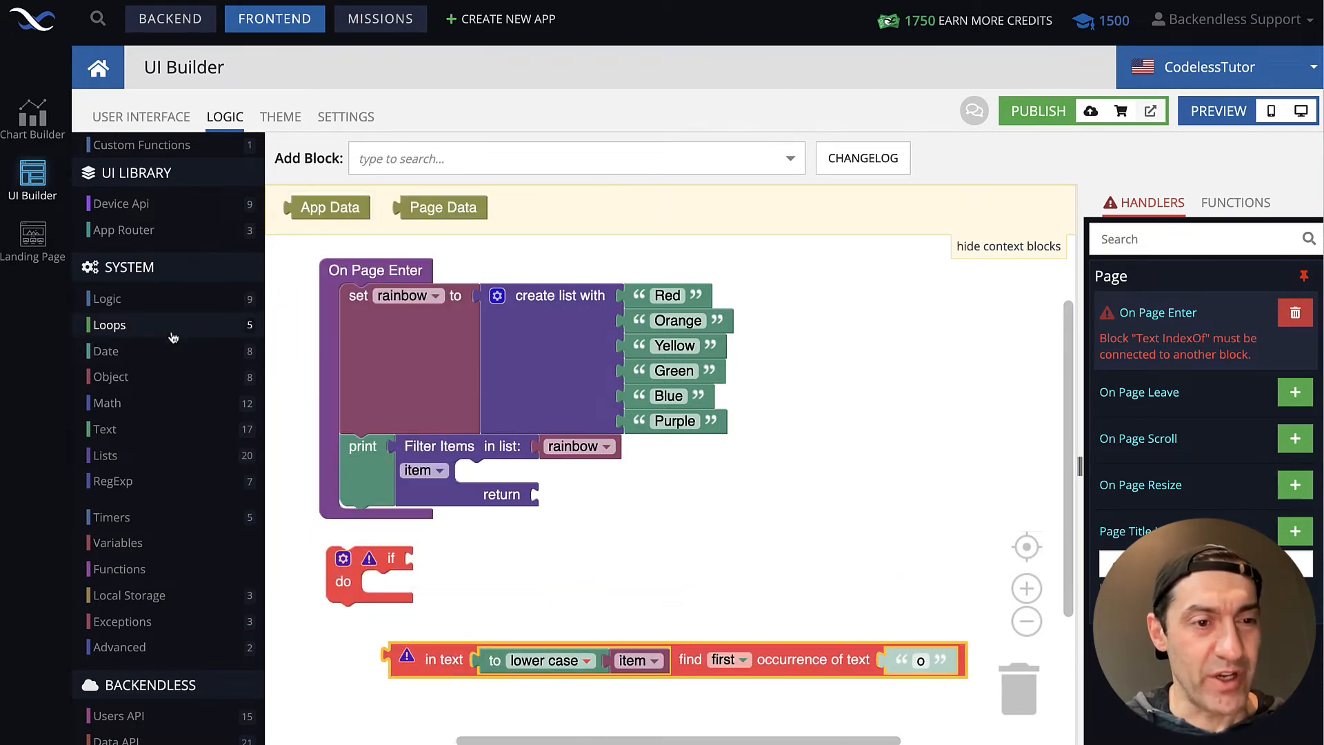
# Step: Make the if condition compare the lower-case 'o' search result to 0
pyautogui.click(106, 402)
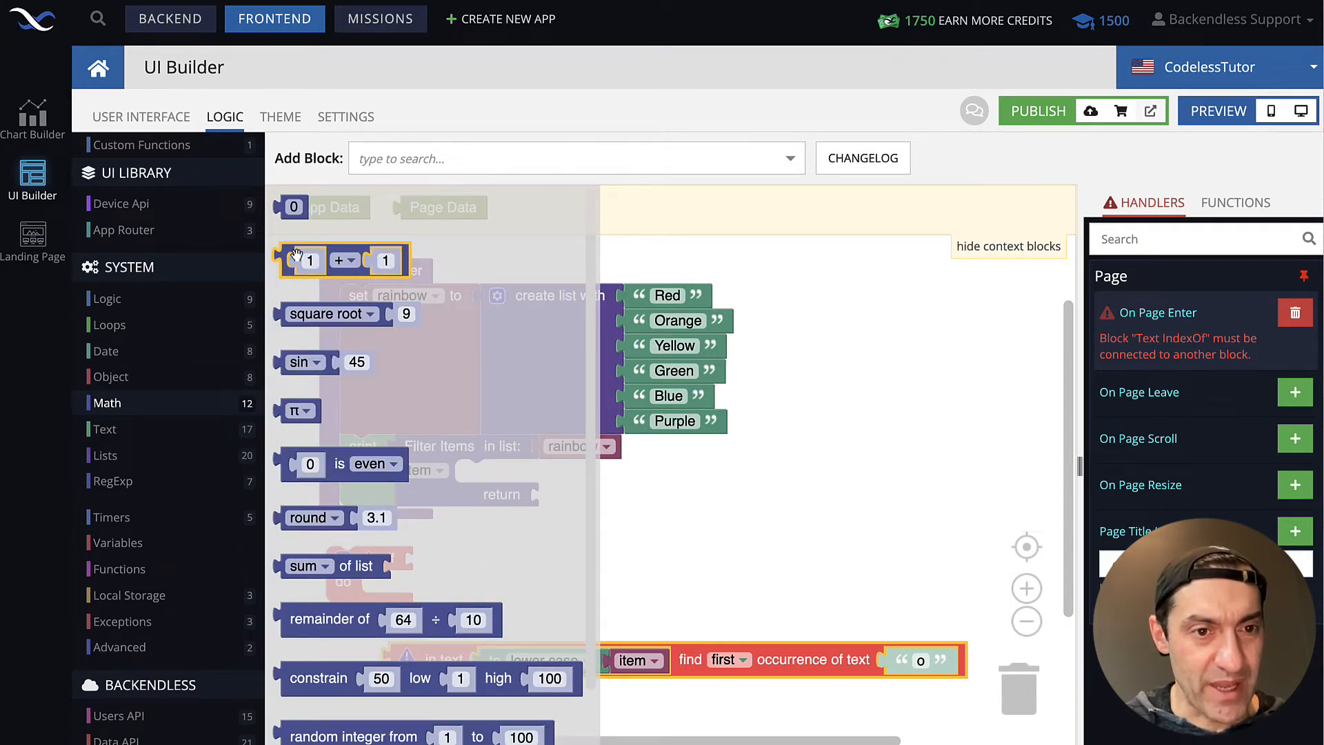
pyautogui.click(107, 298)
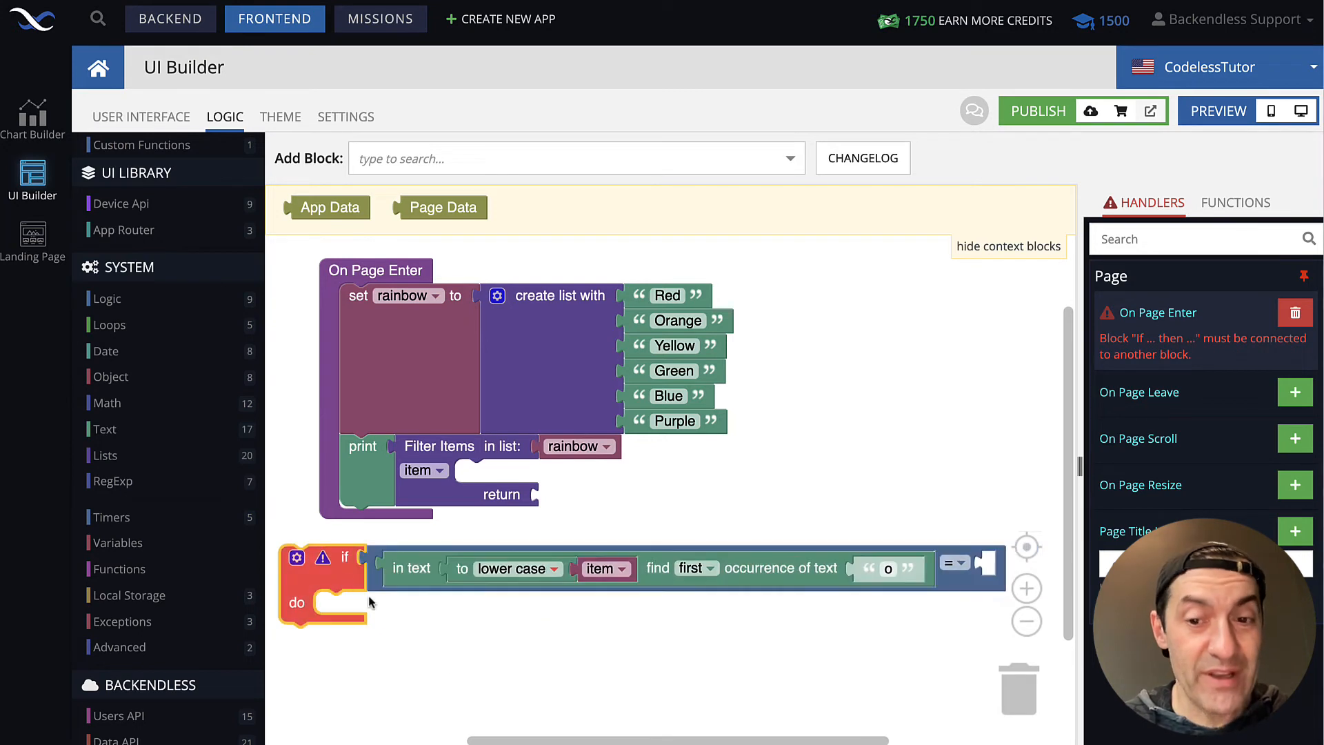
pyautogui.click(106, 402)
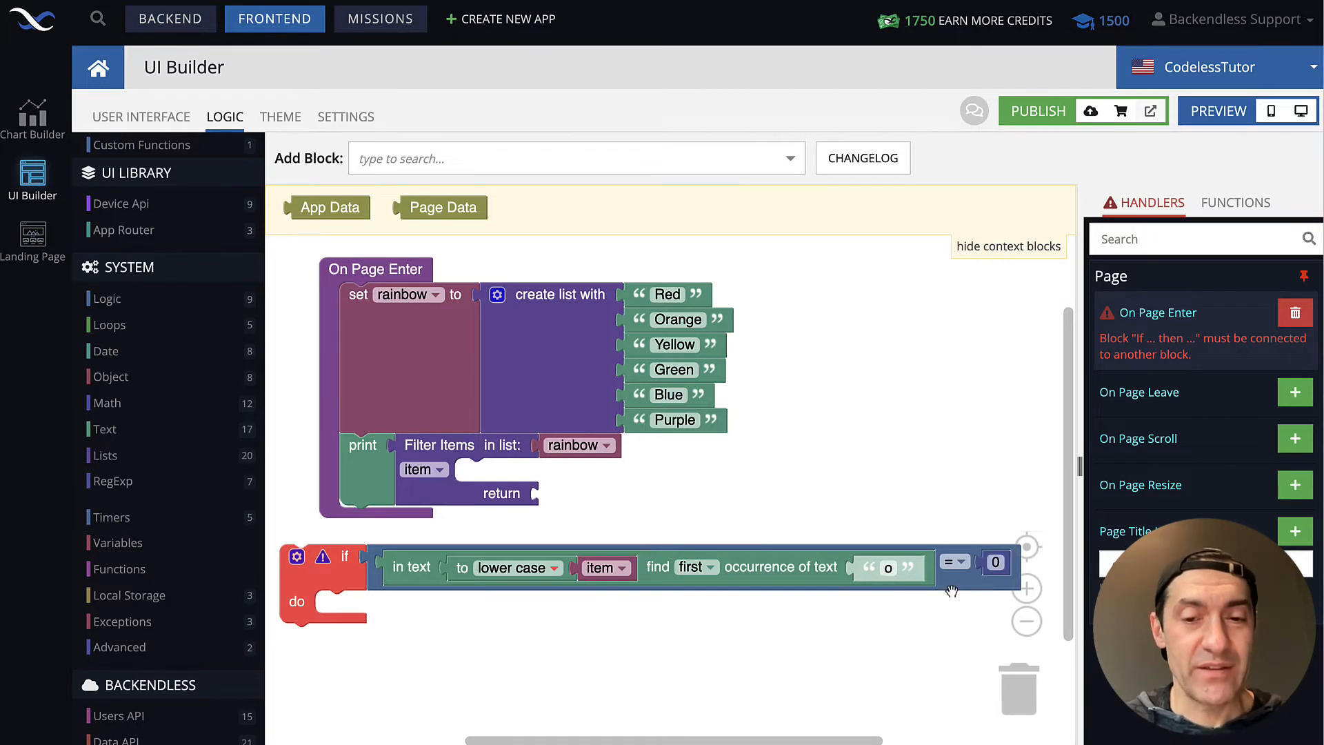
pyautogui.moveTo(884, 603)
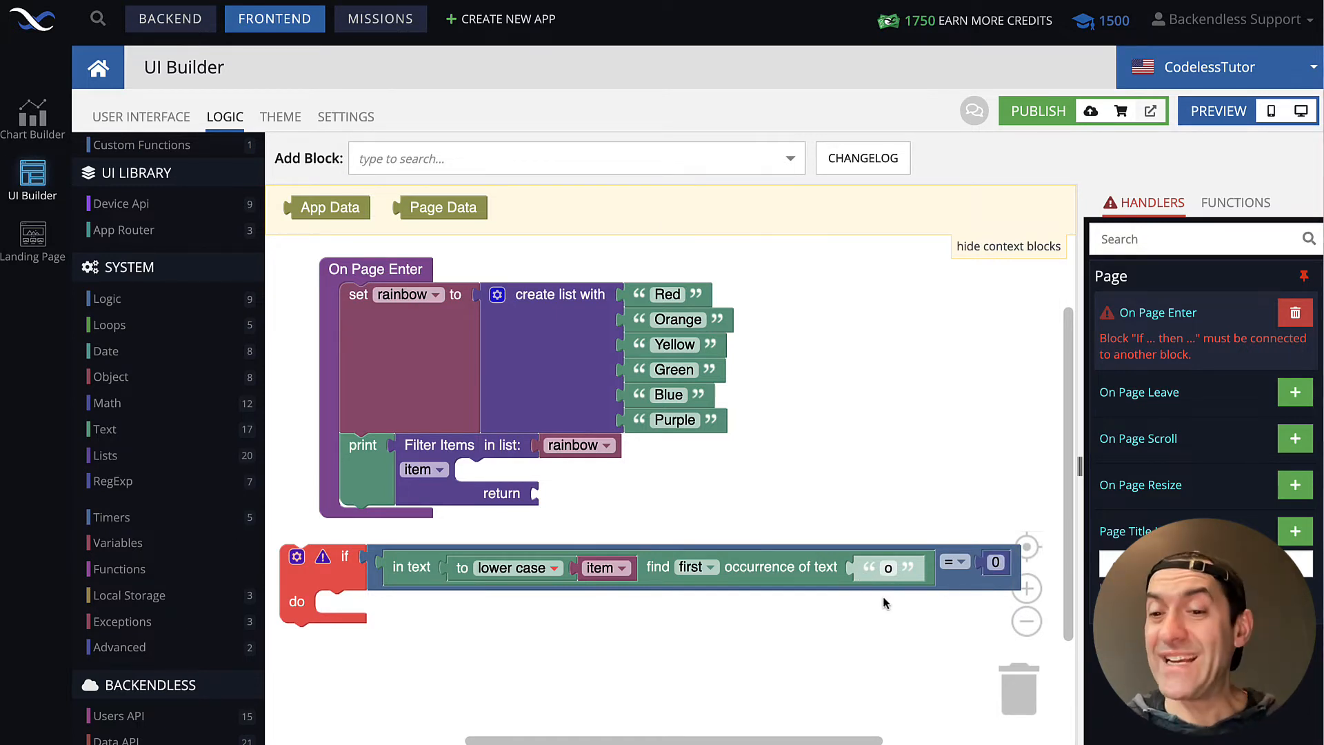
pyautogui.moveTo(480, 461)
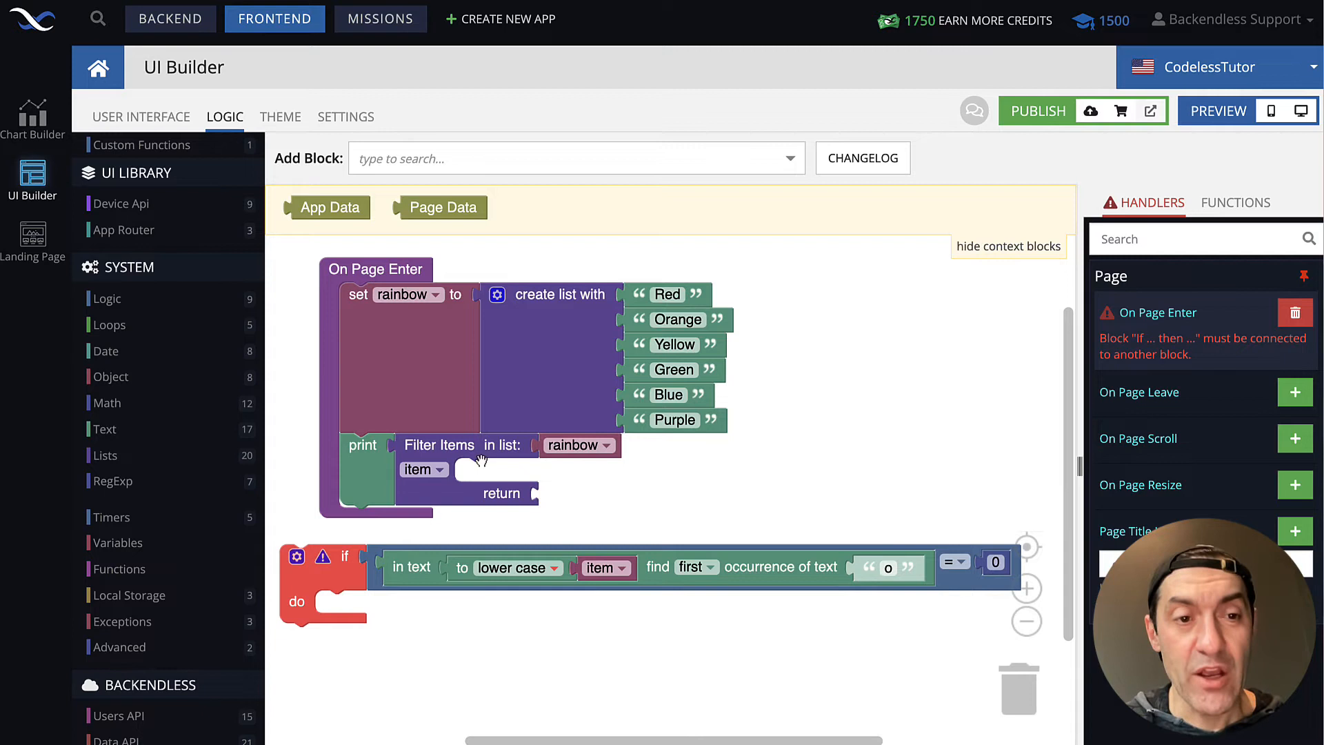
# Step: Create variable 'decision', set it true in do and false in an added else, inside Filter Items
pyautogui.click(119, 542)
pyautogui.write('decis')
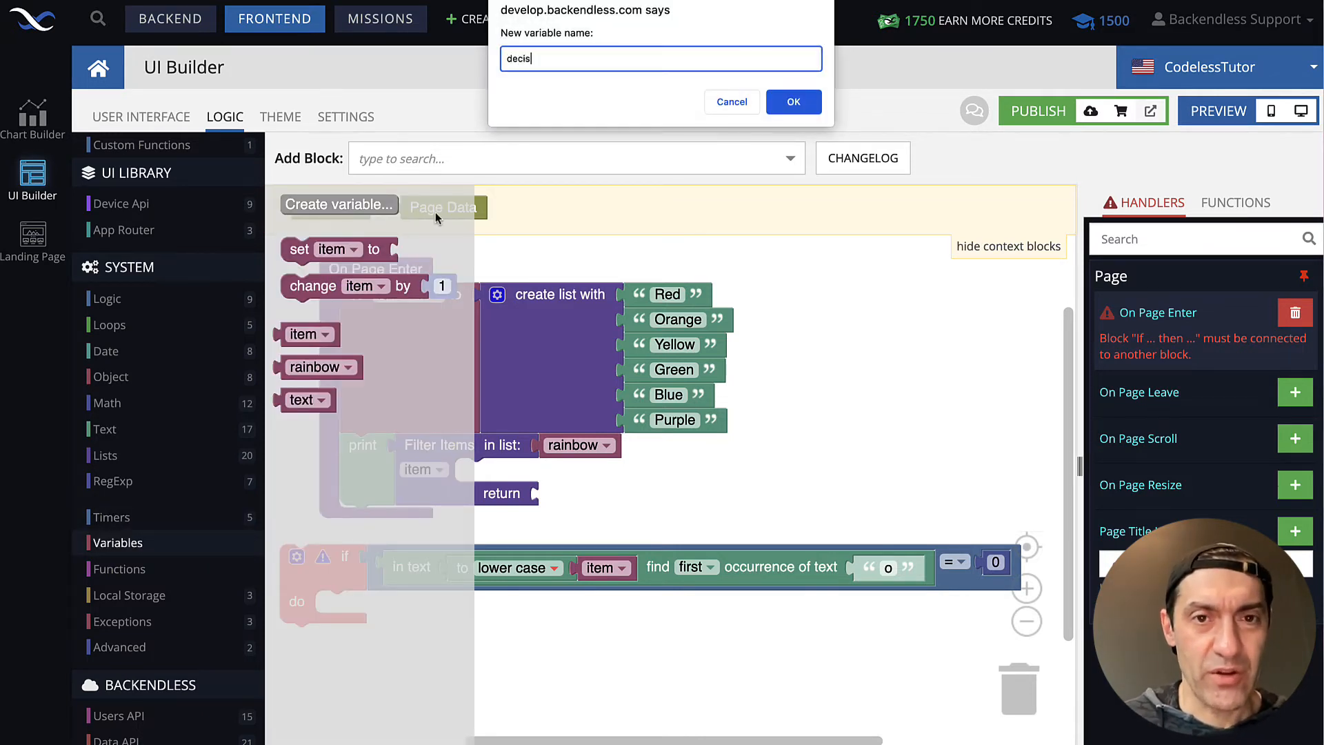
pyautogui.click(791, 101)
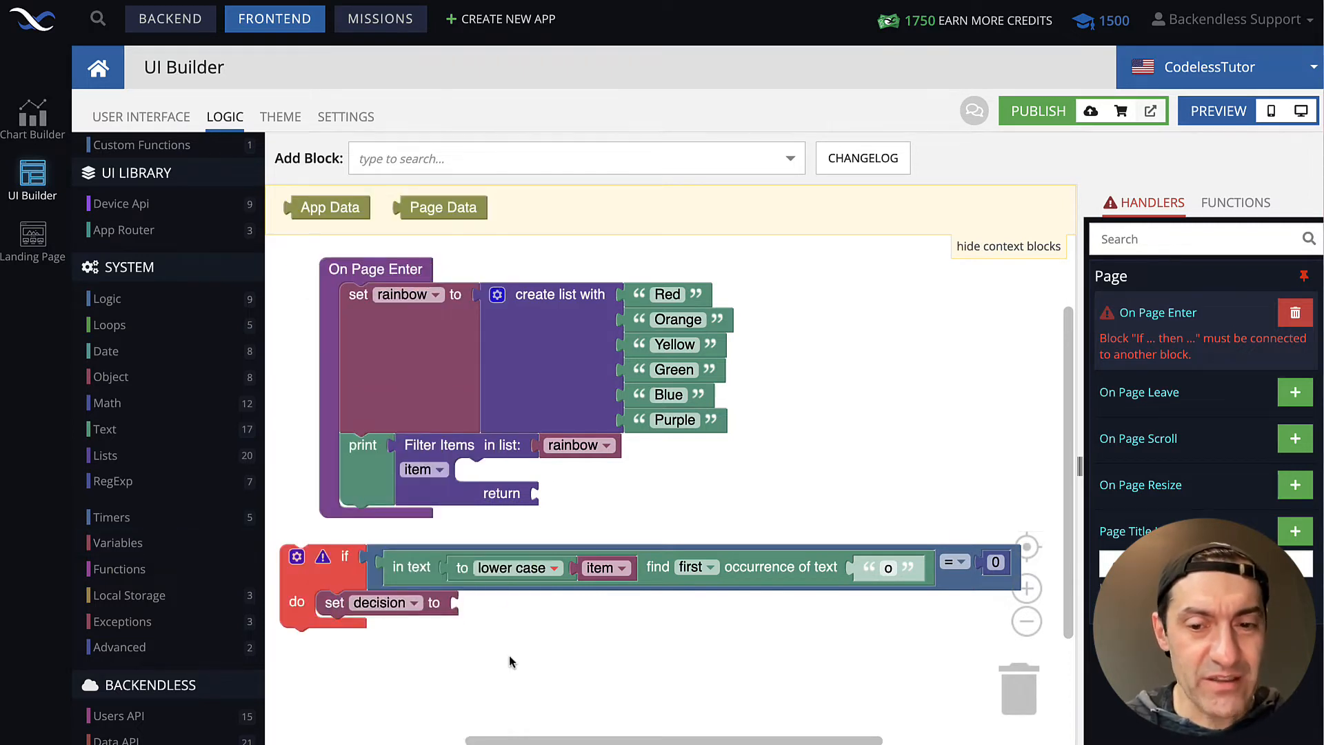
pyautogui.moveTo(923, 609)
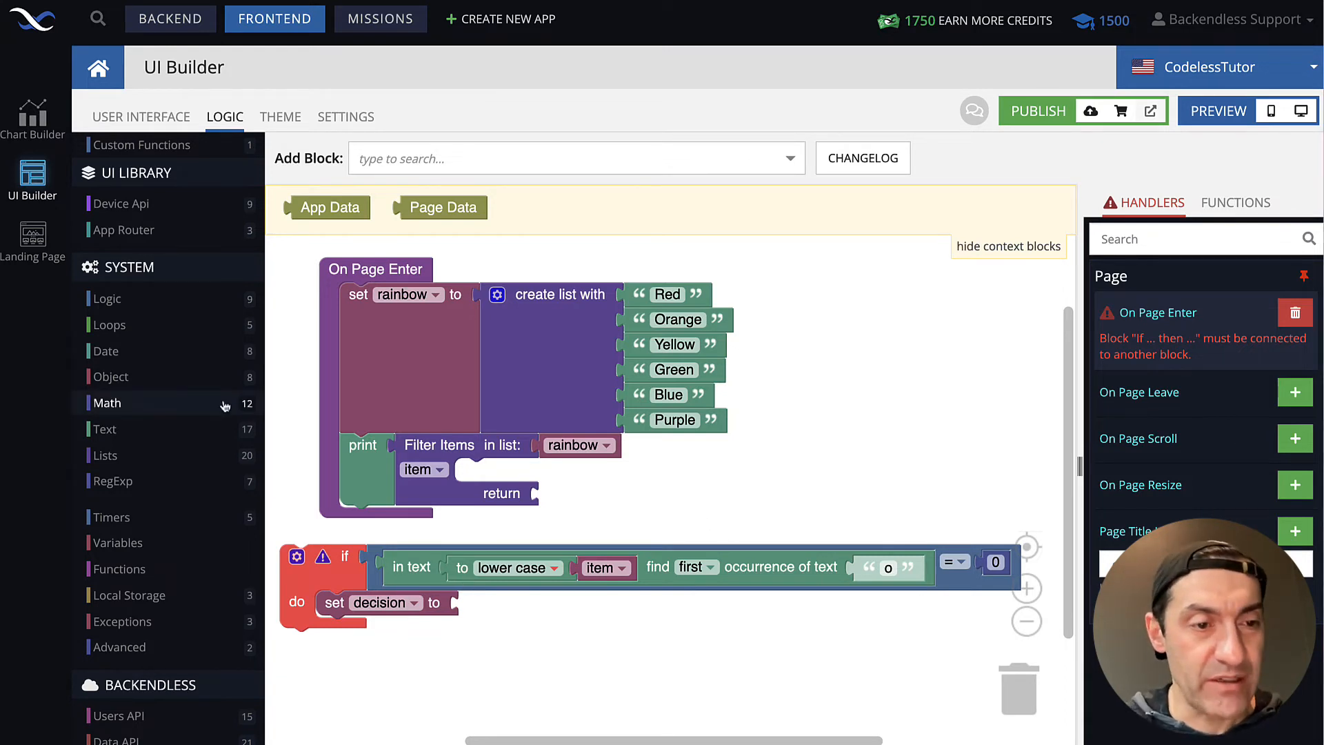
pyautogui.click(107, 298)
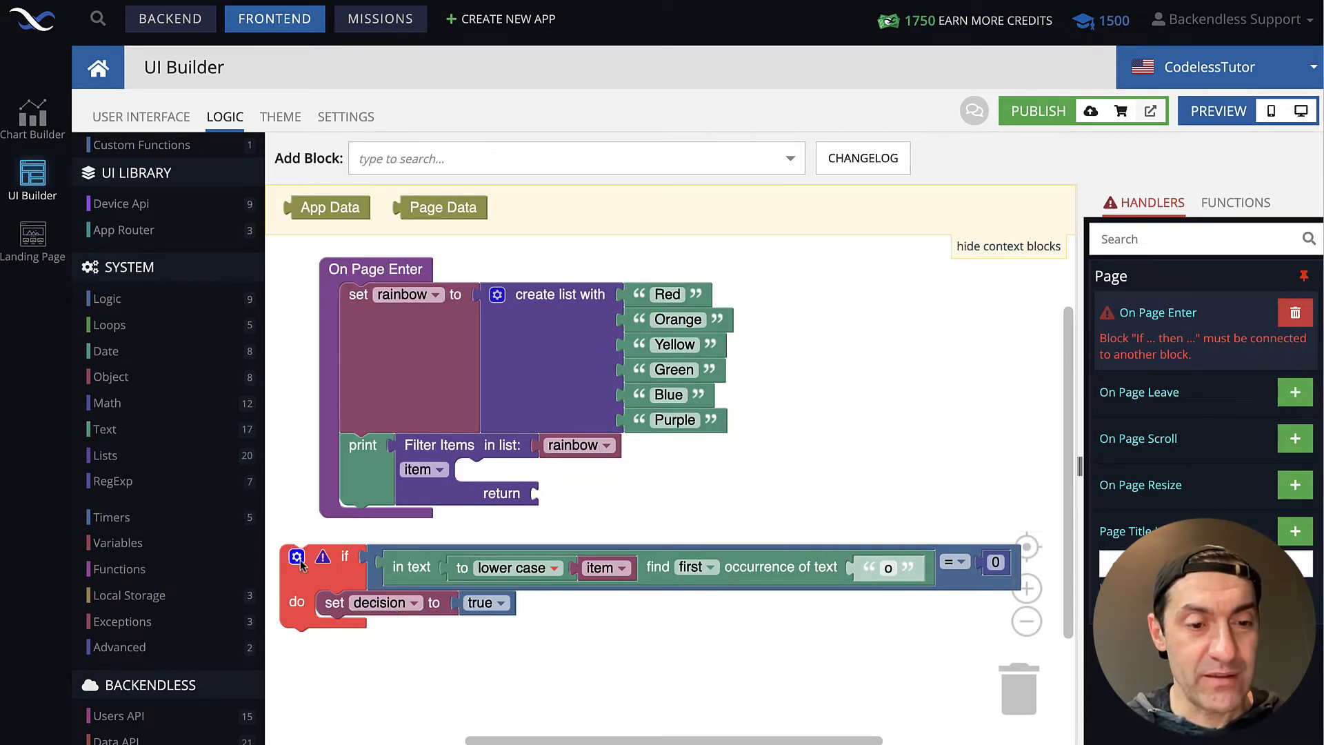
pyautogui.click(296, 556)
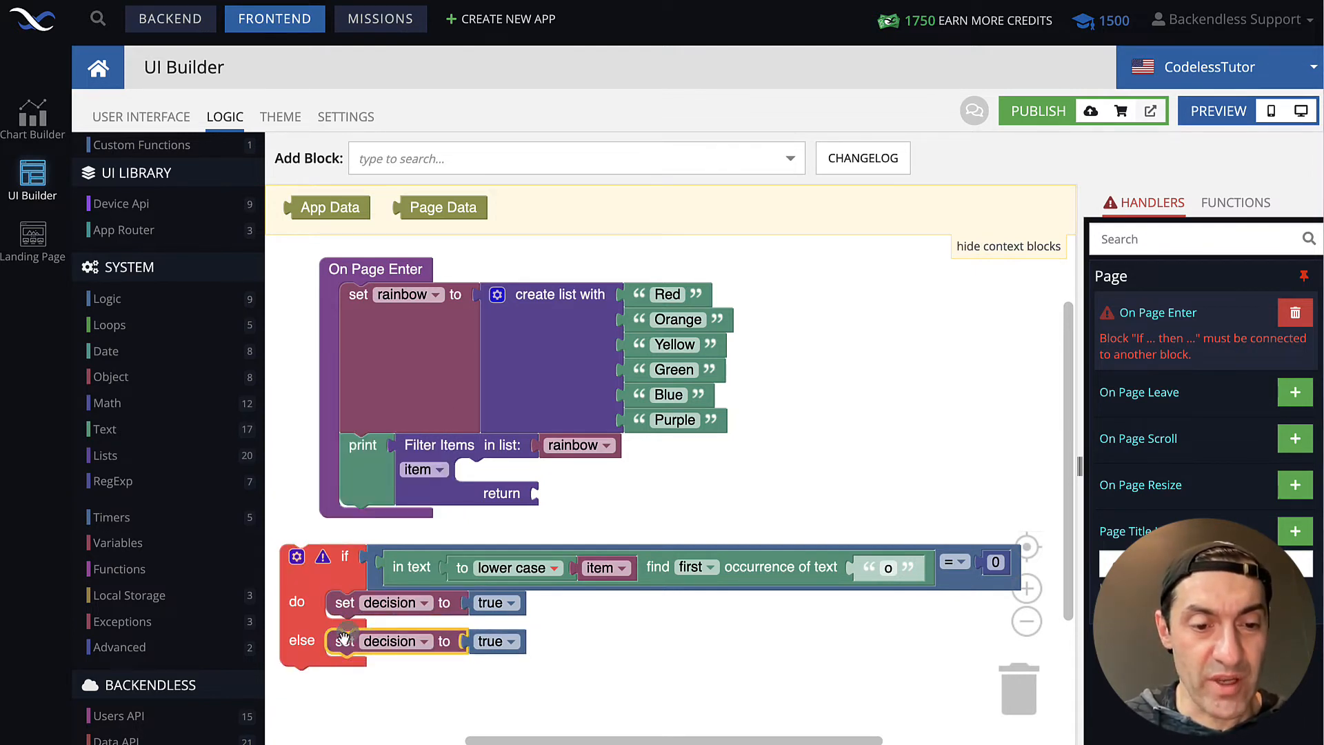
pyautogui.click(515, 642)
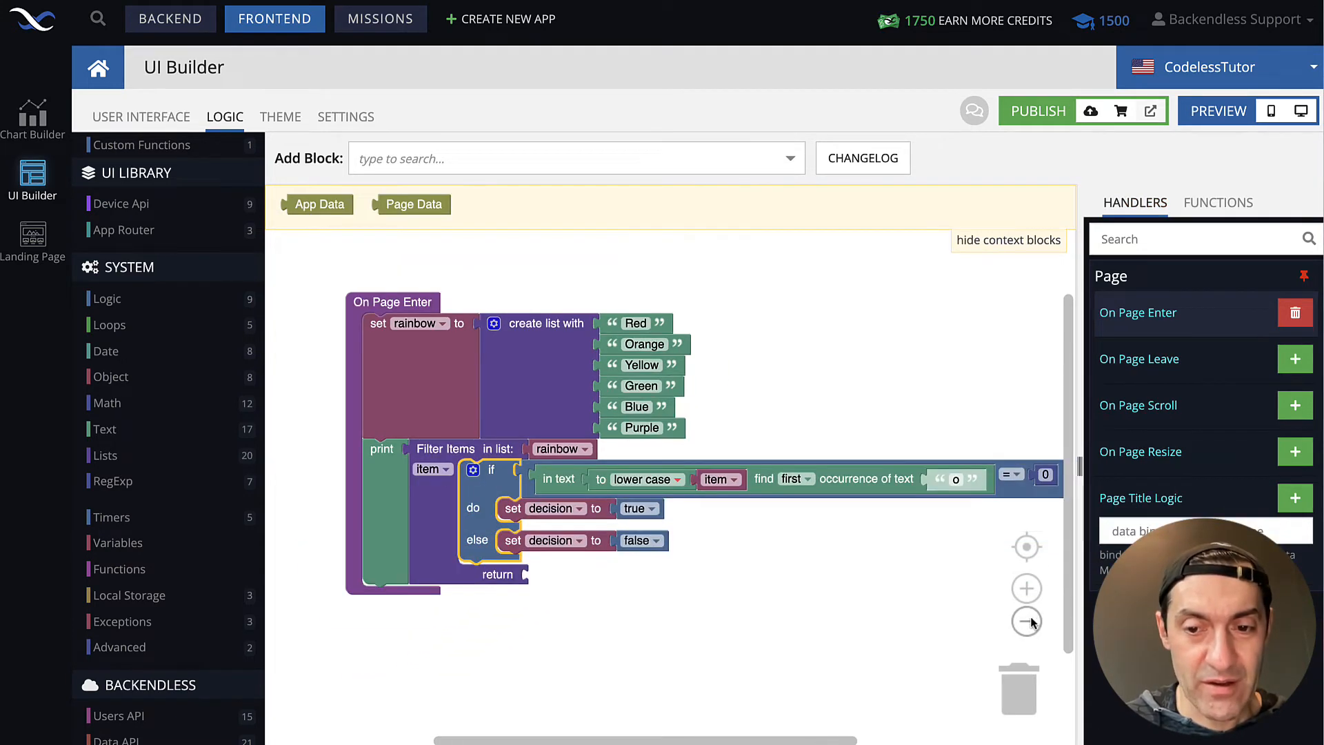
# Step: Return the decision variable from the Filter Items block
pyautogui.click(1027, 622)
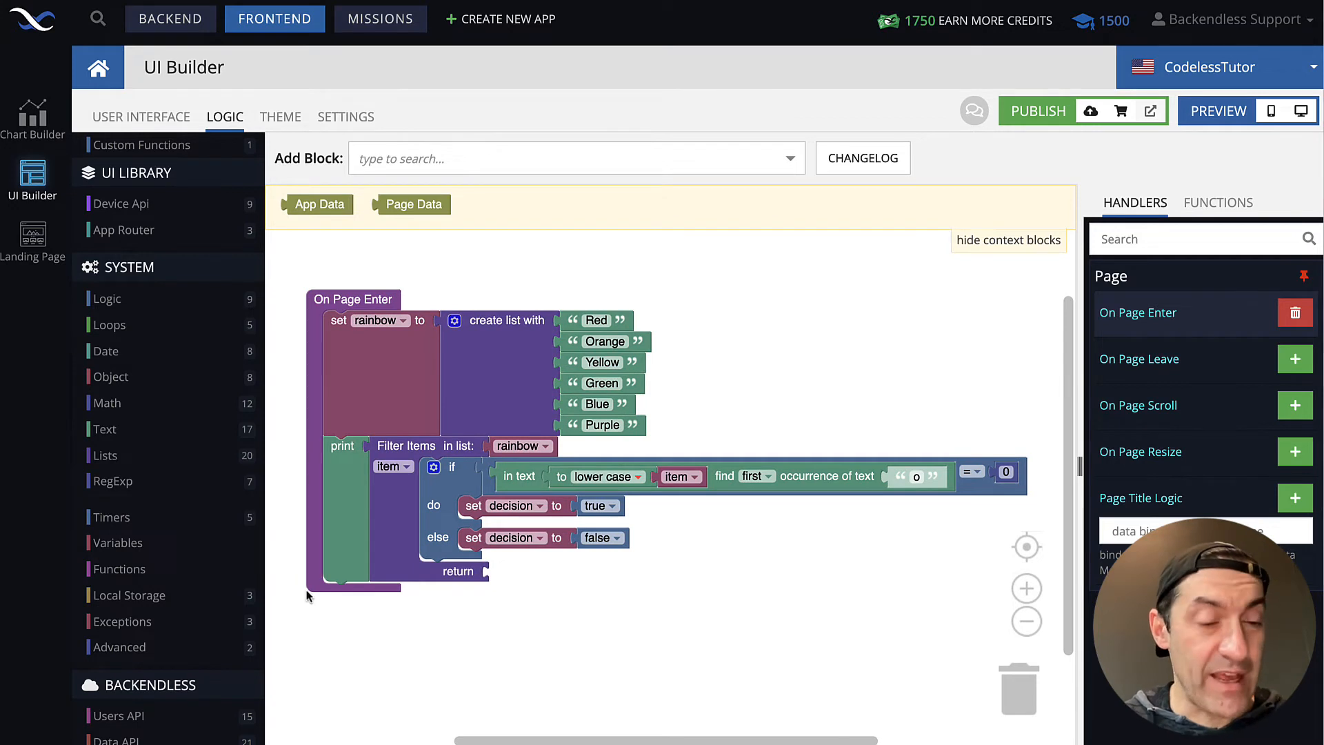
pyautogui.click(119, 542)
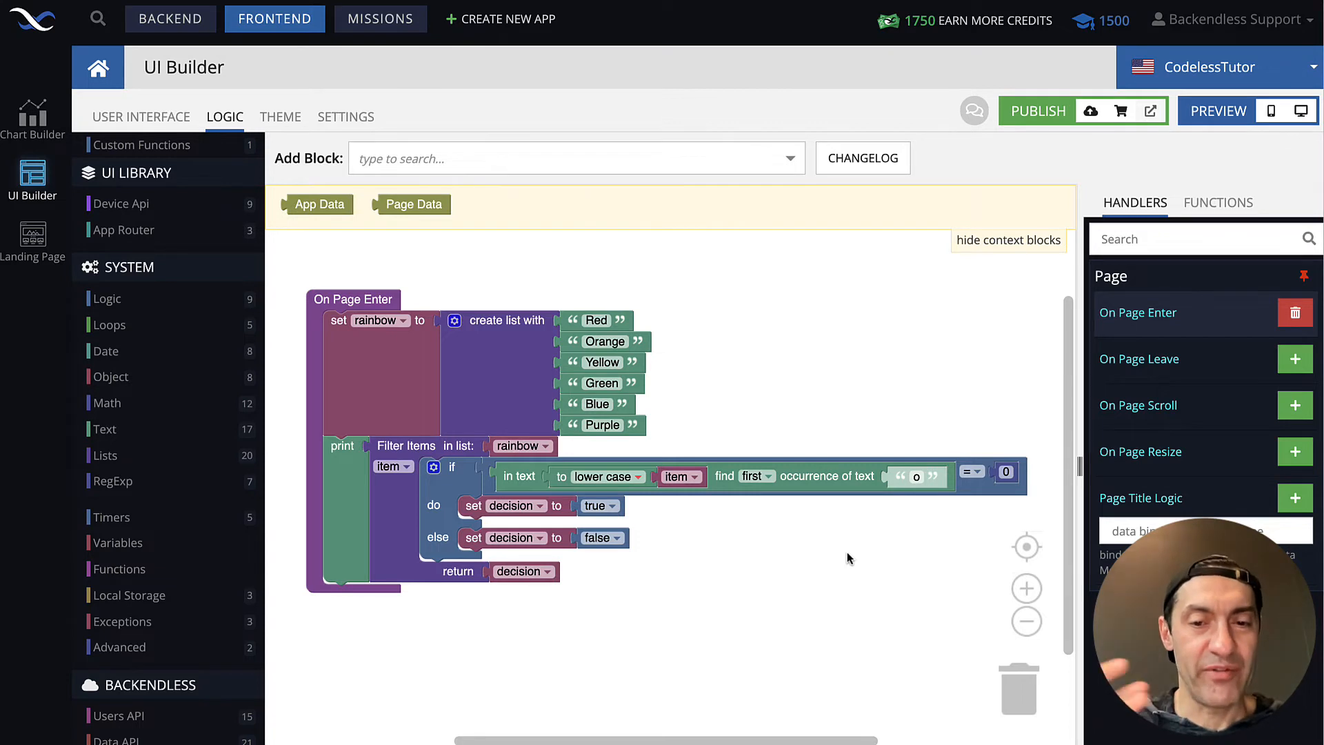
pyautogui.moveTo(857, 649)
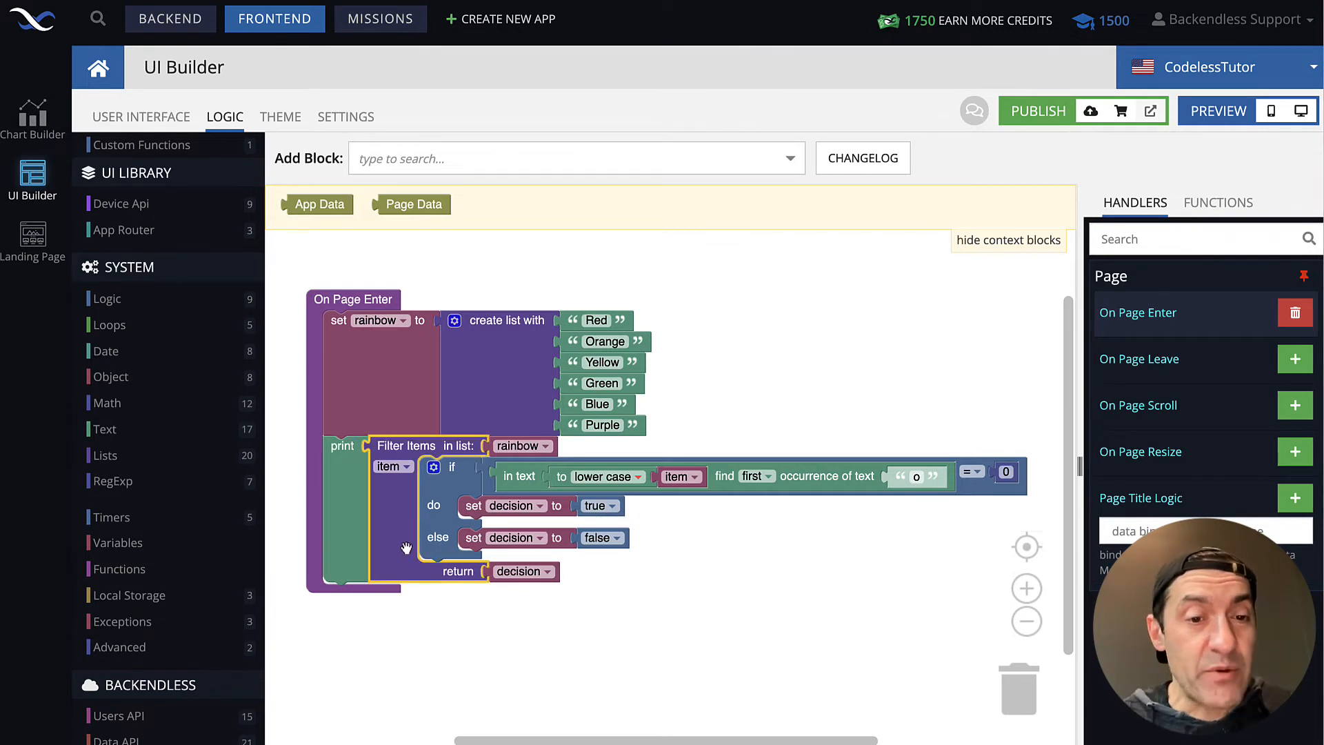
pyautogui.moveTo(525, 572)
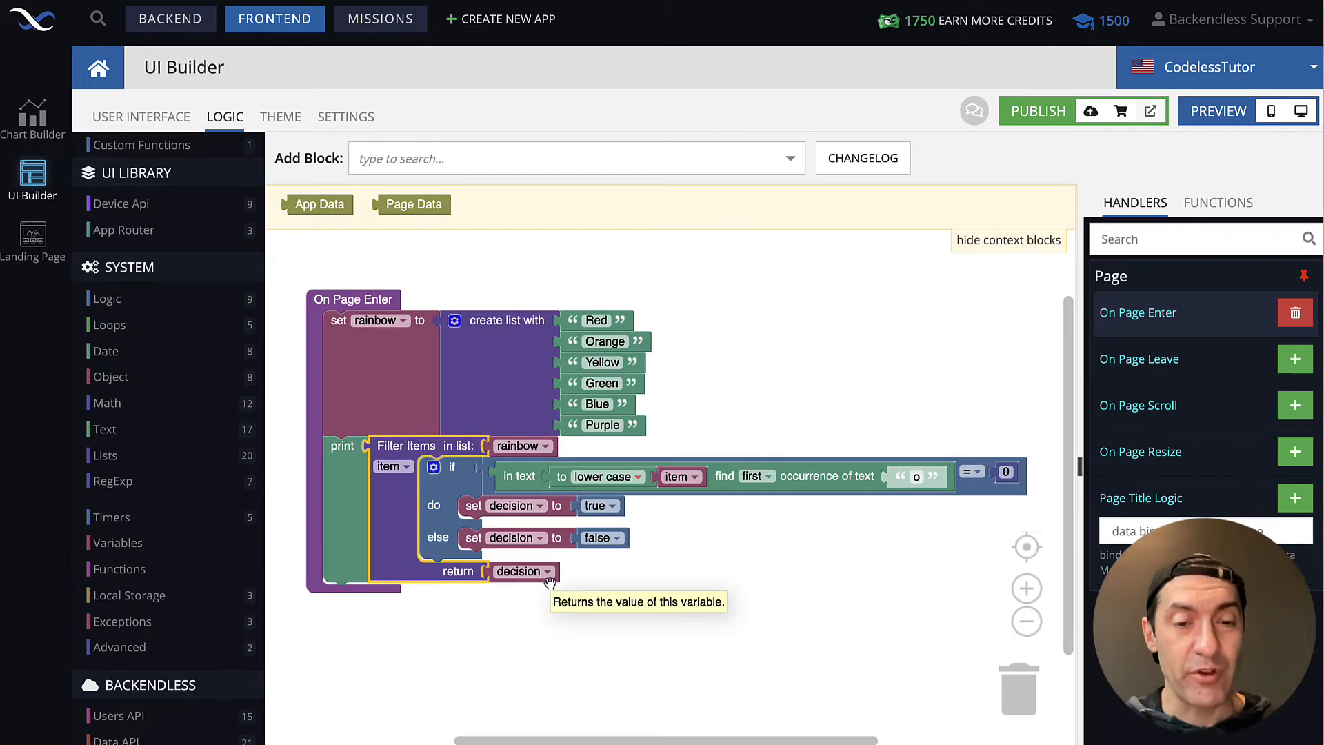
pyautogui.moveTo(851, 589)
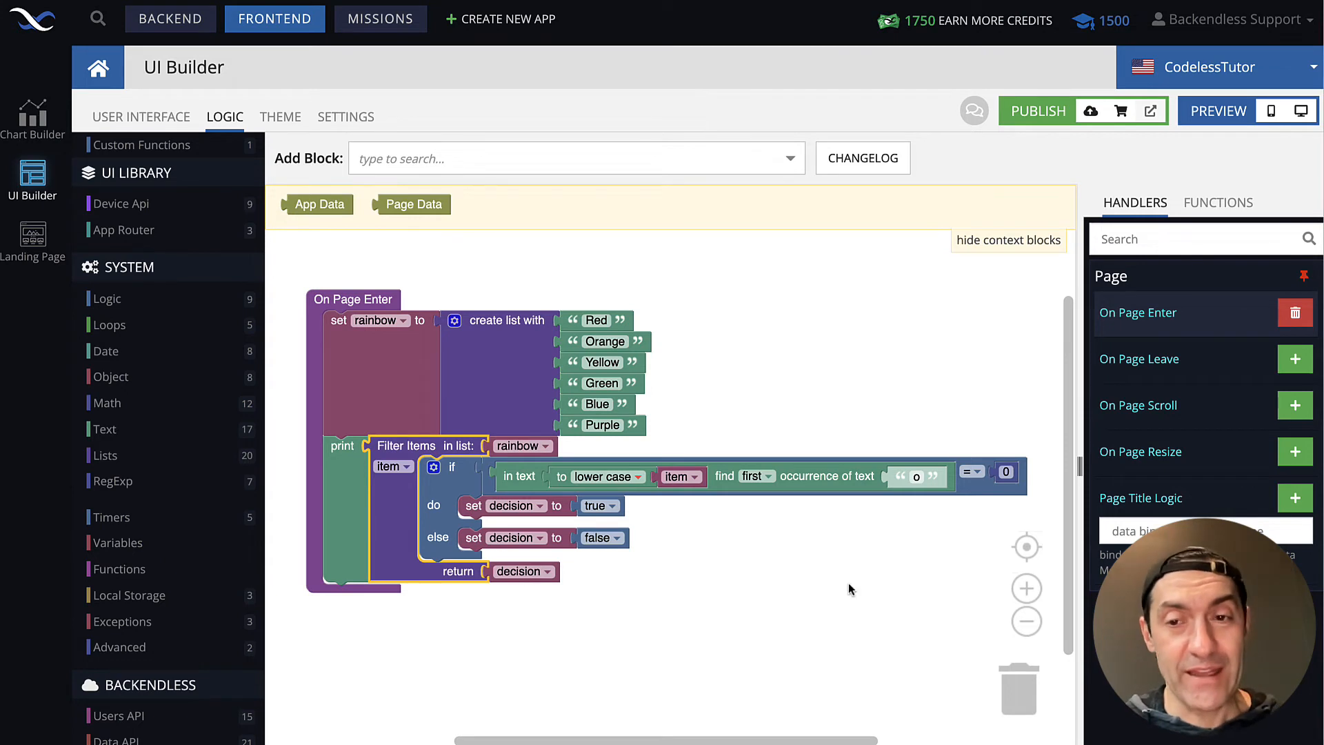
pyautogui.moveTo(1306, 111)
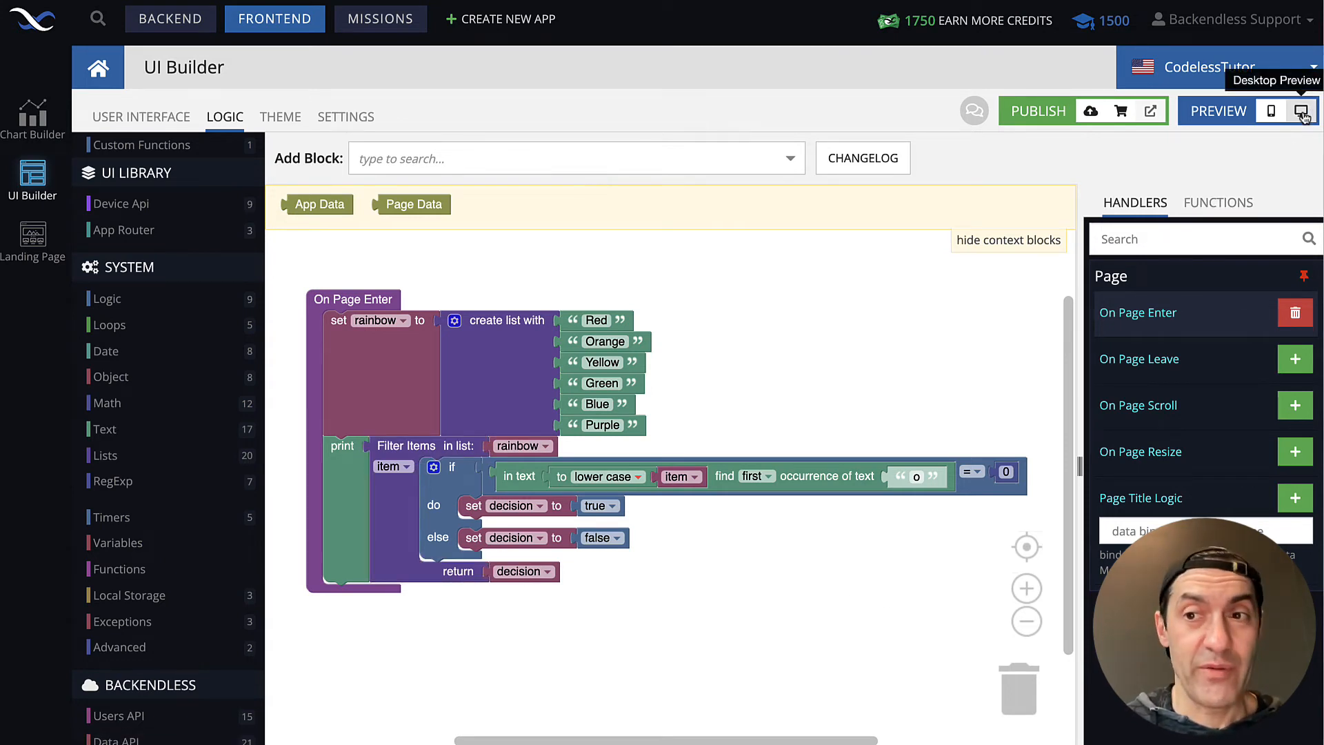
# Step: Desktop-preview the page and expand the logged list Red, Green, Blue, Purple
pyautogui.click(1305, 111)
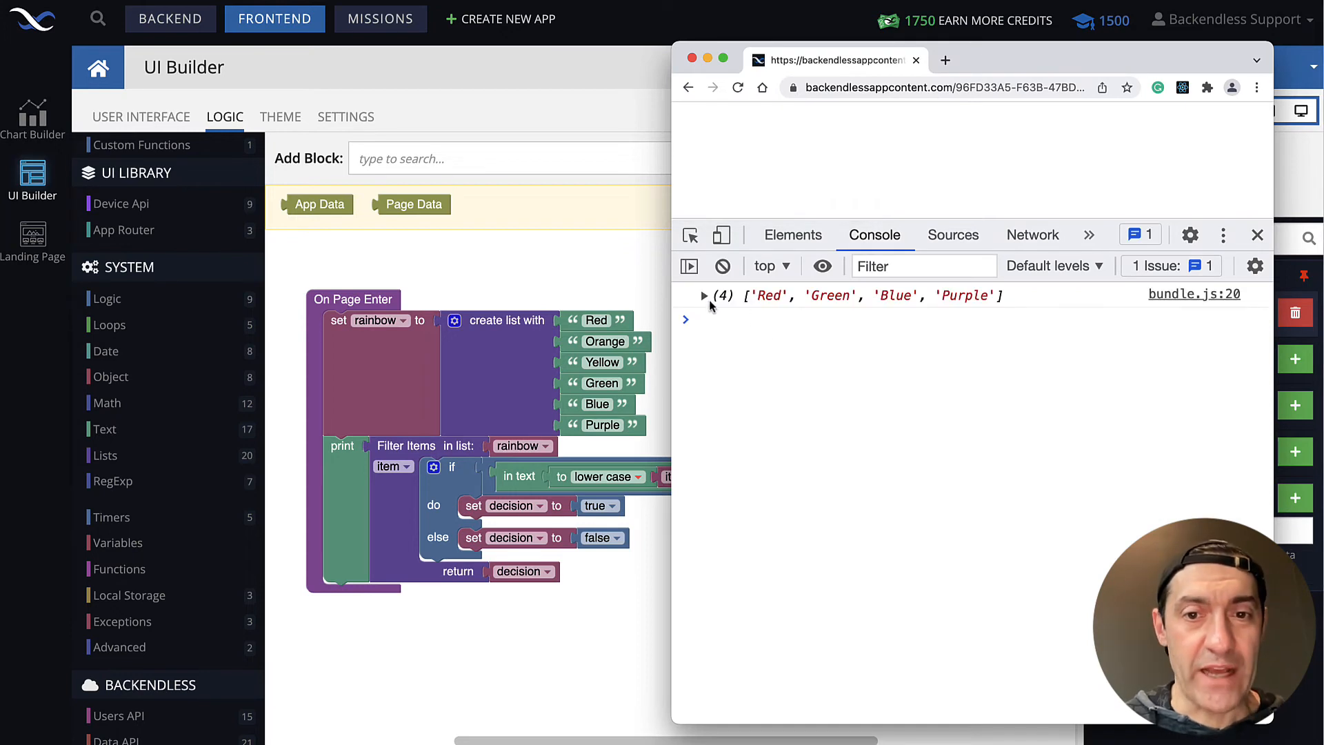
pyautogui.click(704, 295)
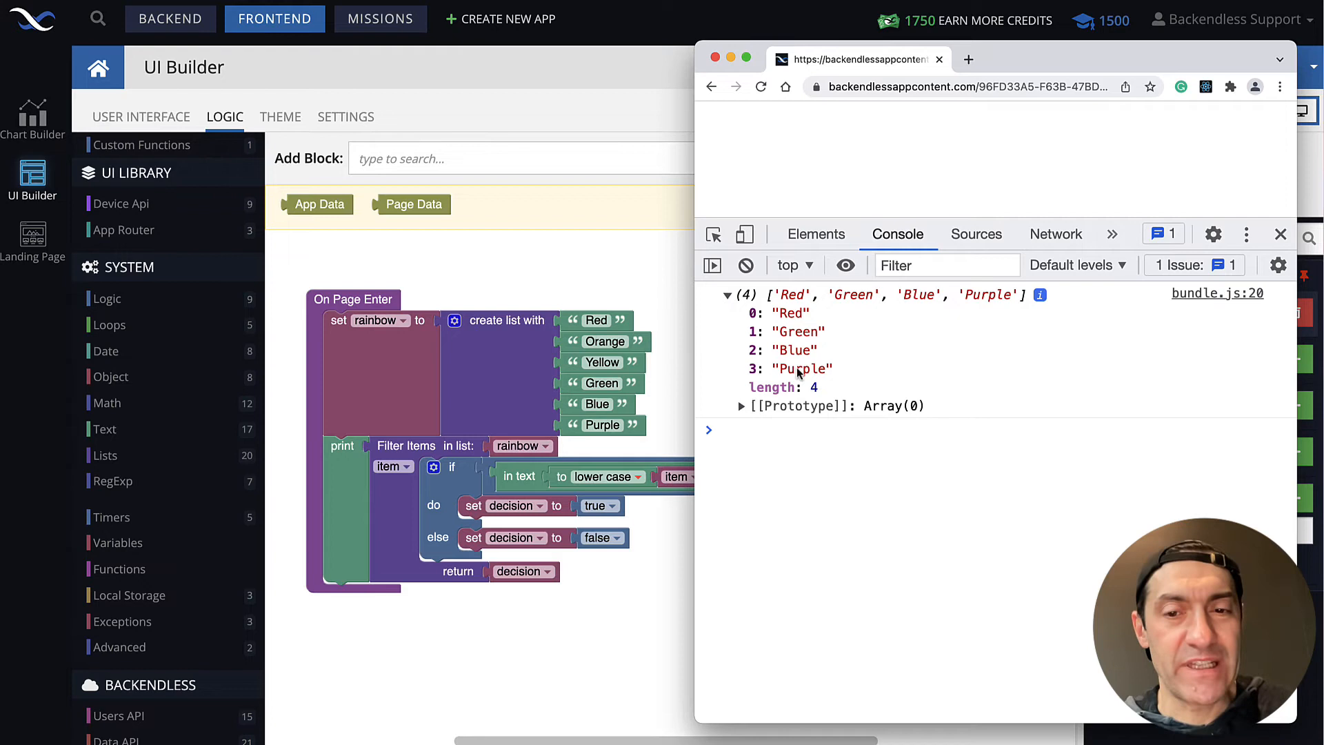
pyautogui.moveTo(826, 396)
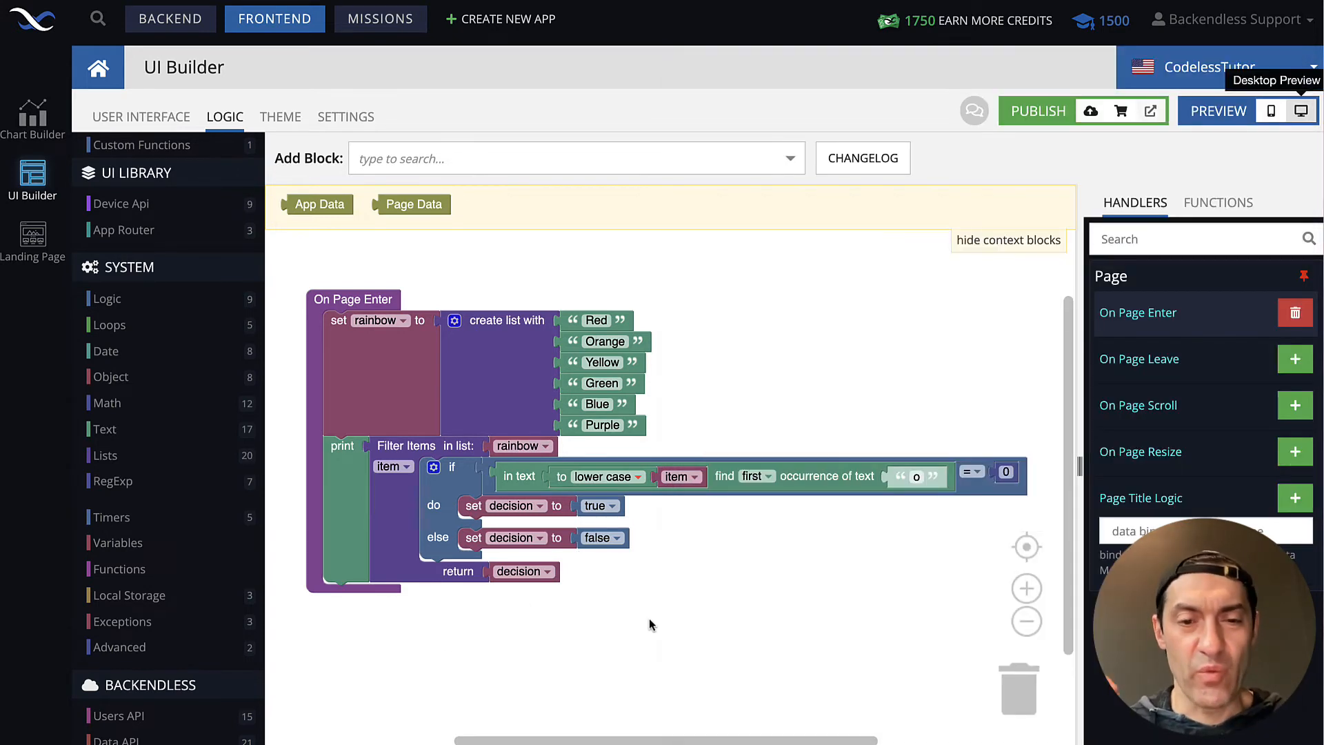
pyautogui.scroll(3)
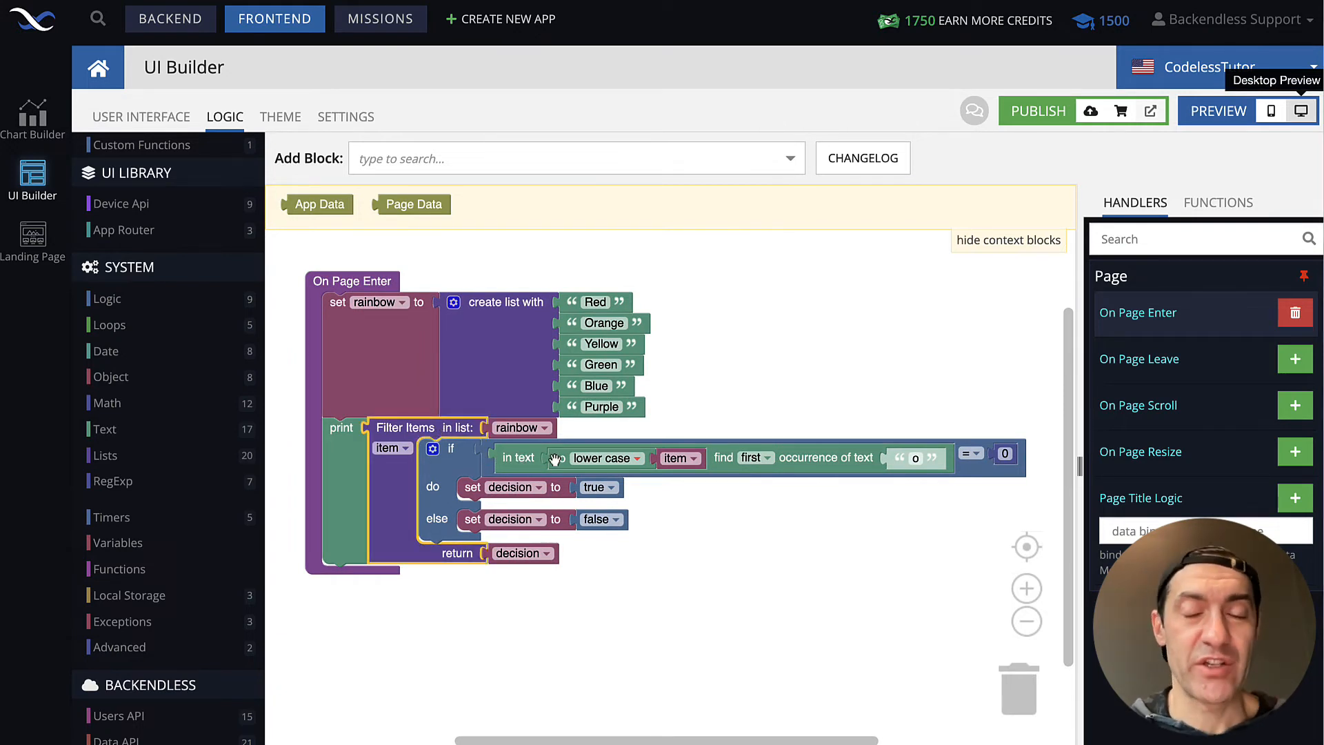
pyautogui.moveTo(705, 398)
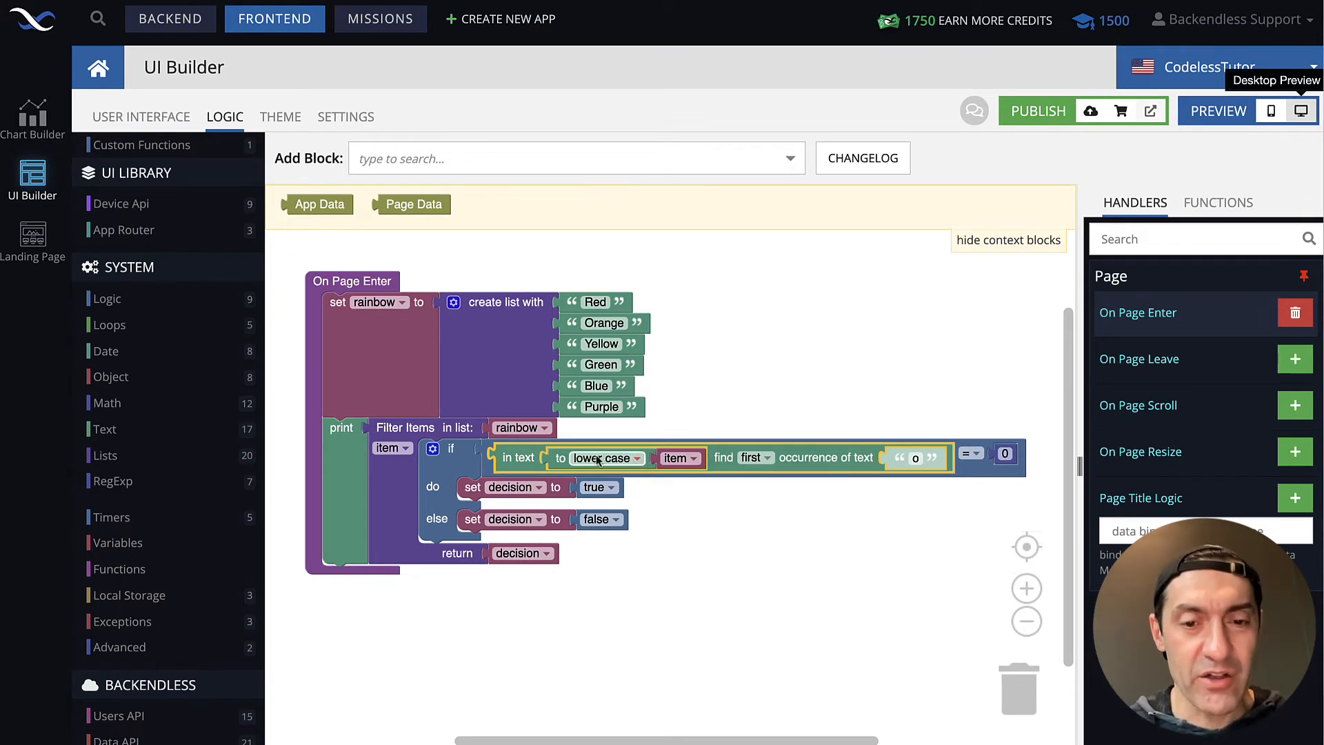
pyautogui.moveTo(778, 463)
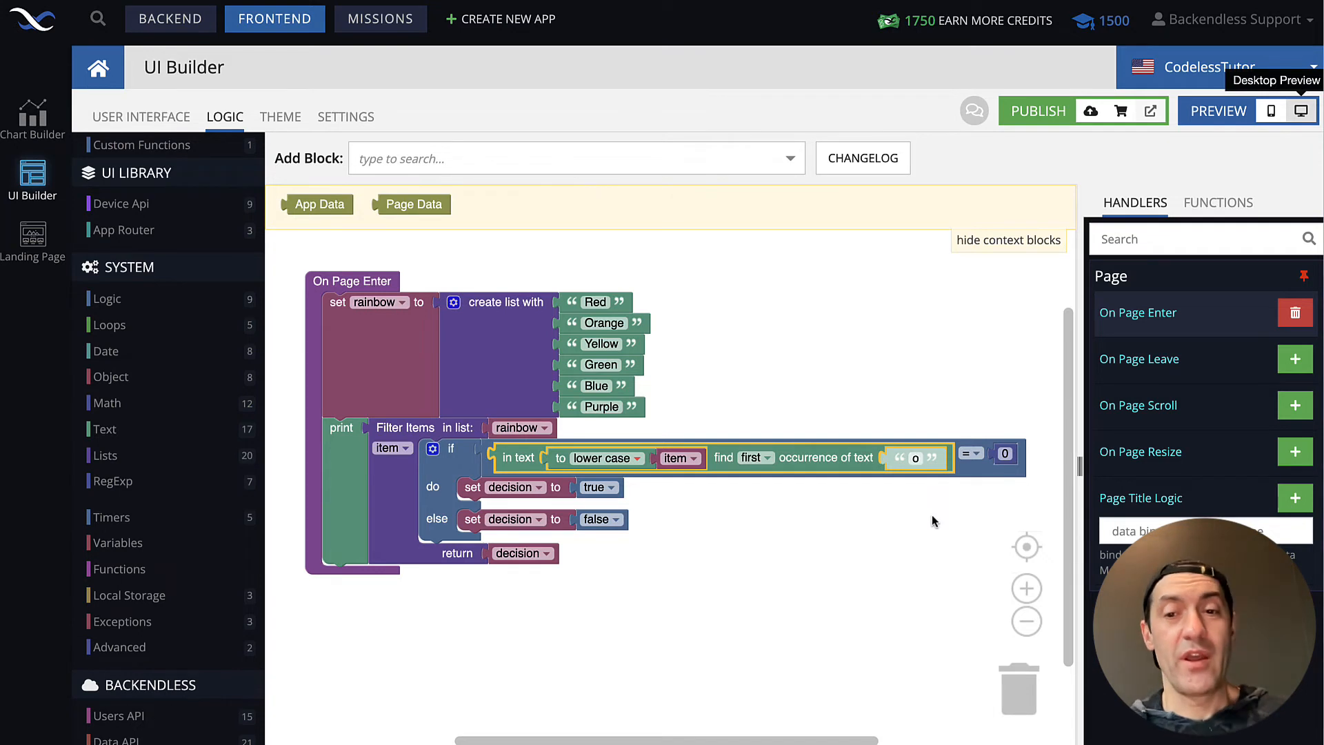
pyautogui.moveTo(688, 363)
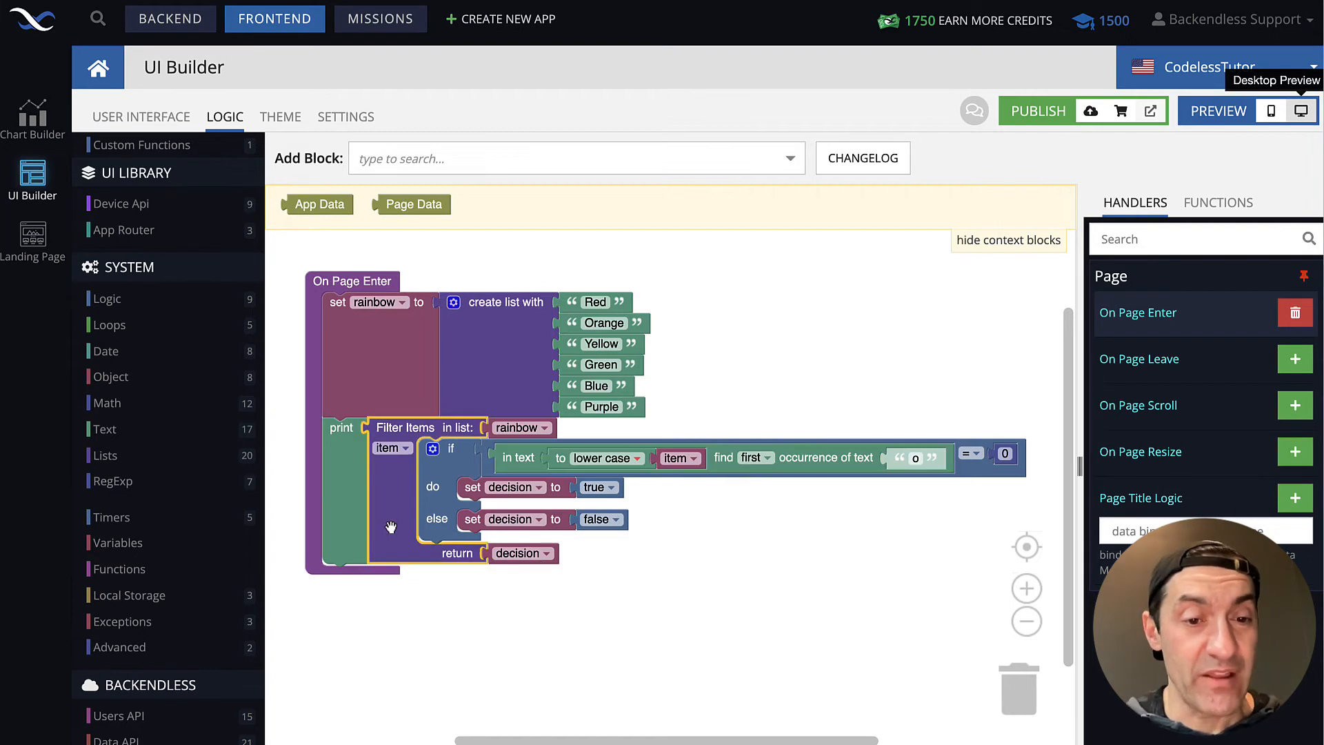
pyautogui.moveTo(589, 285)
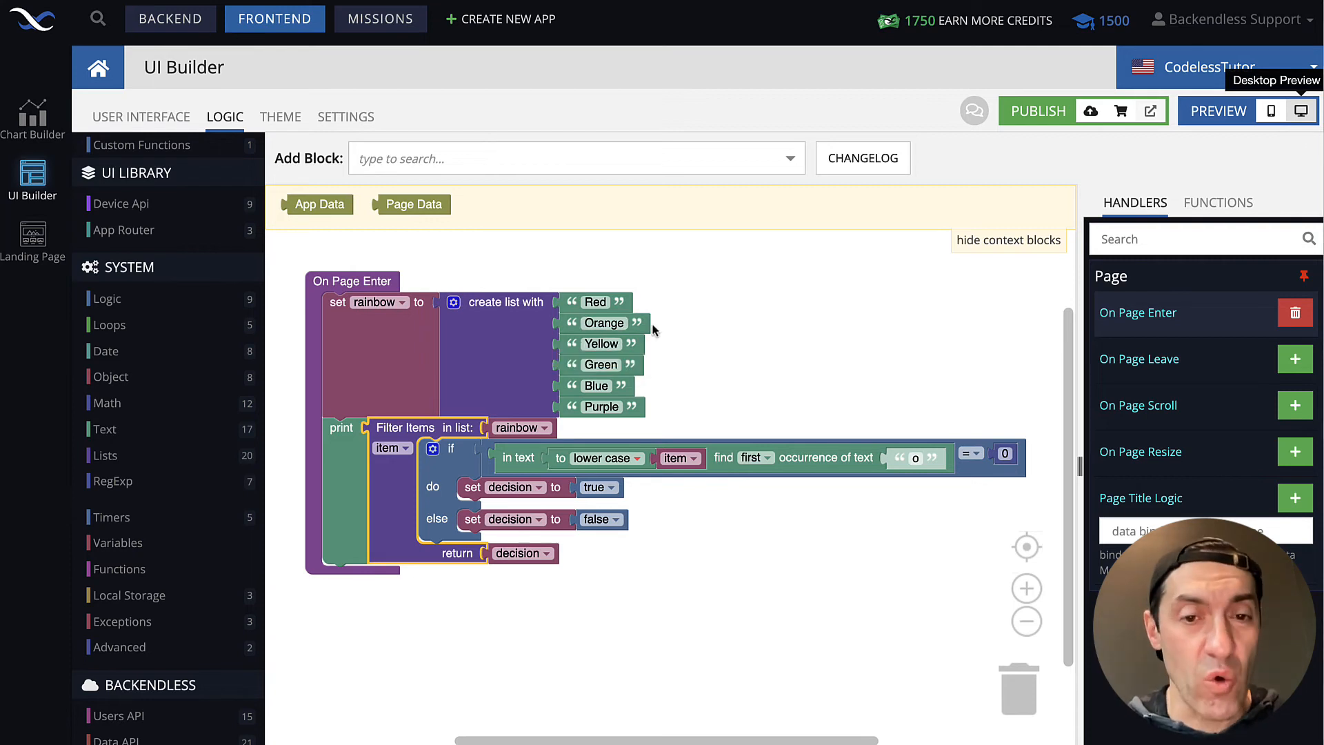
pyautogui.moveTo(581, 465)
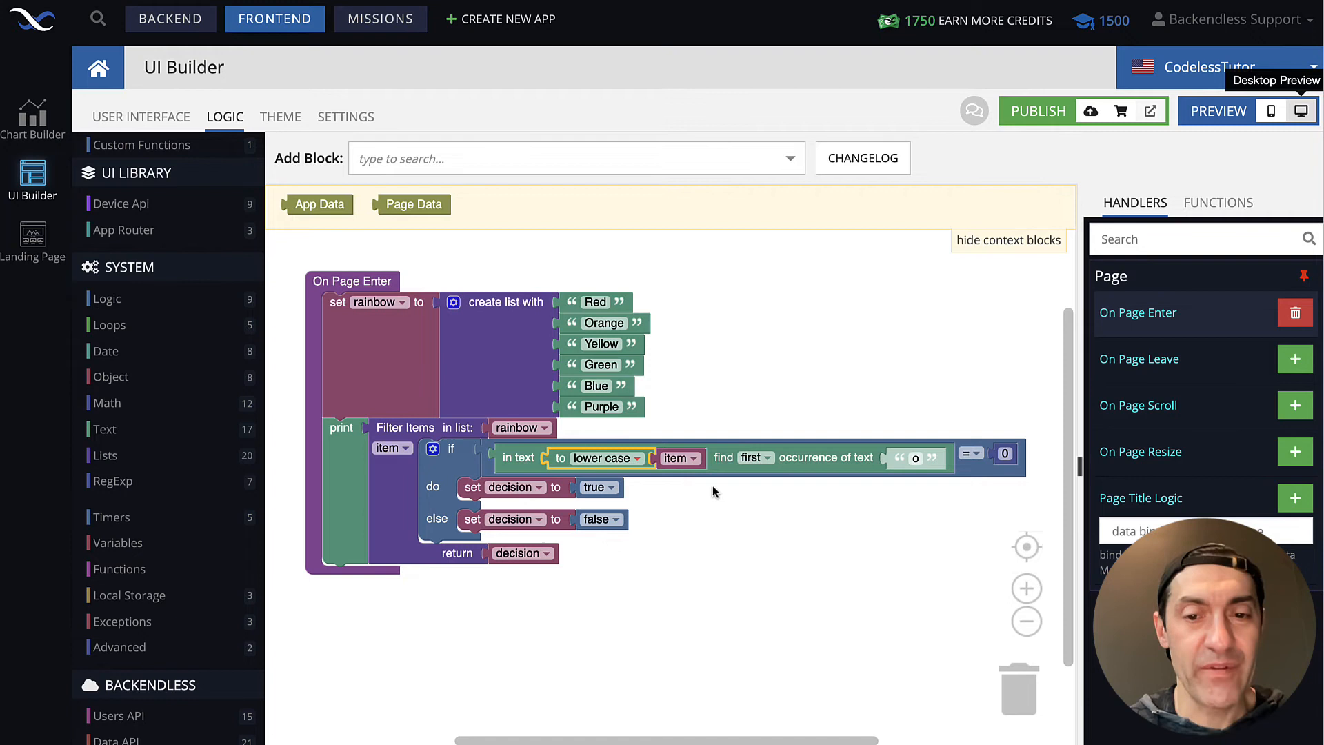
pyautogui.moveTo(870, 469)
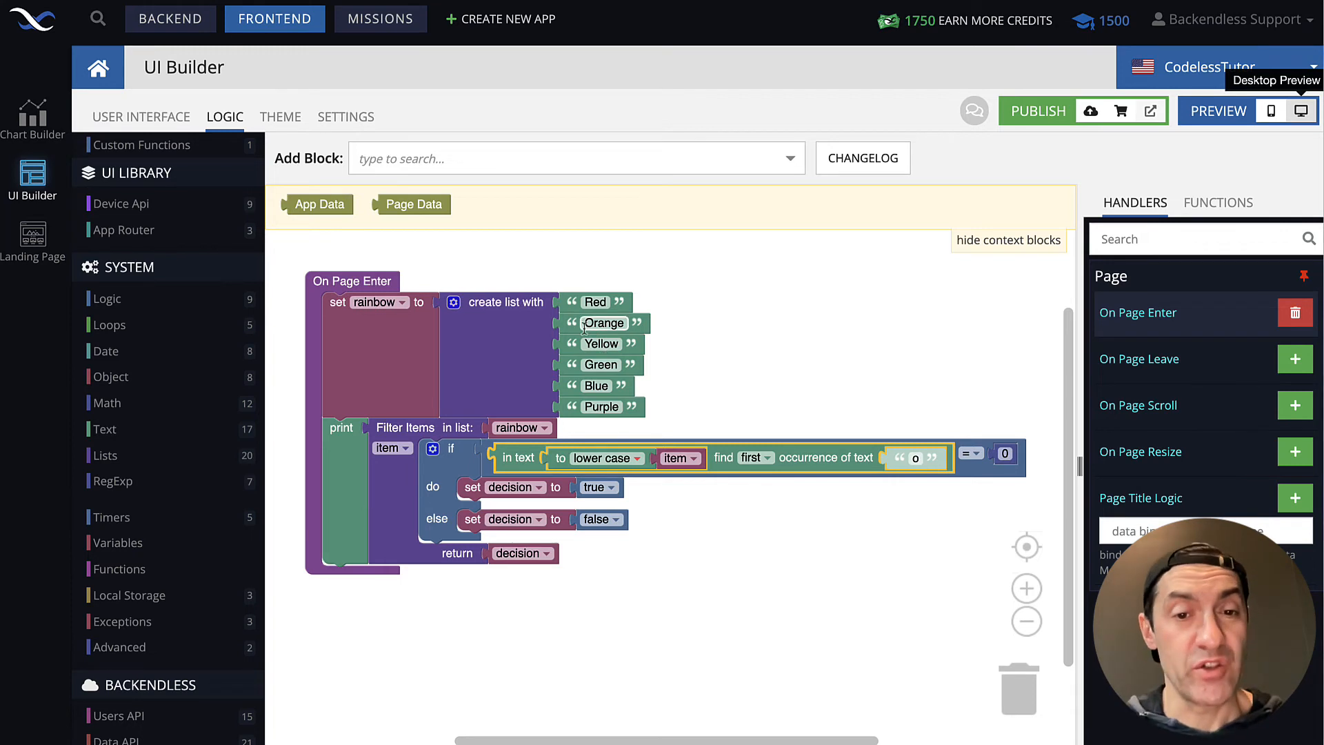
pyautogui.moveTo(585, 337)
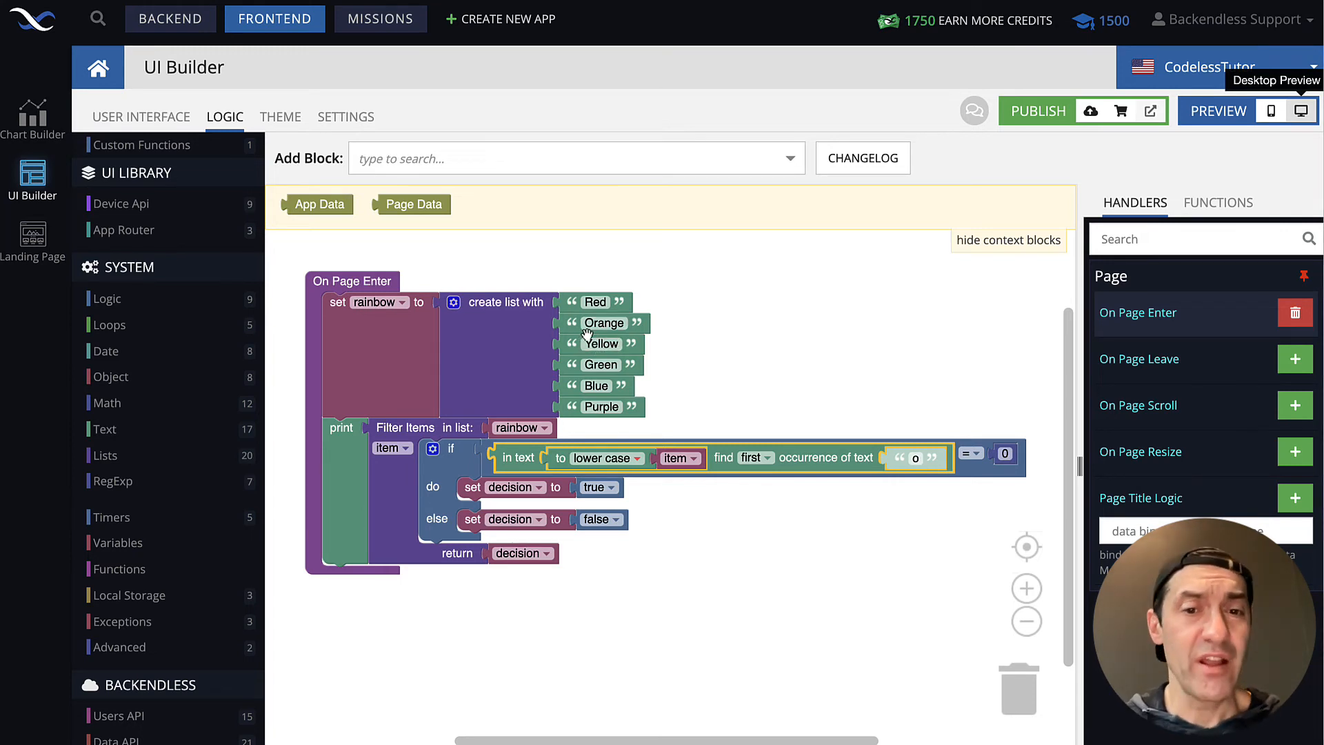
pyautogui.moveTo(569, 418)
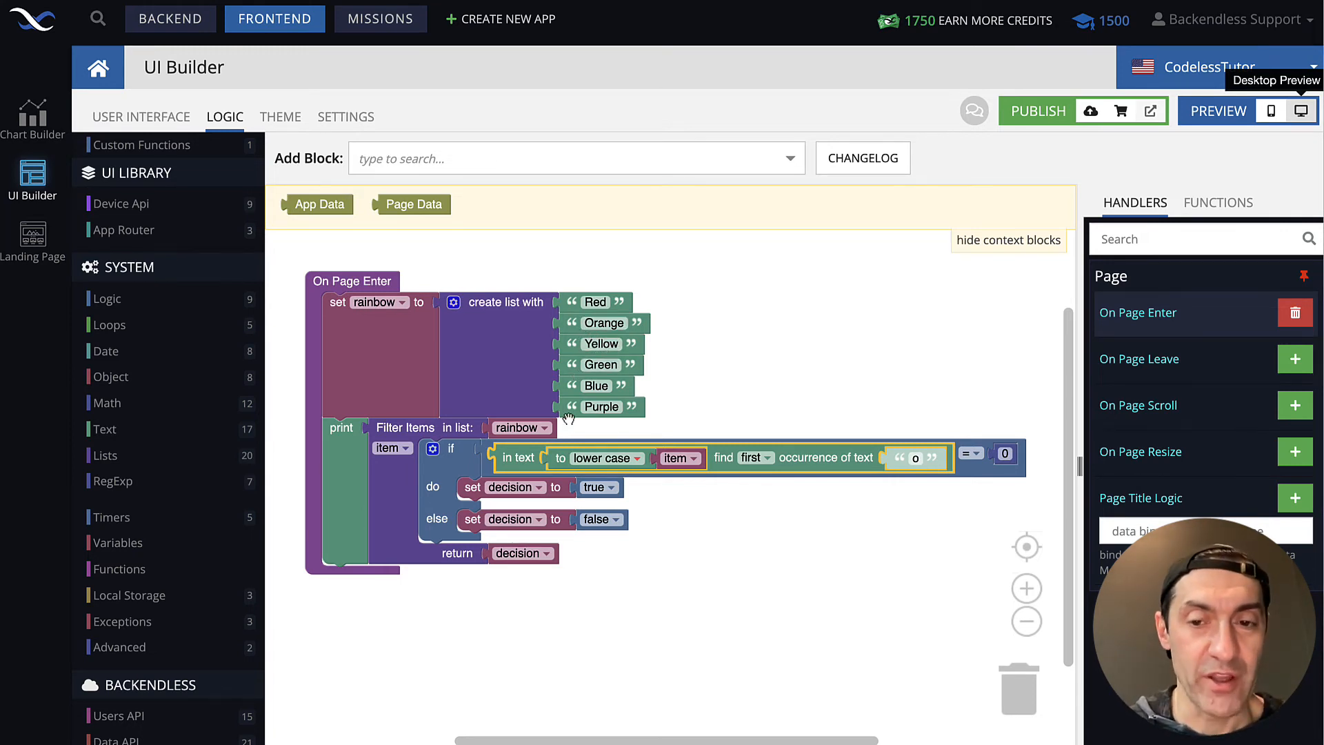
pyautogui.moveTo(565, 506)
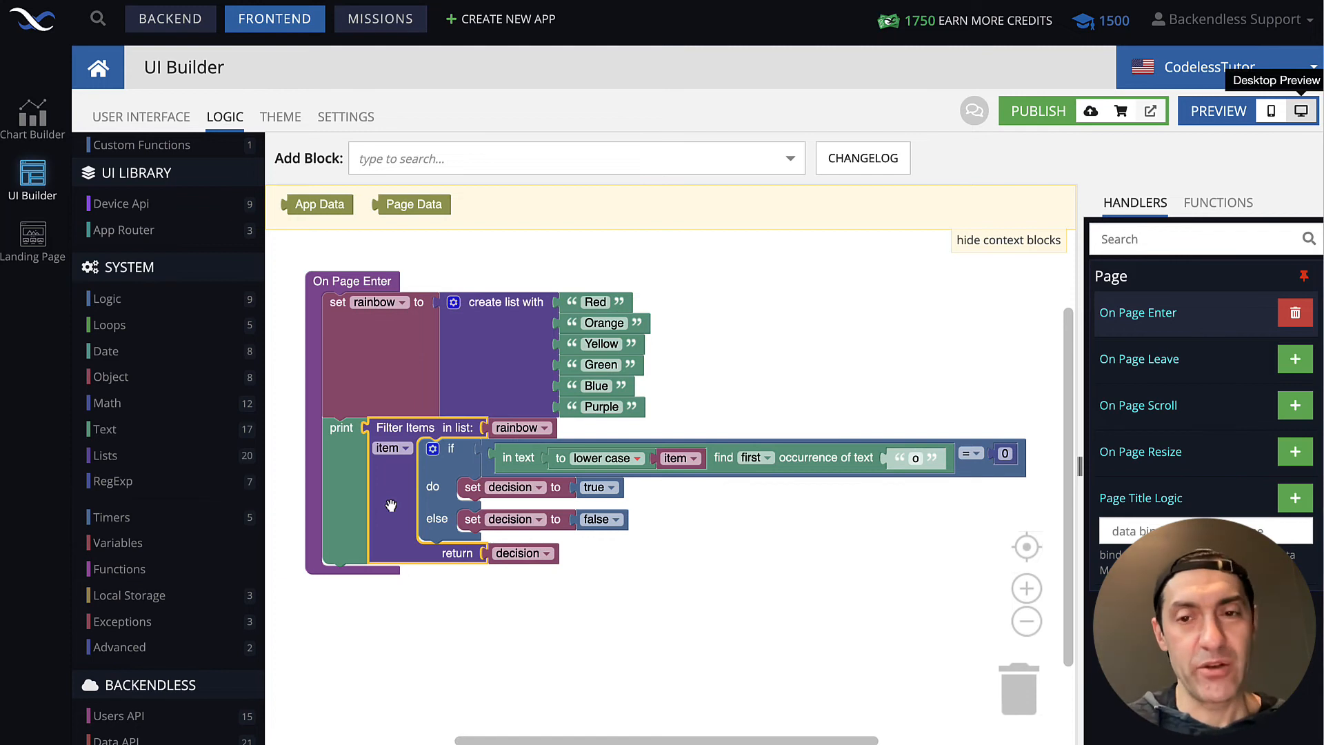
pyautogui.moveTo(1160, 171)
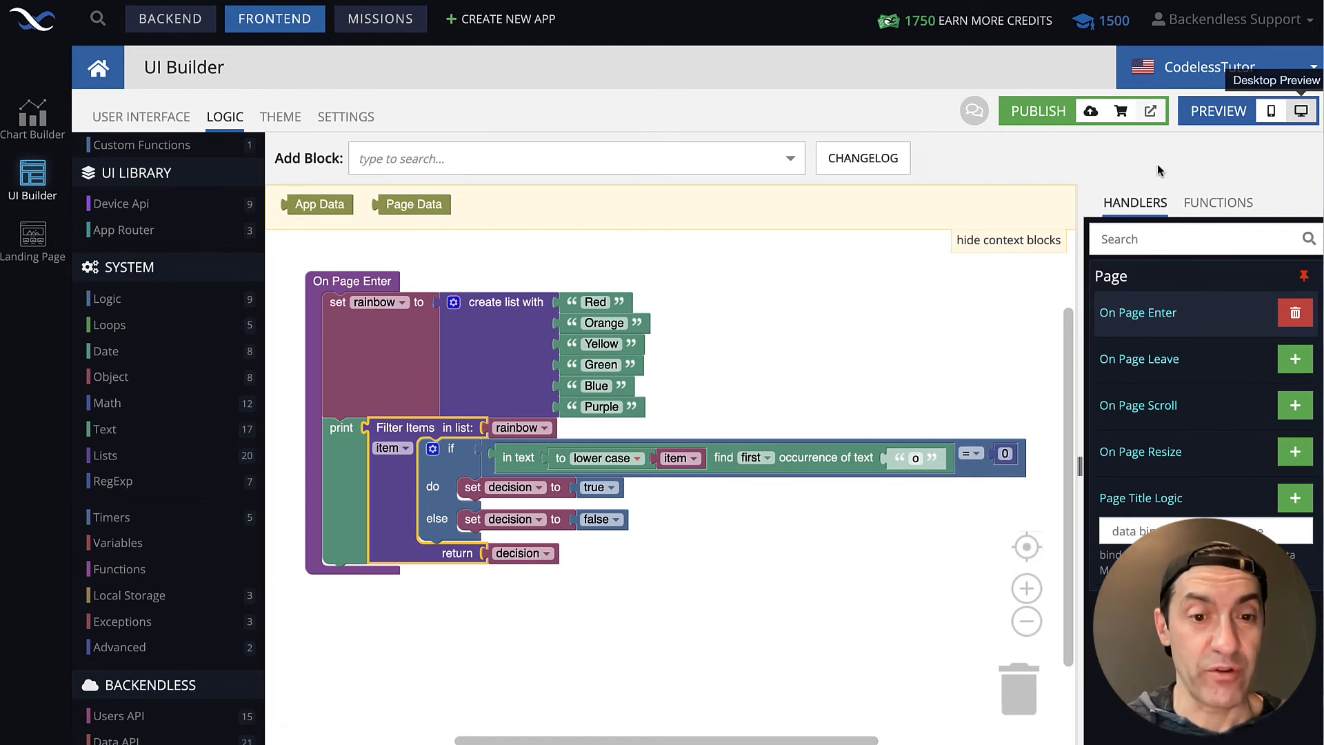
pyautogui.moveTo(1242, 178)
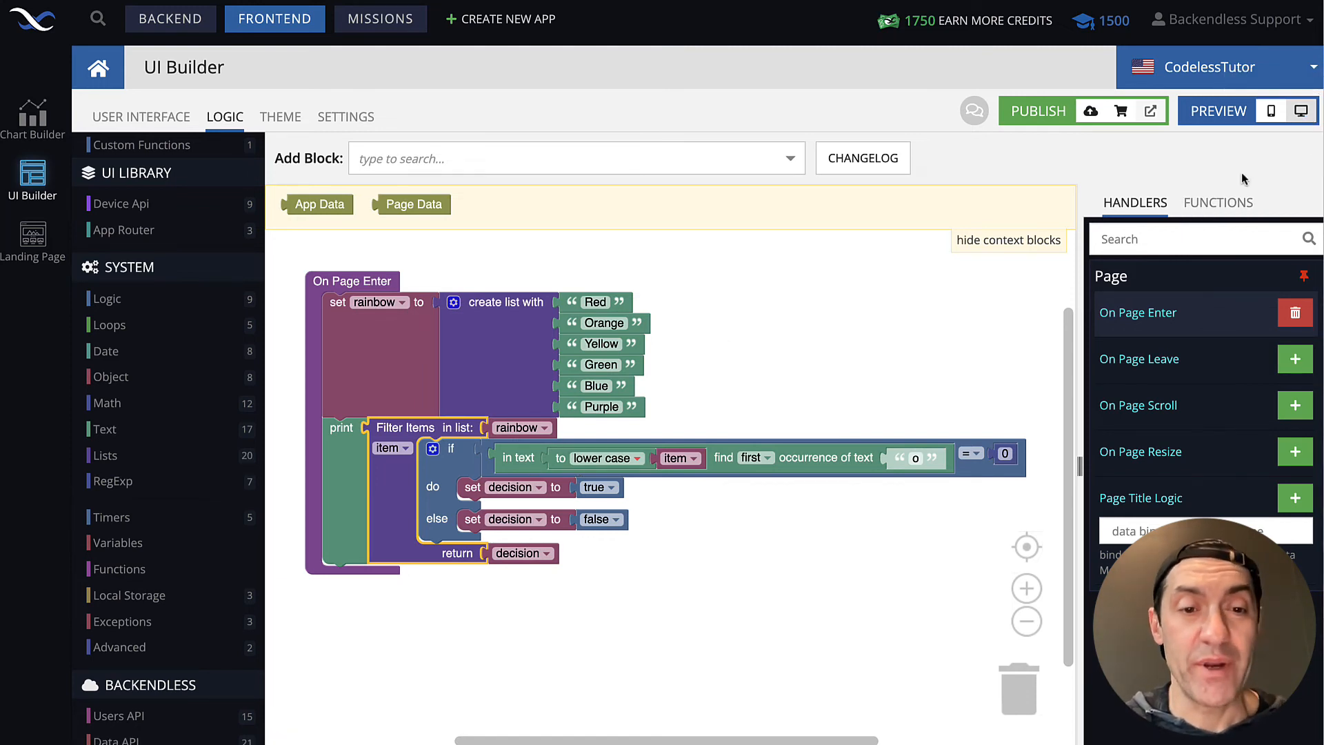
pyautogui.click(1312, 111)
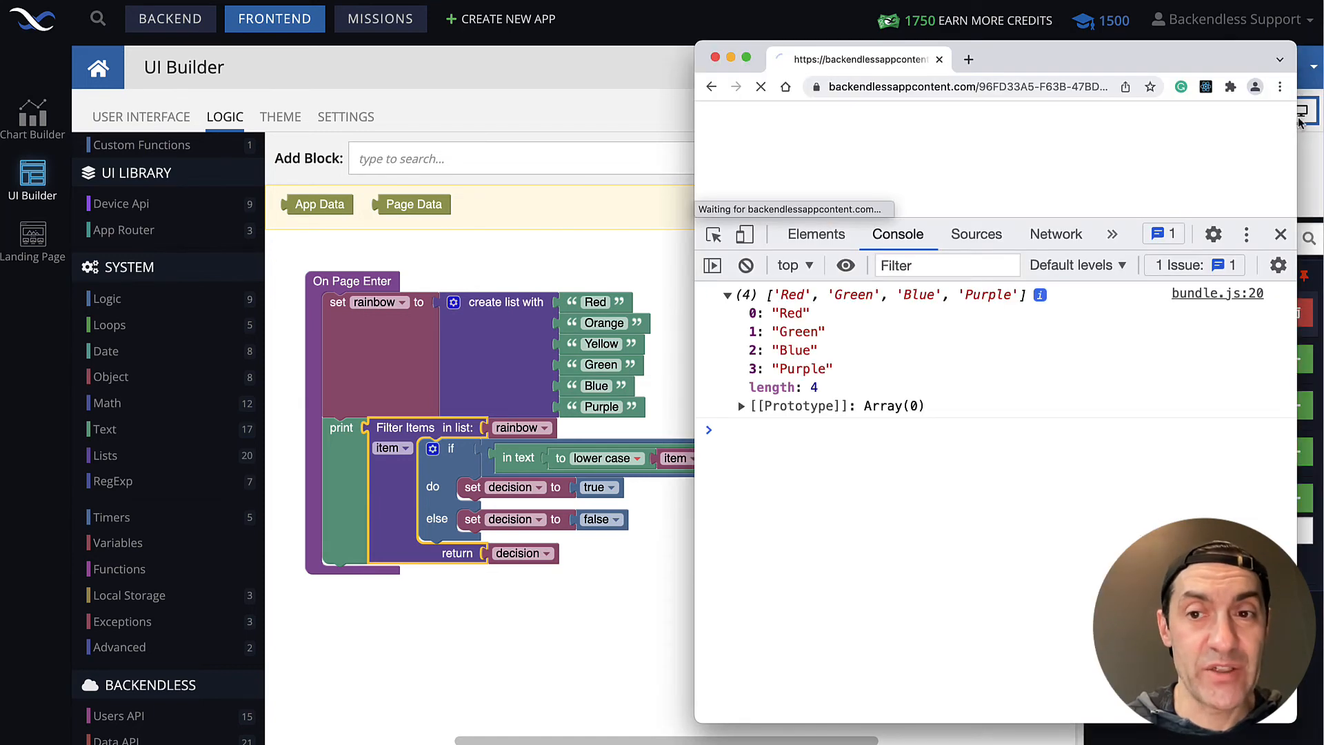
pyautogui.click(726, 295)
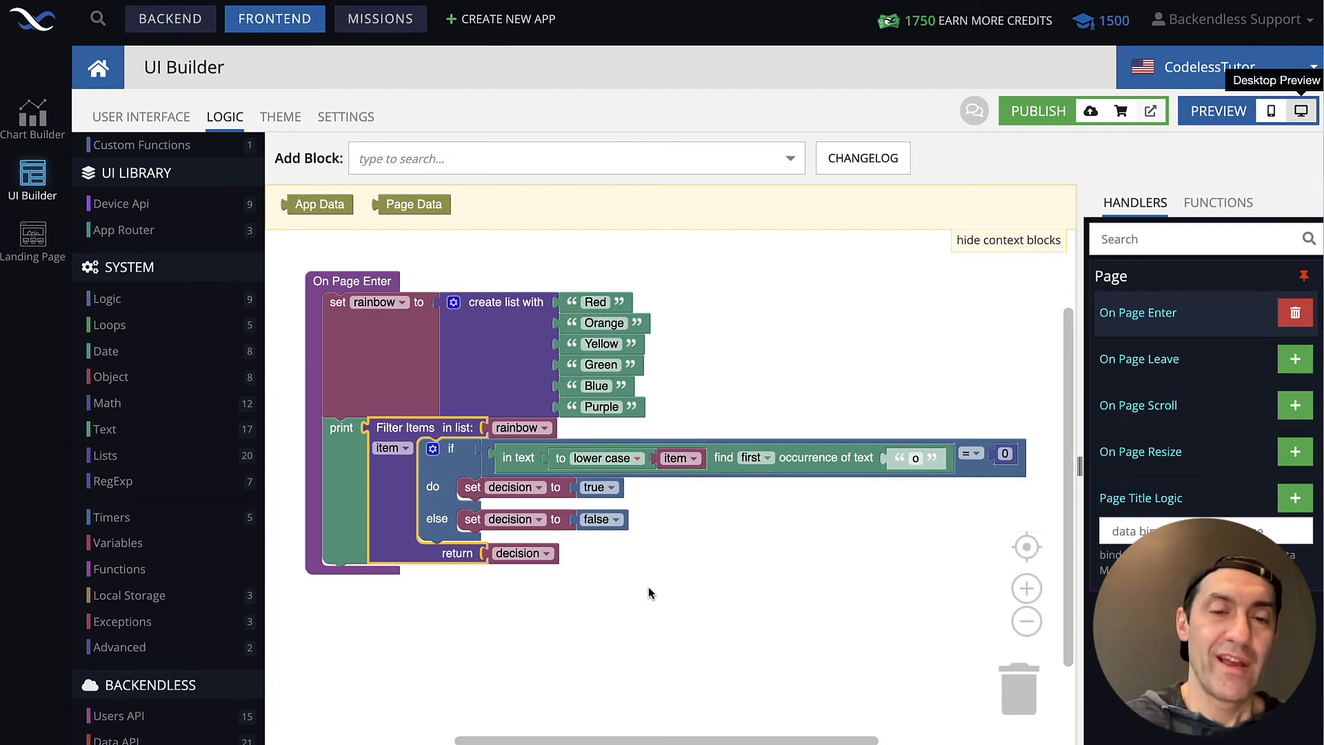
pyautogui.moveTo(778, 437)
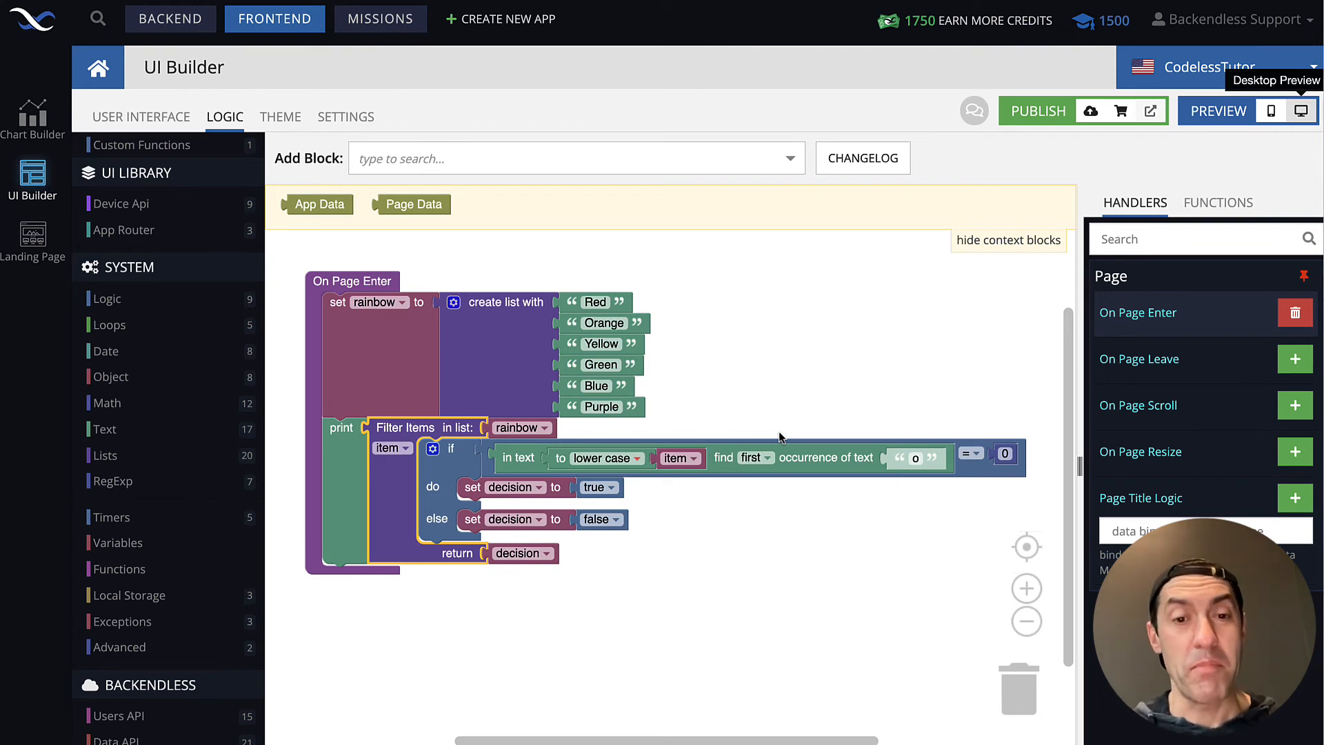
pyautogui.moveTo(612, 540)
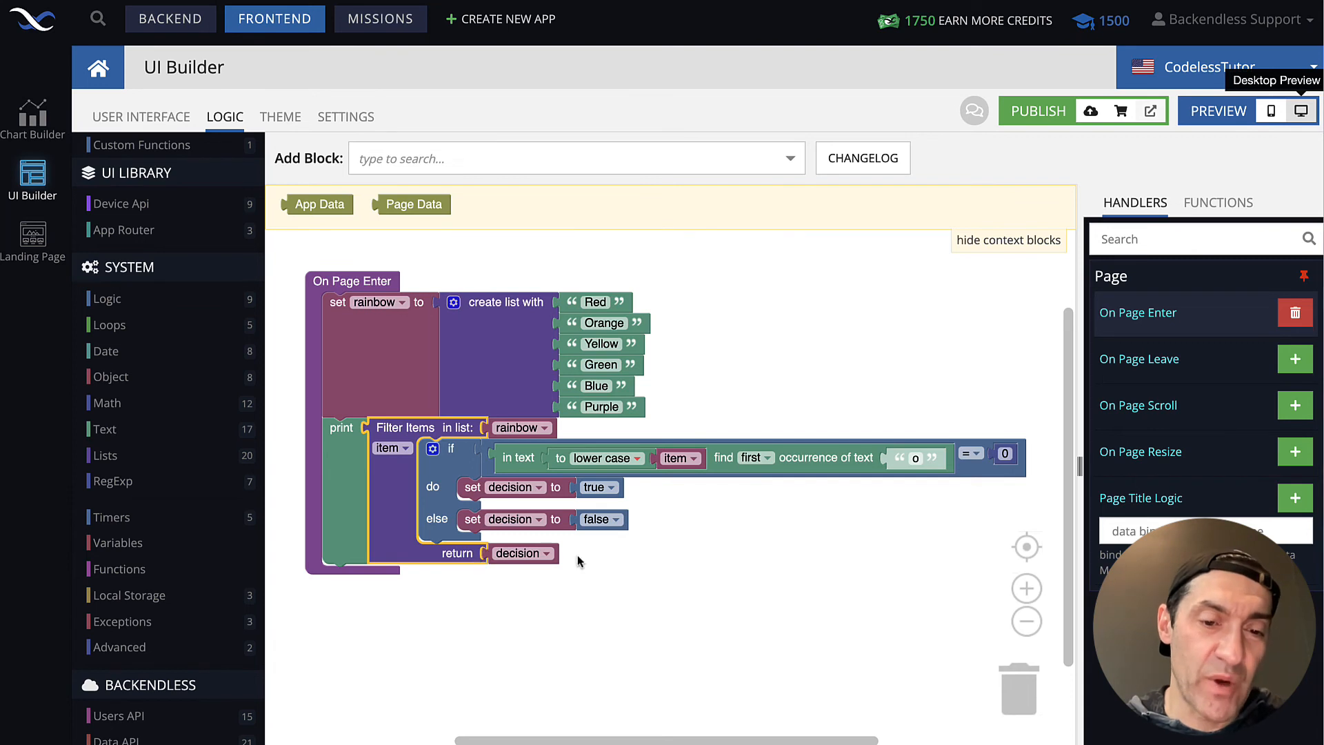
pyautogui.moveTo(638, 600)
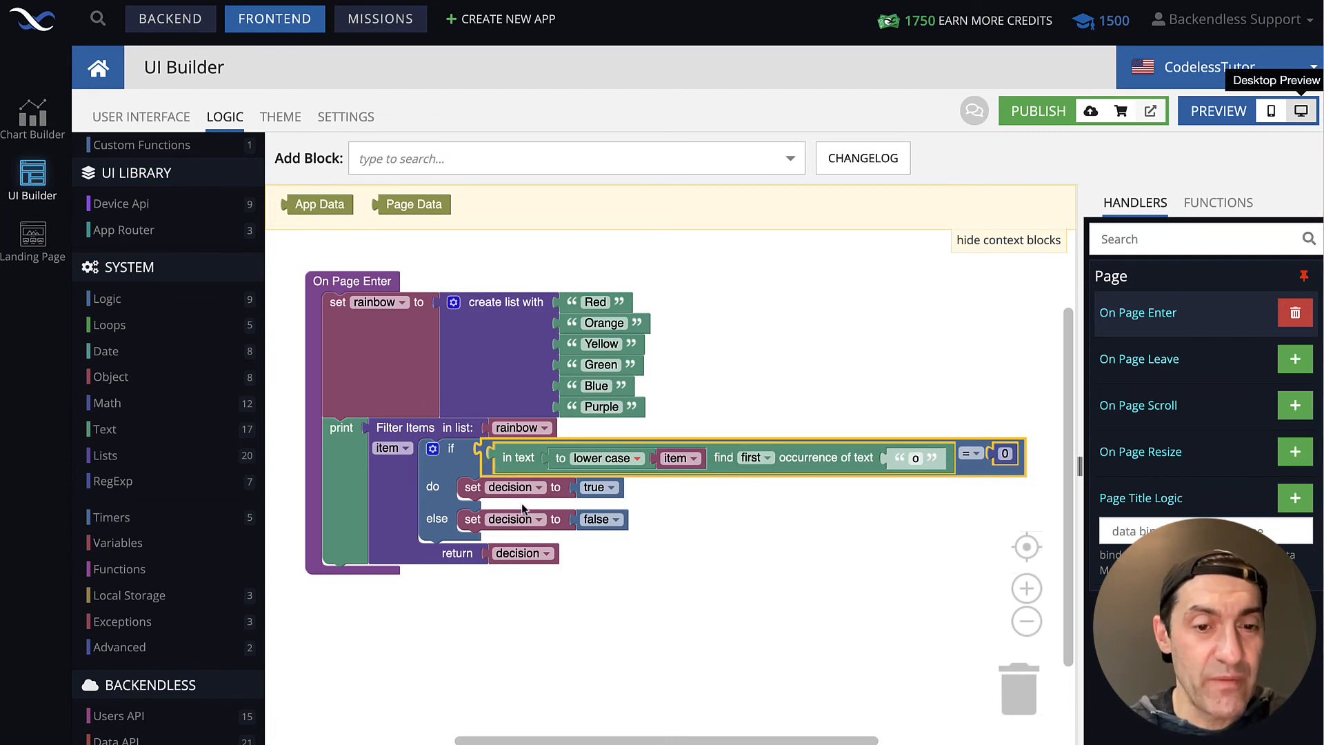
pyautogui.moveTo(946, 449)
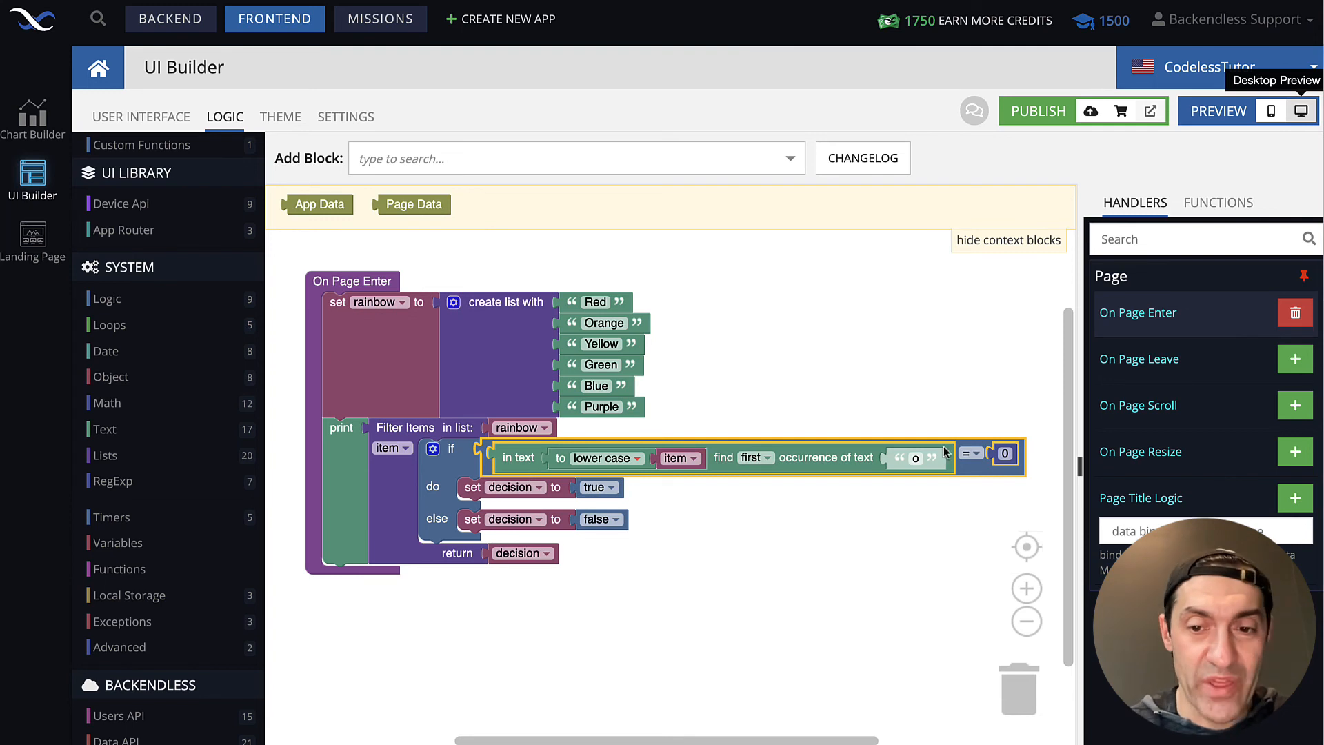
pyautogui.moveTo(633, 539)
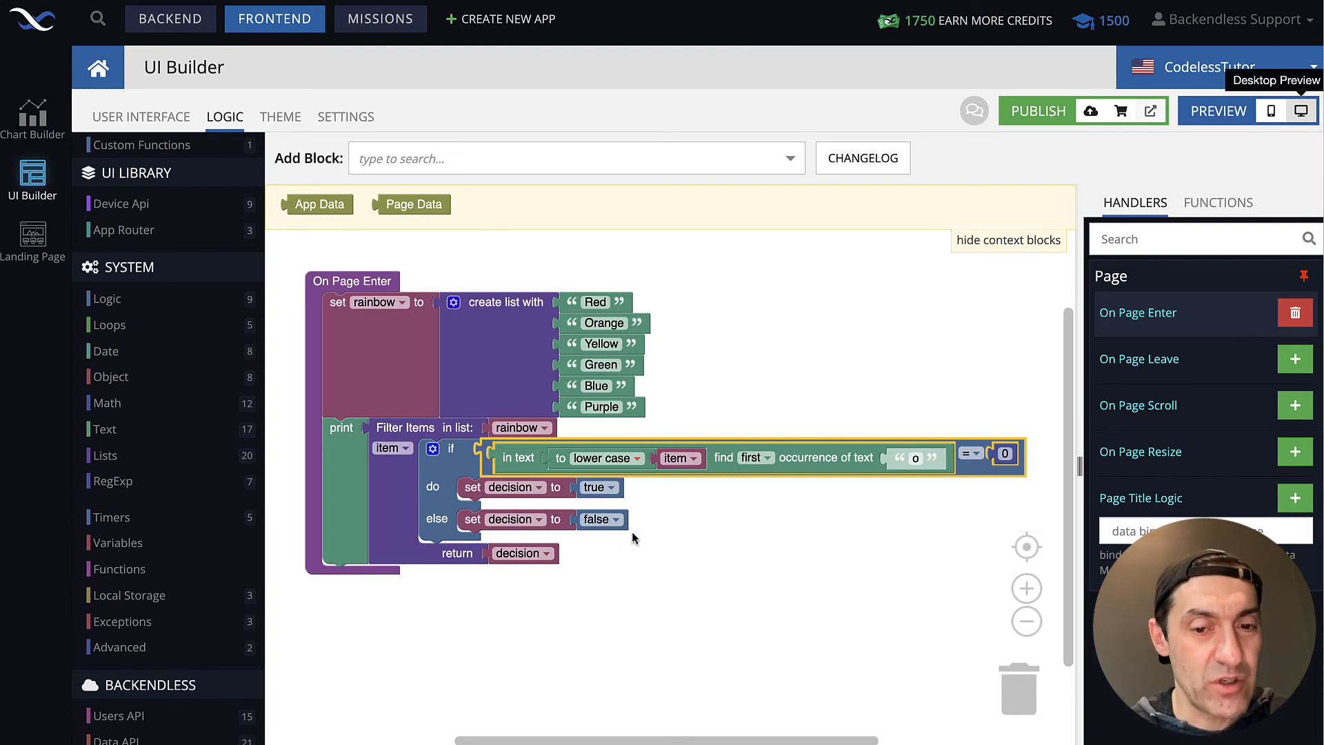
pyautogui.moveTo(485, 556)
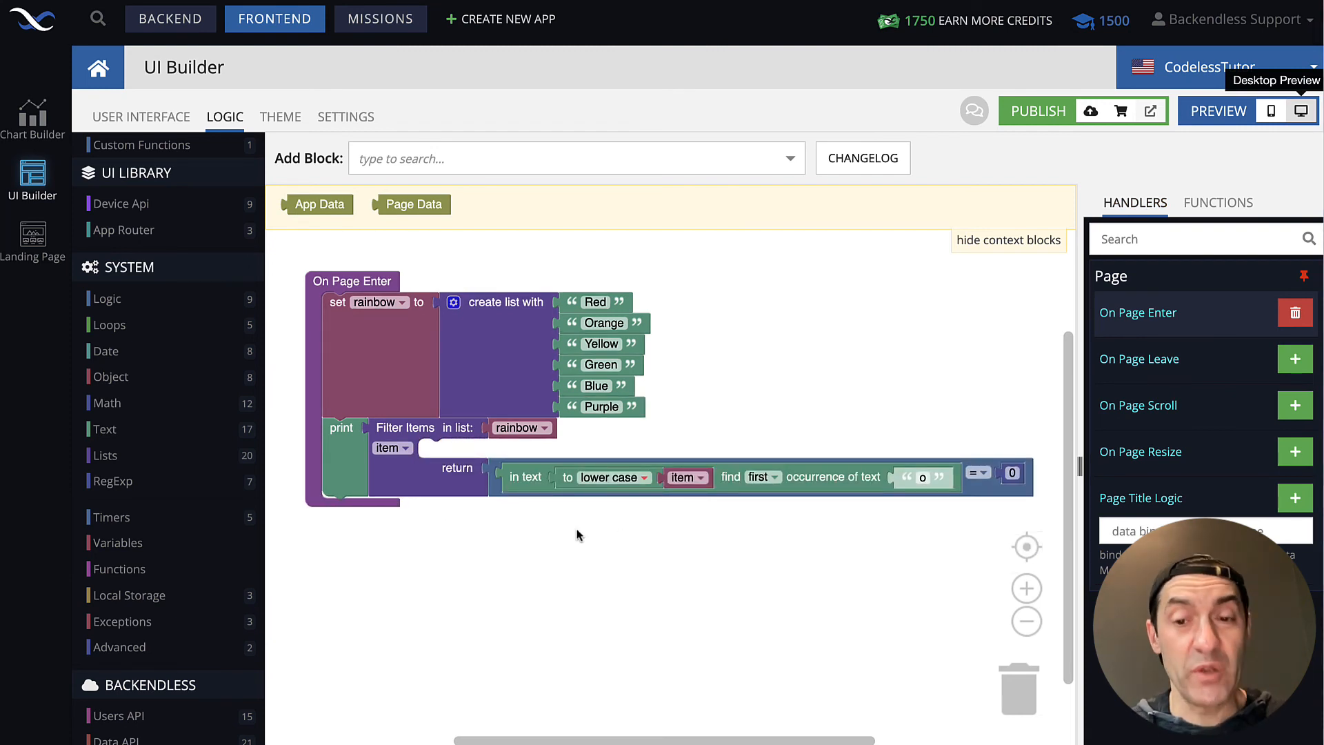
pyautogui.moveTo(501, 497)
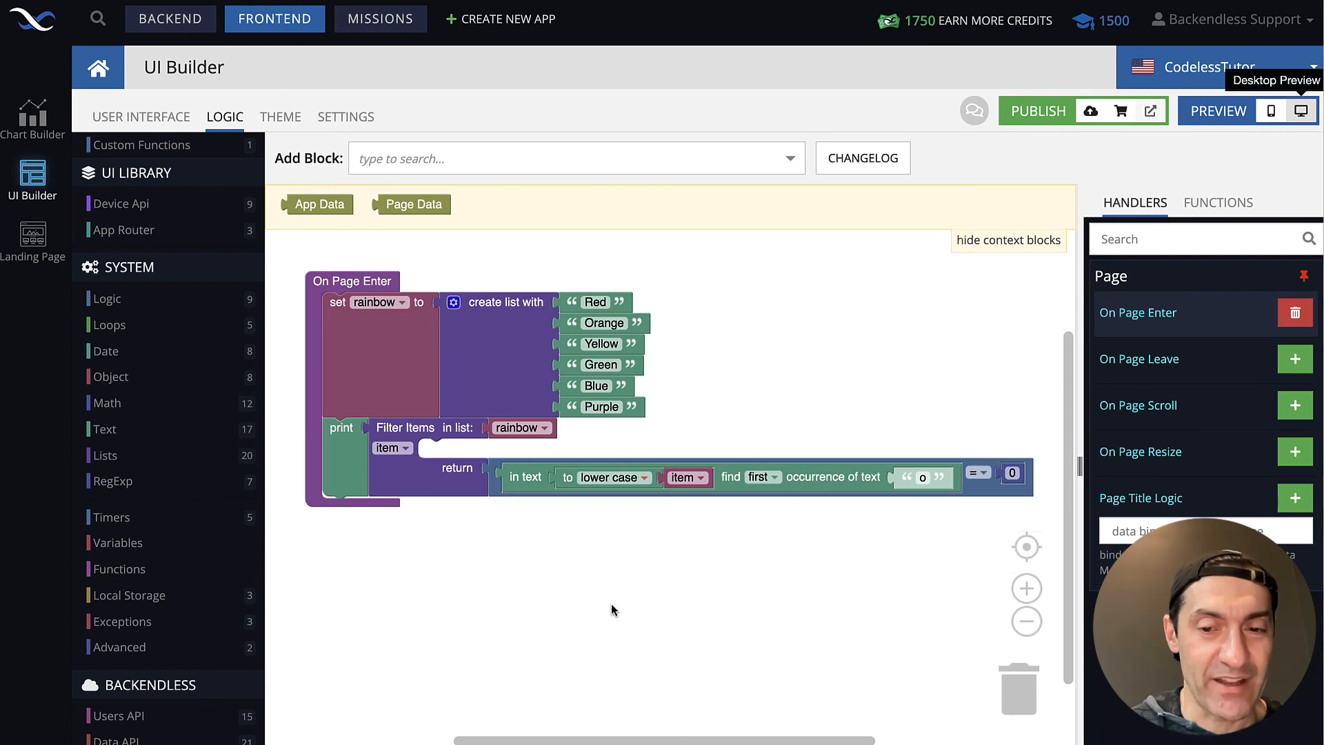
# Step: Preview again and confirm the simplified filter still logs Red, Green, Blue, Purple
pyautogui.click(1310, 111)
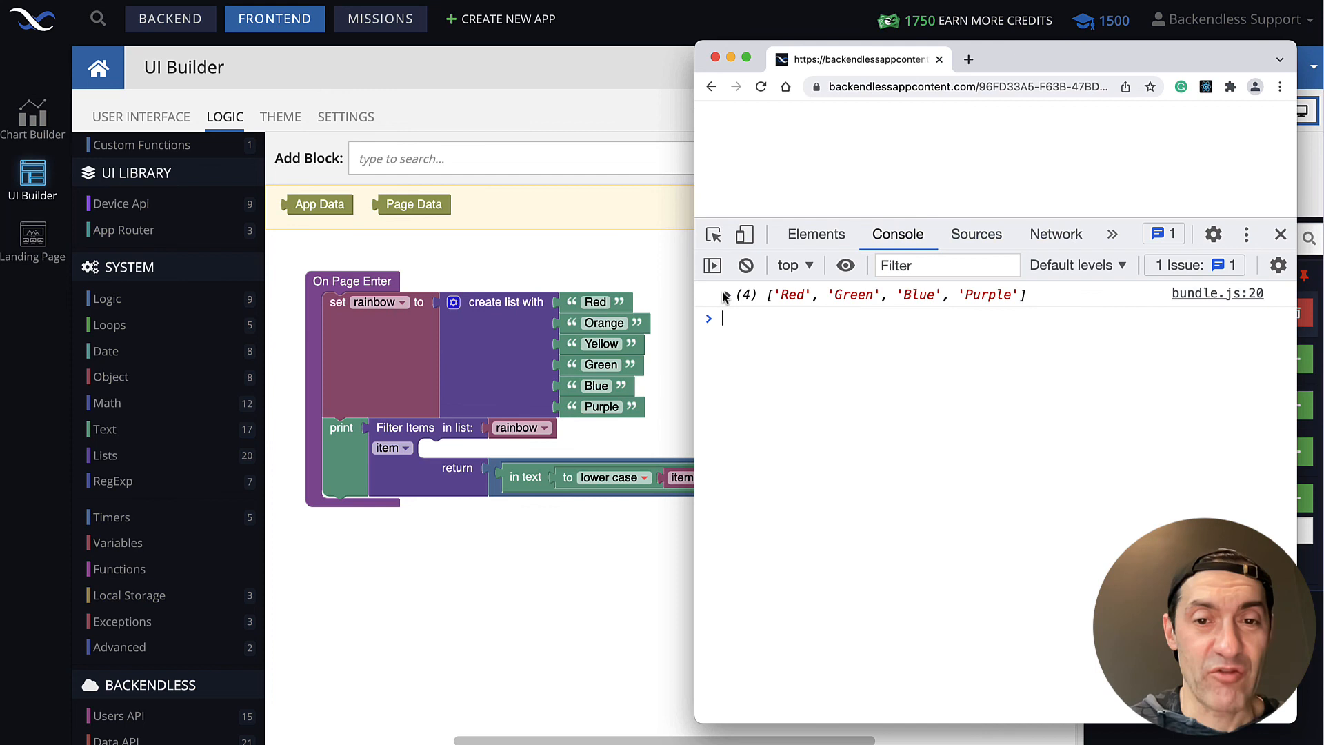
pyautogui.click(729, 295)
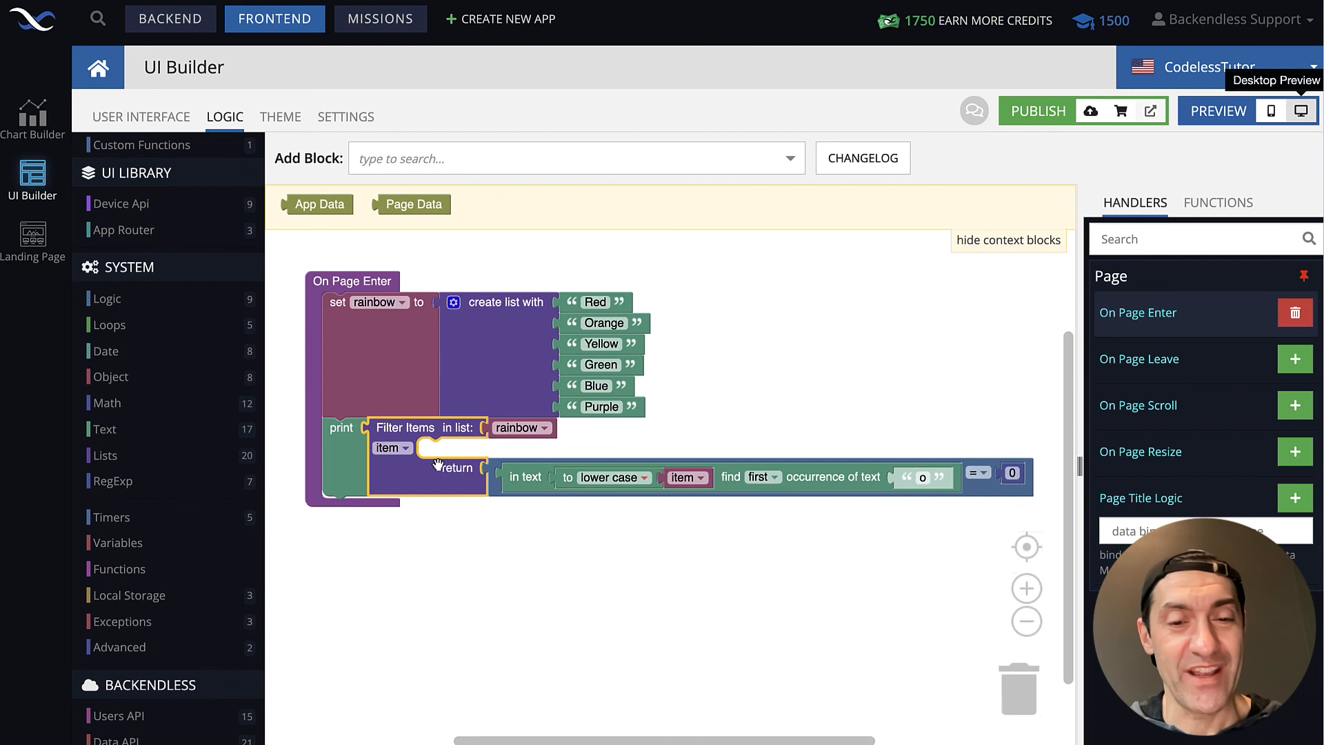
pyautogui.moveTo(540, 549)
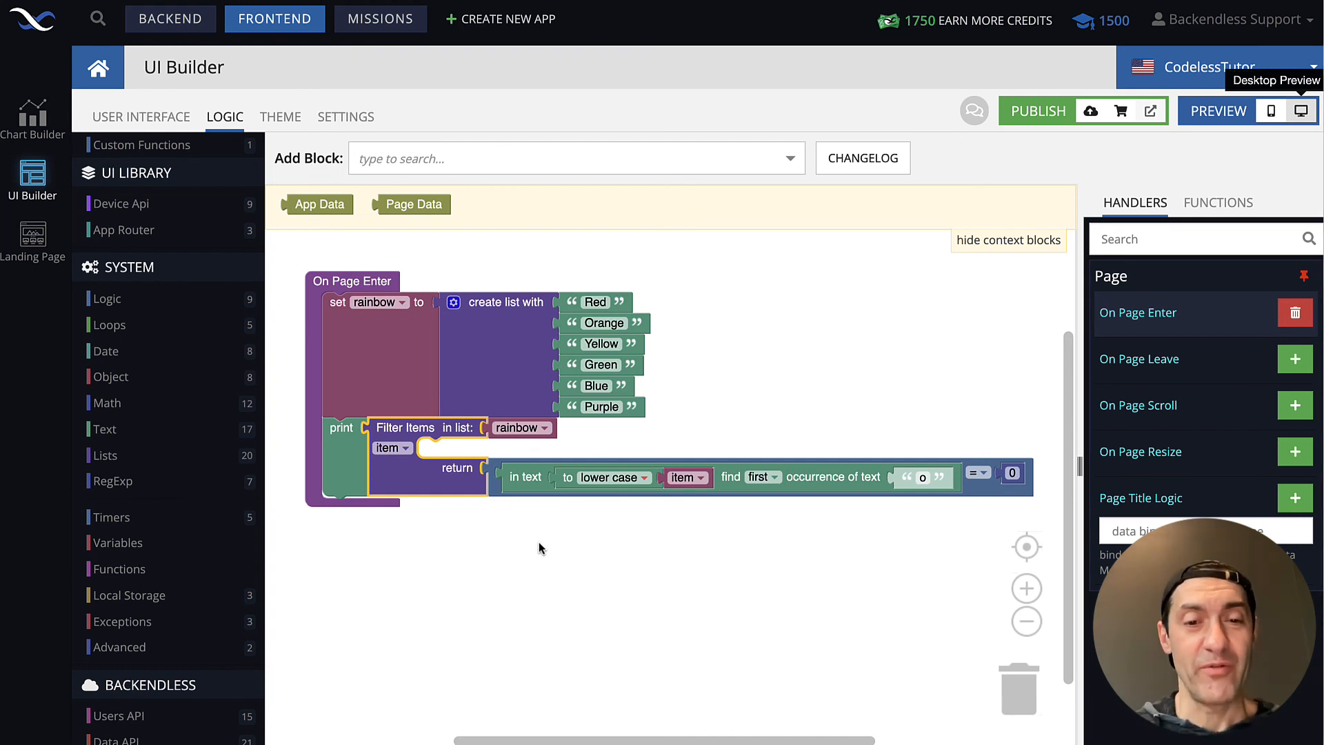
pyautogui.moveTo(495, 521)
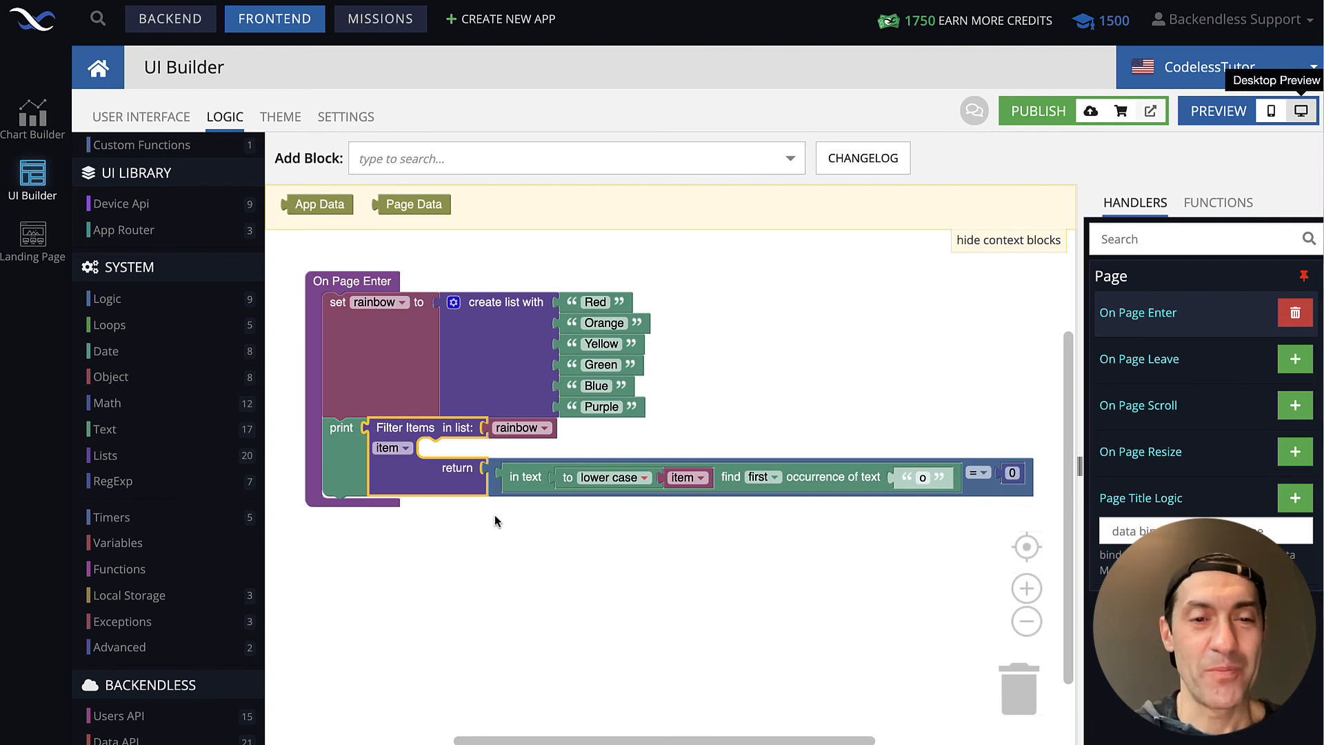
pyautogui.click(513, 557)
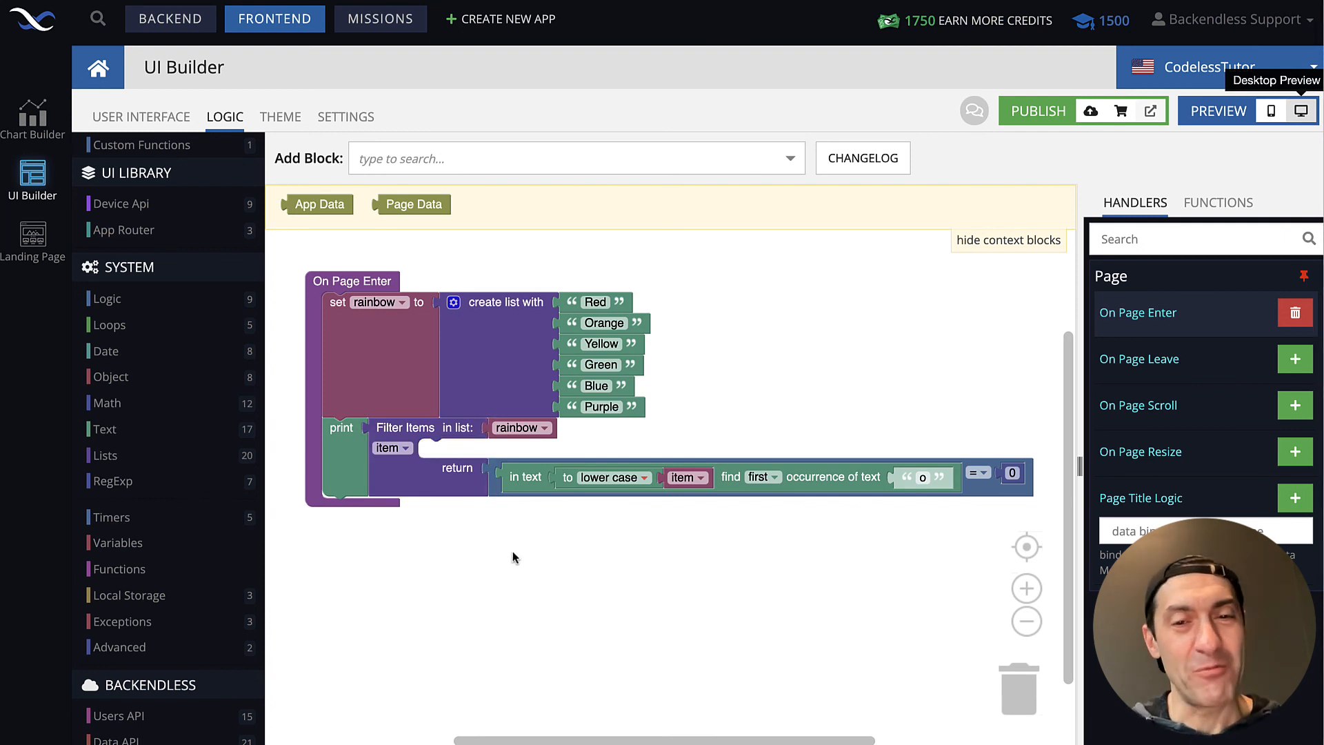